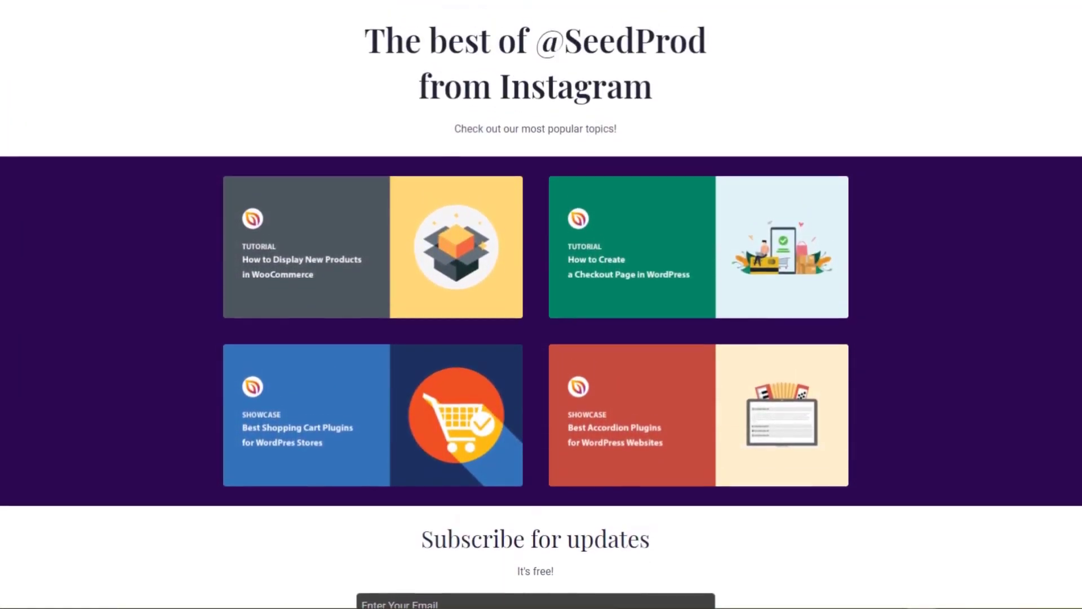
mouse_move(468, 221)
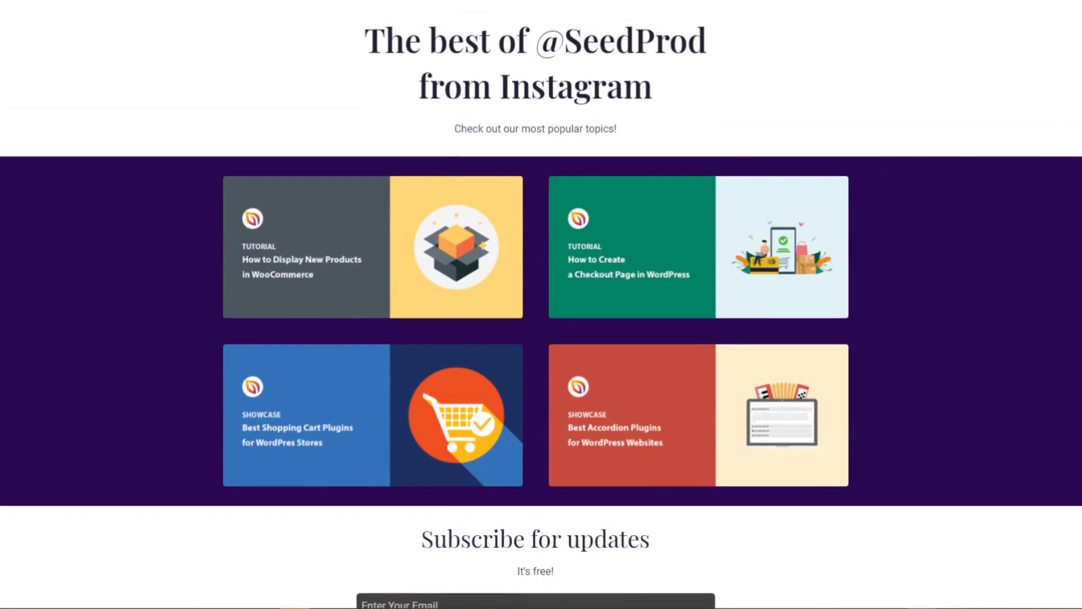
scroll(down, 3)
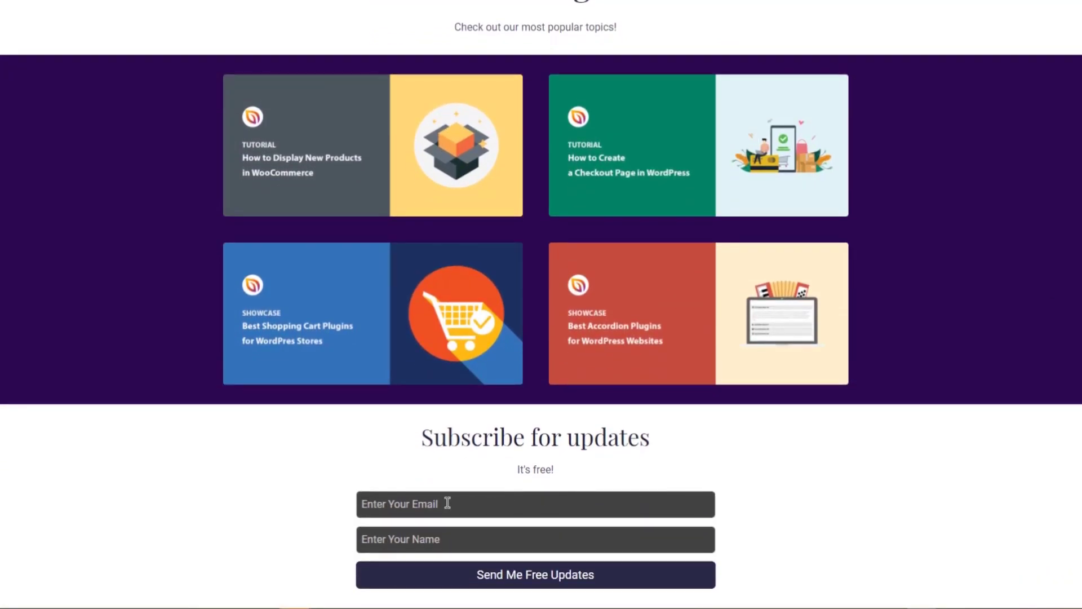
text(sp@example.co)
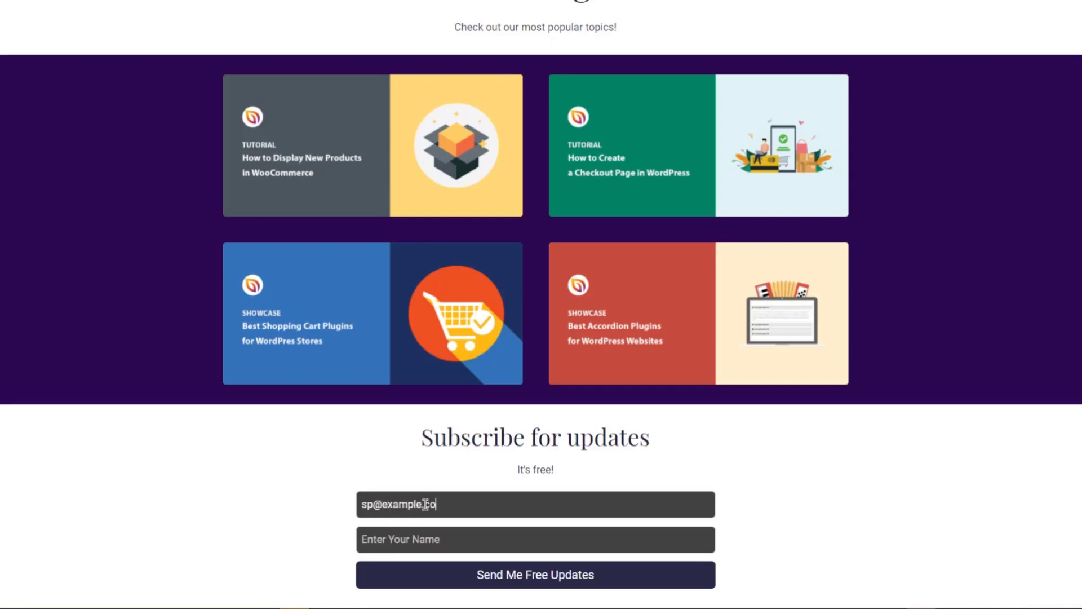
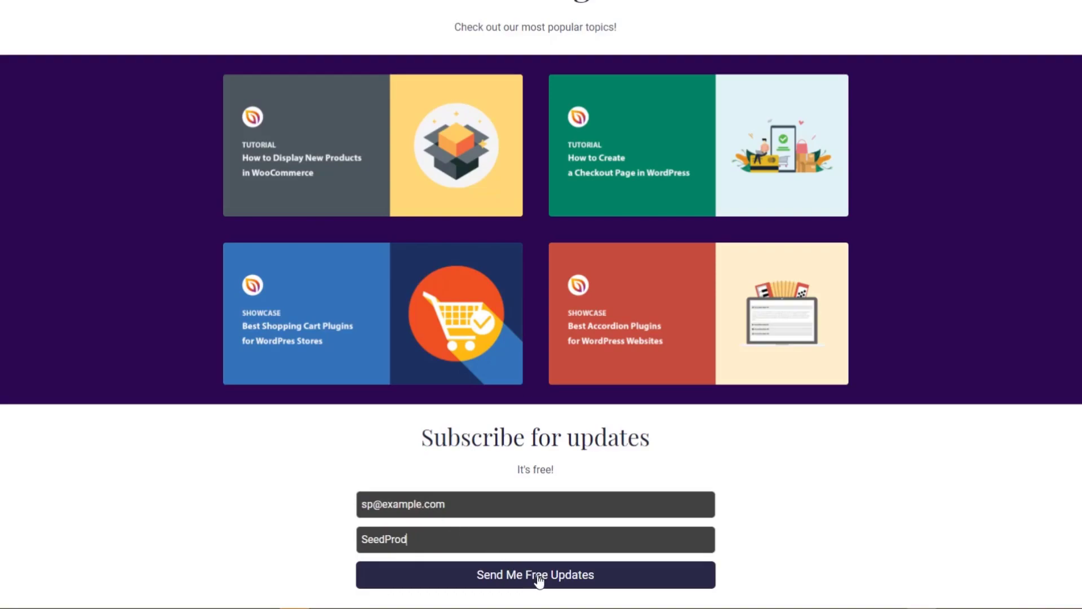
click(534, 574)
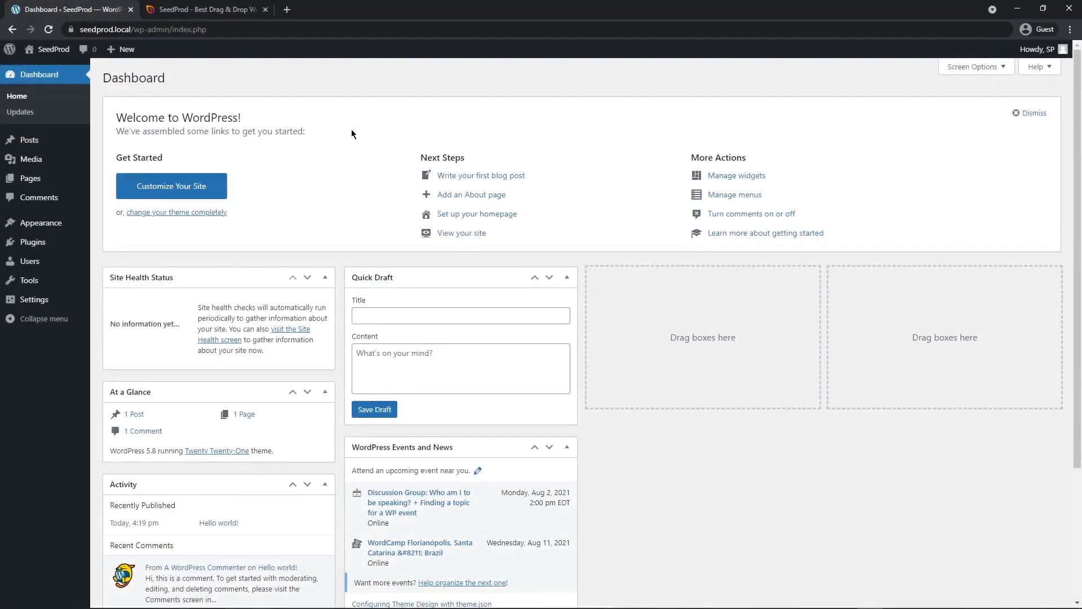
mouse_move(278, 101)
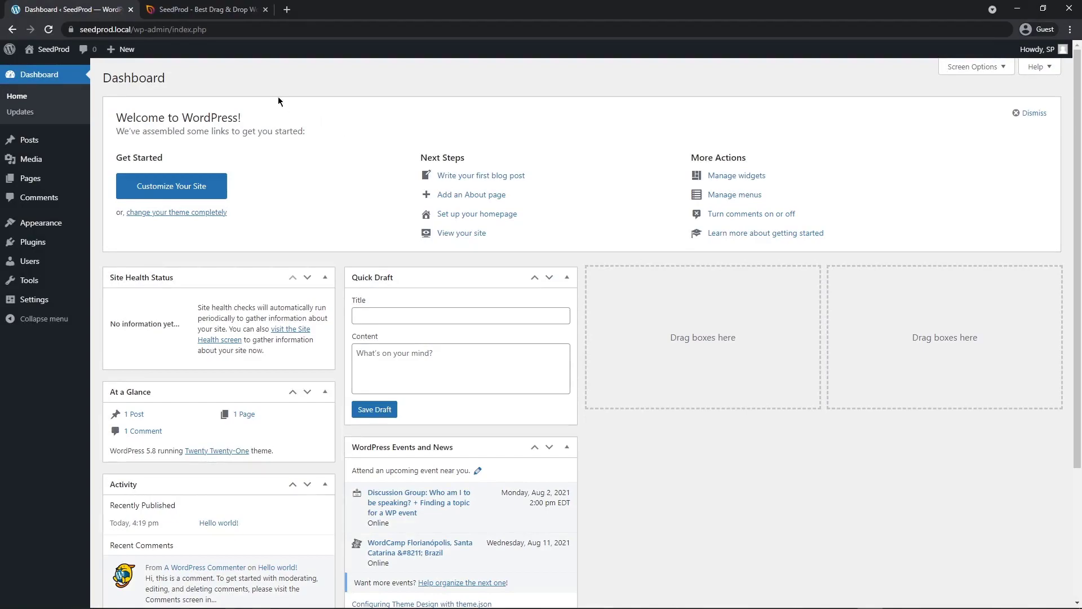
Sign in to the SeedProd account on seedprod.com
click(205, 9)
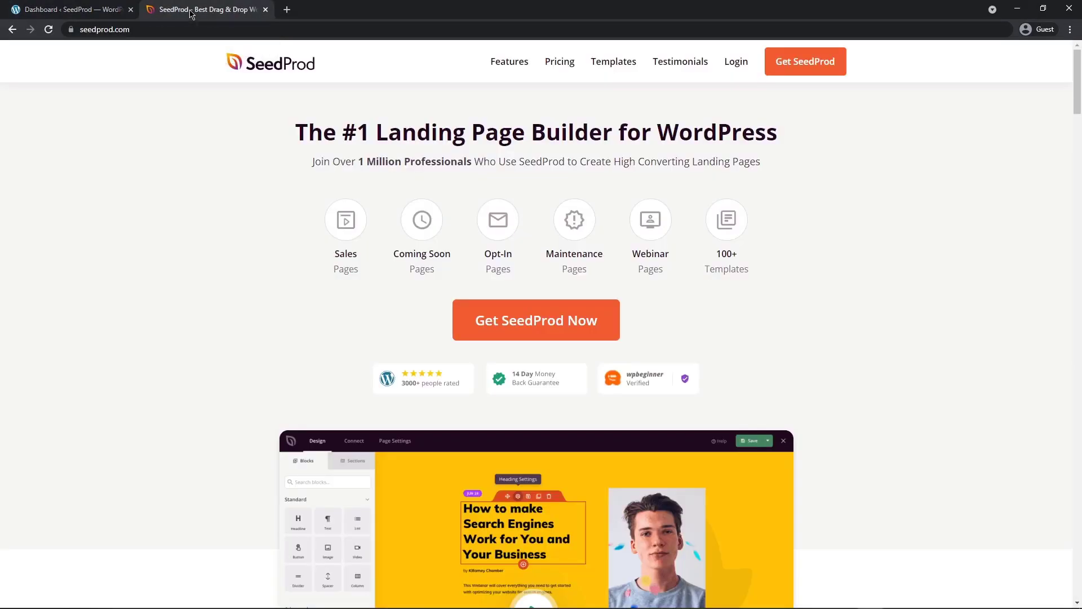
mouse_move(242, 109)
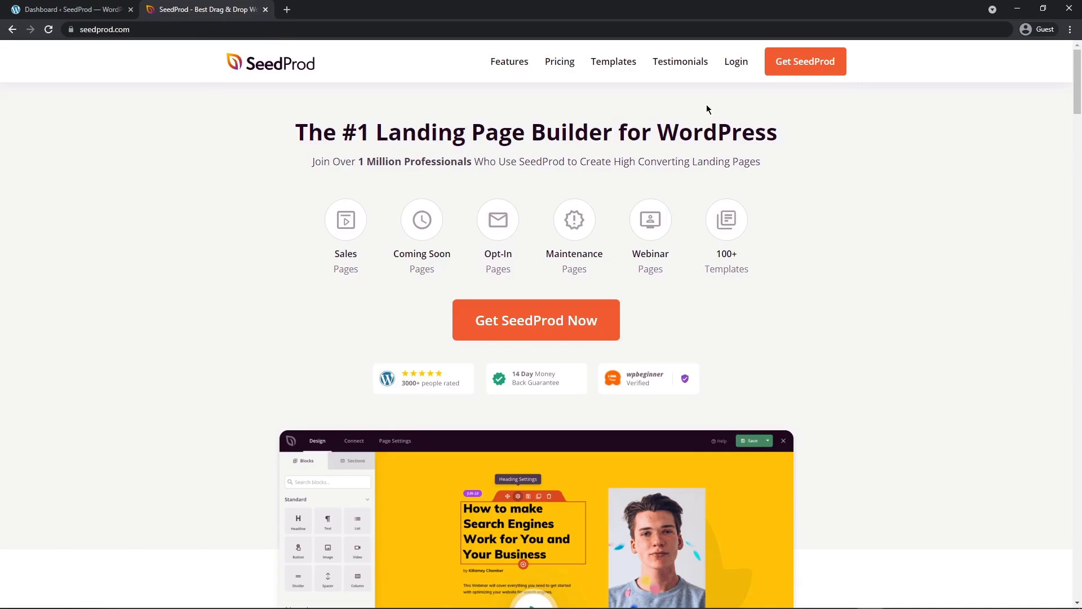
mouse_move(754, 110)
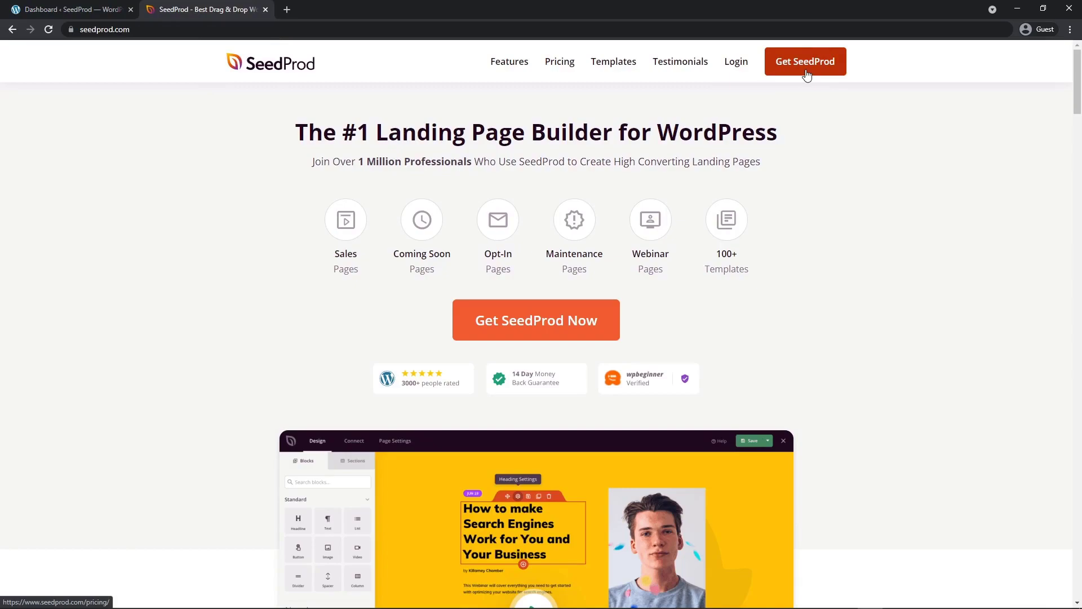
mouse_move(737, 61)
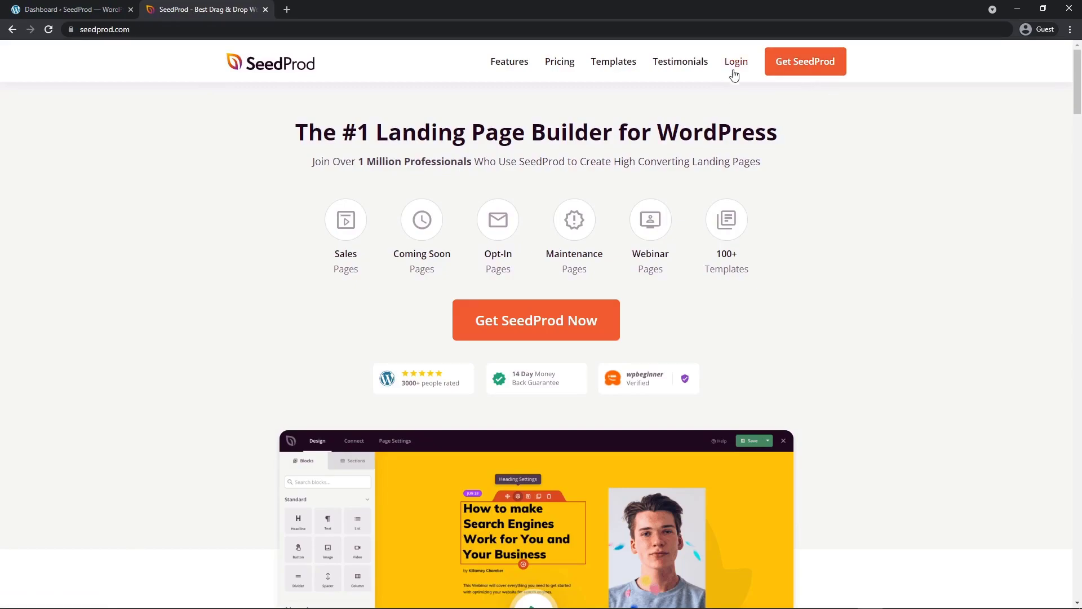
click(735, 61)
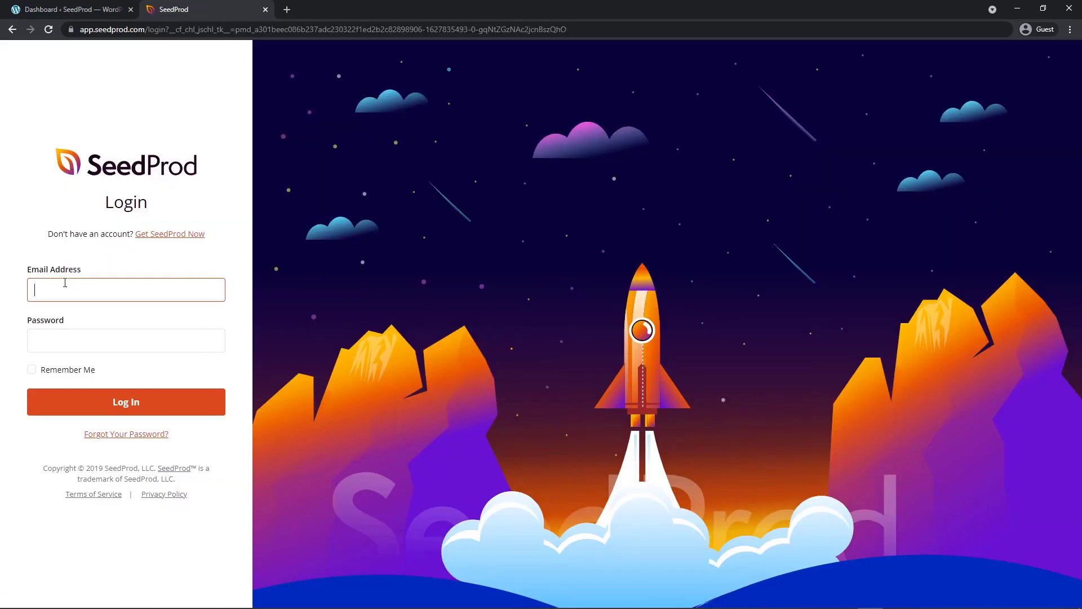
mouse_move(127, 373)
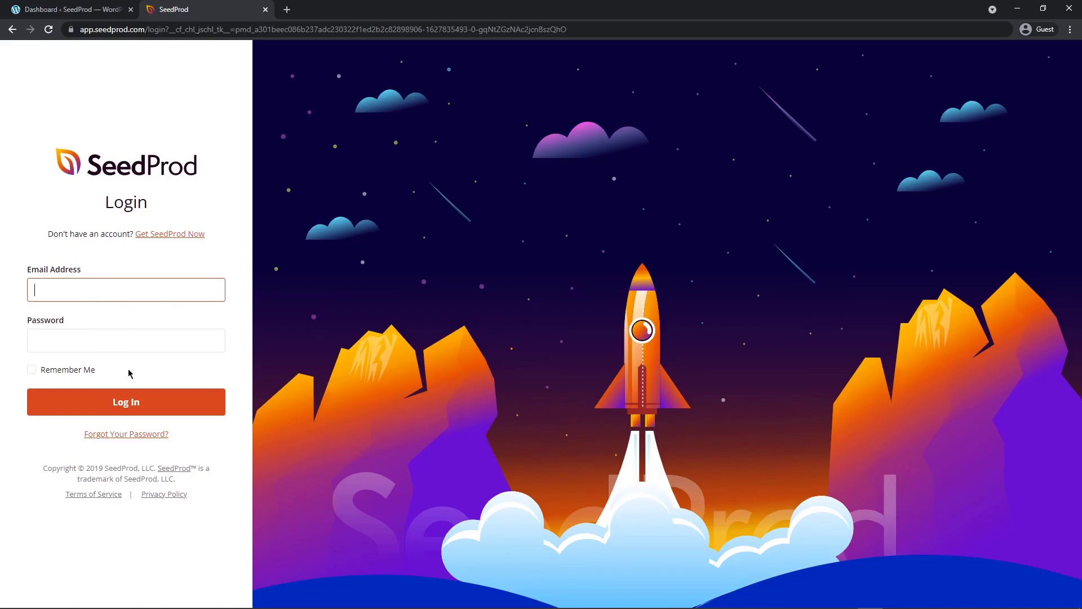
click(126, 402)
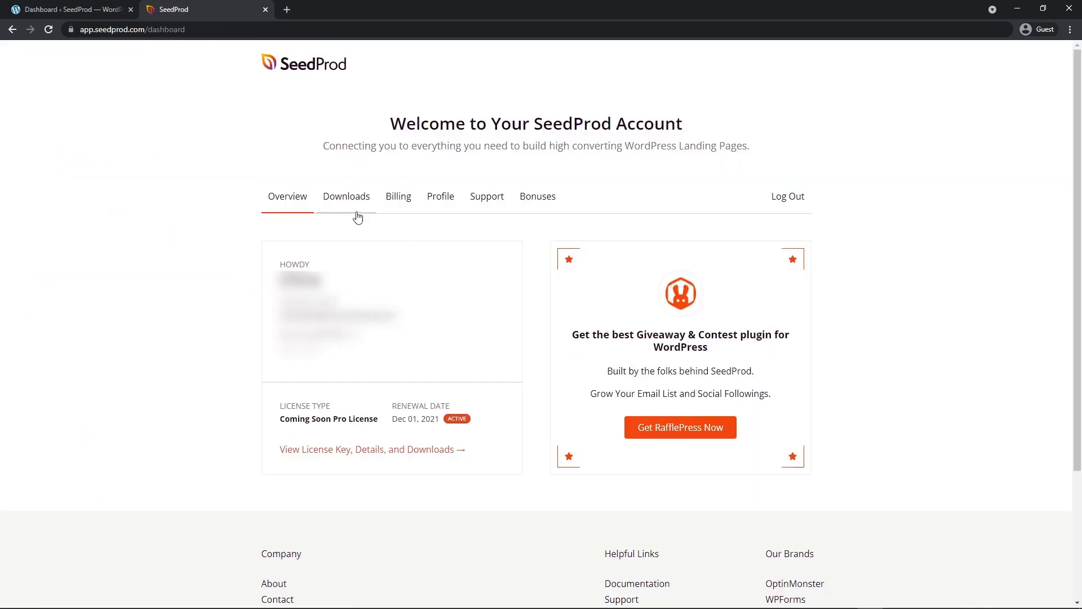
Download the Landing Page Pro plugin zip from Downloads and leave the account page
click(347, 196)
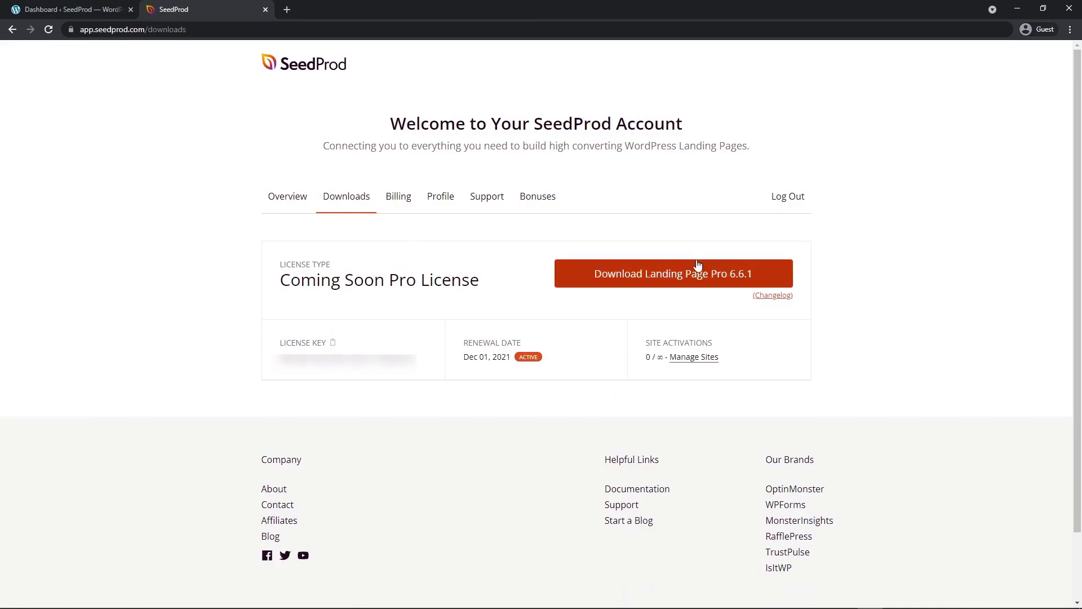
click(672, 273)
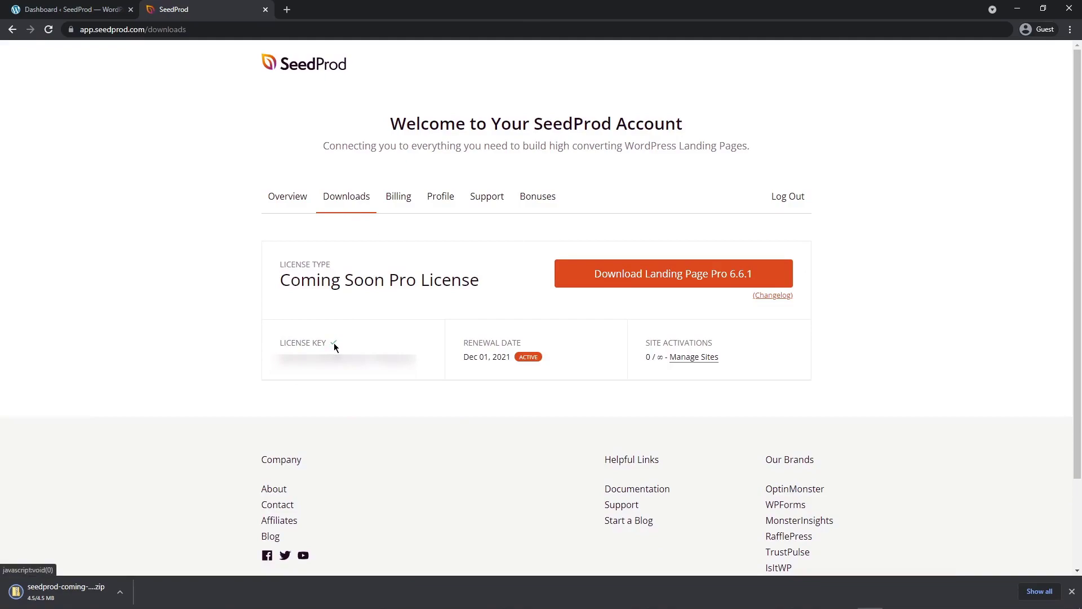
click(69, 9)
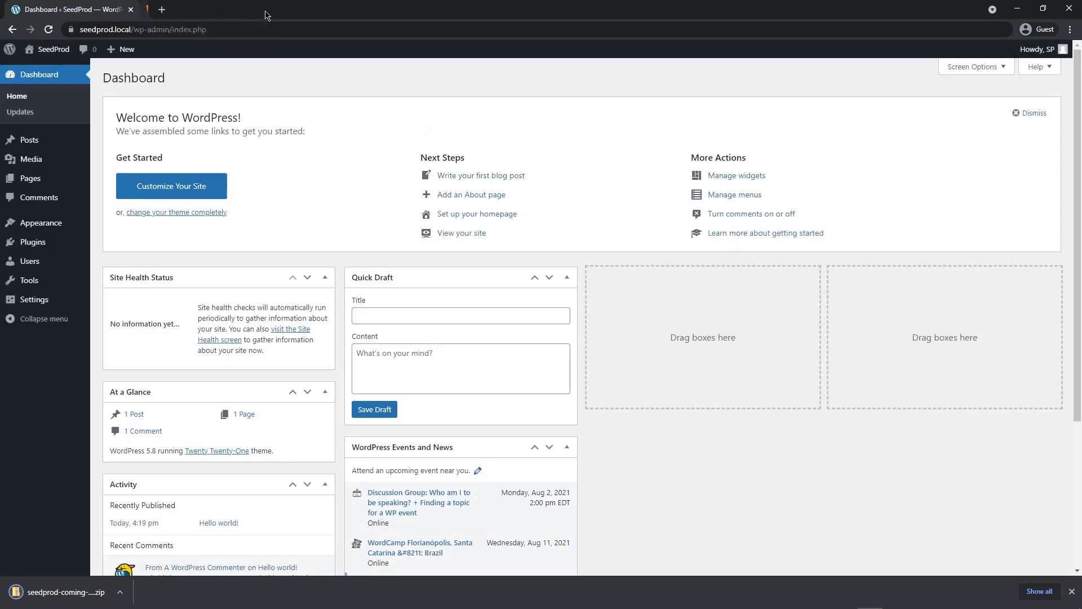
mouse_move(33, 241)
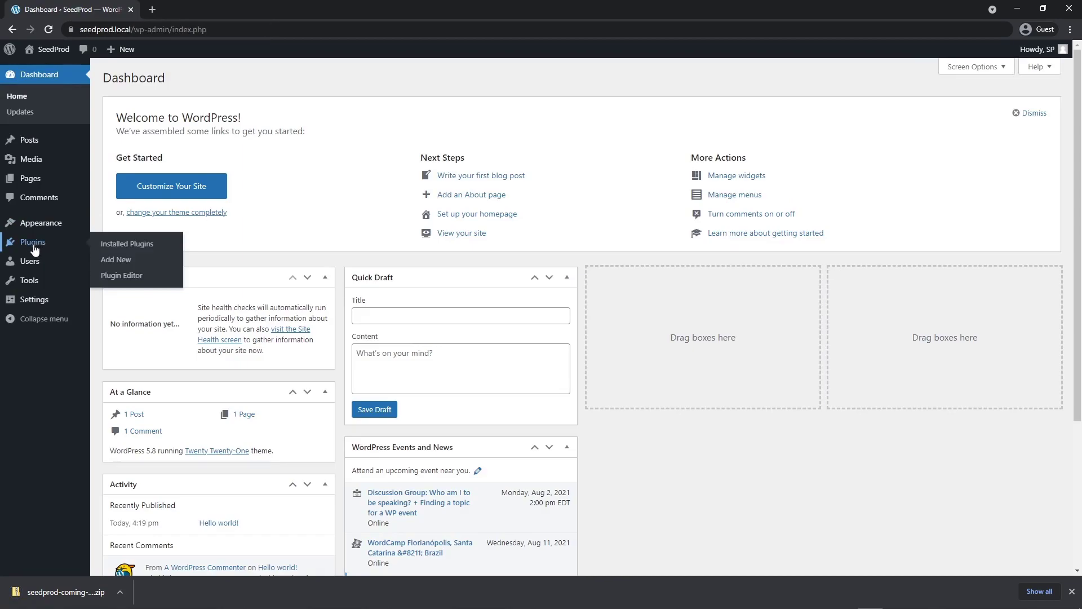
Upload and install the downloaded SeedProd plugin zip via Plugins > Add New
click(115, 259)
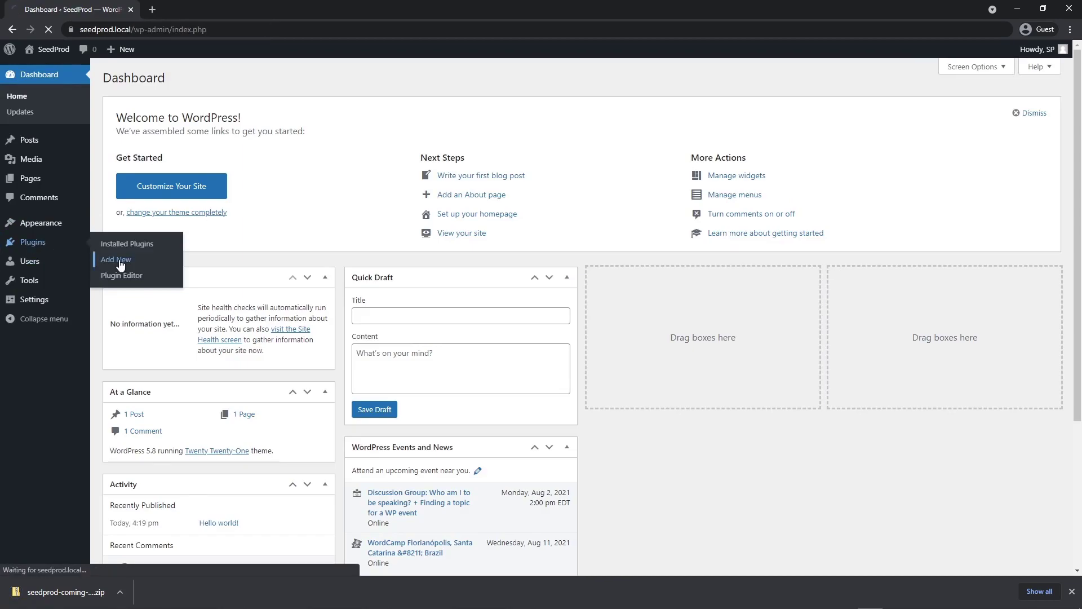
click(115, 261)
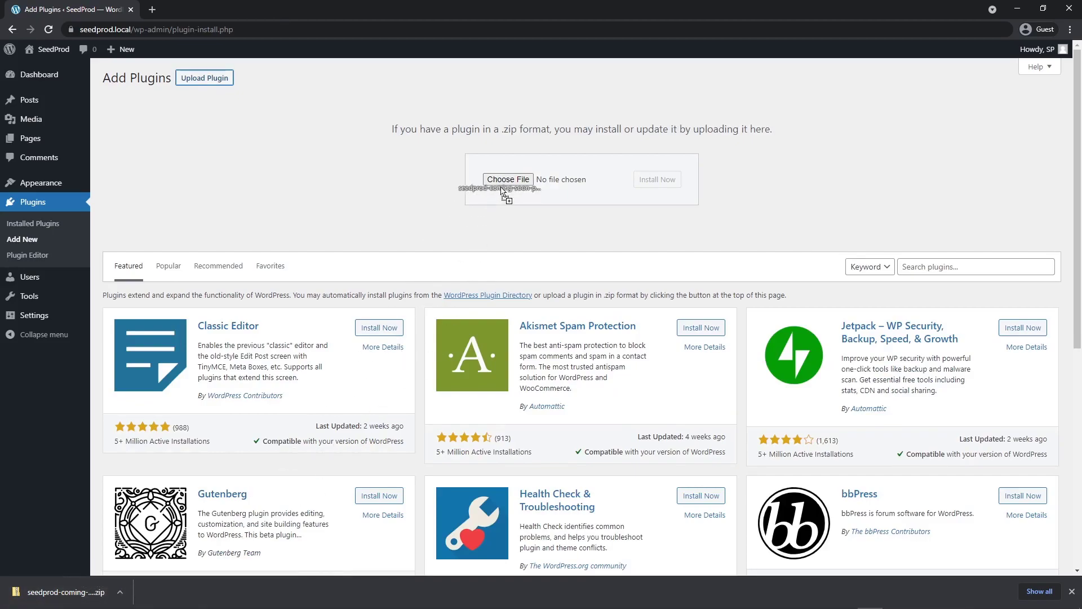
click(508, 179)
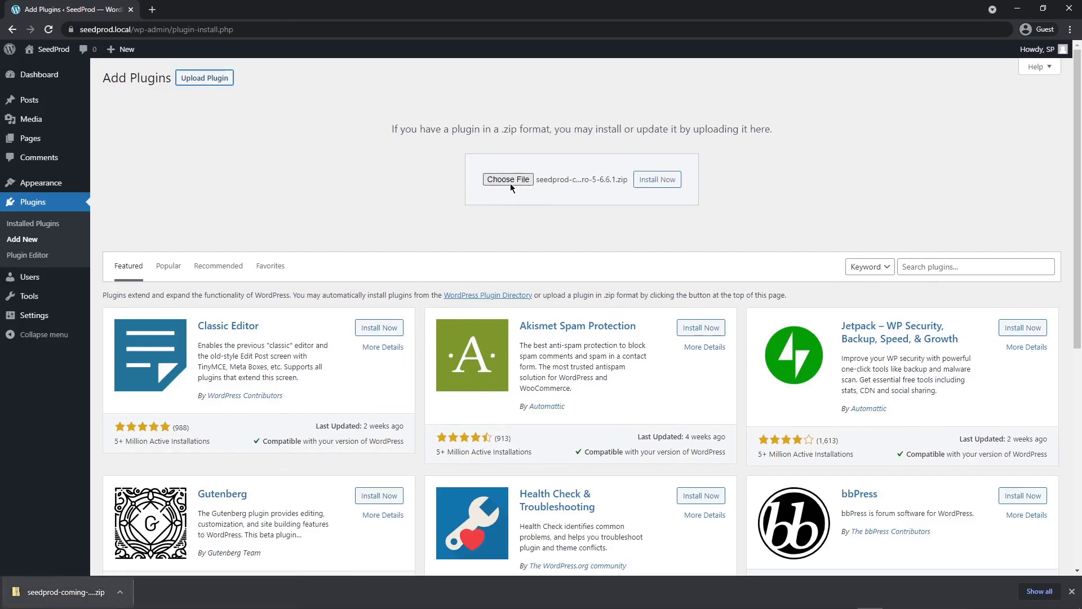
mouse_move(594, 182)
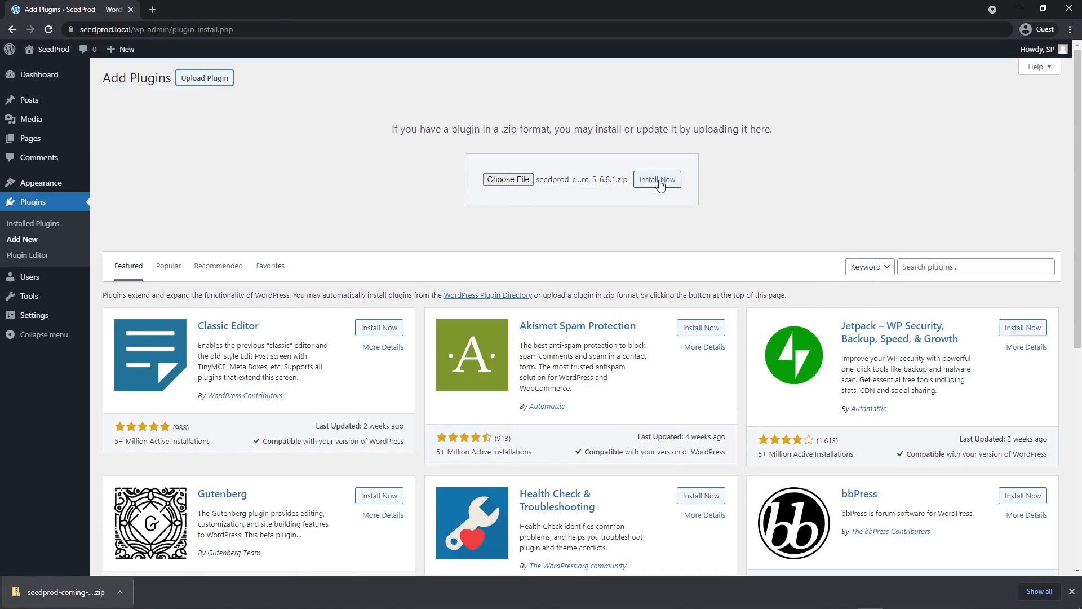
click(657, 179)
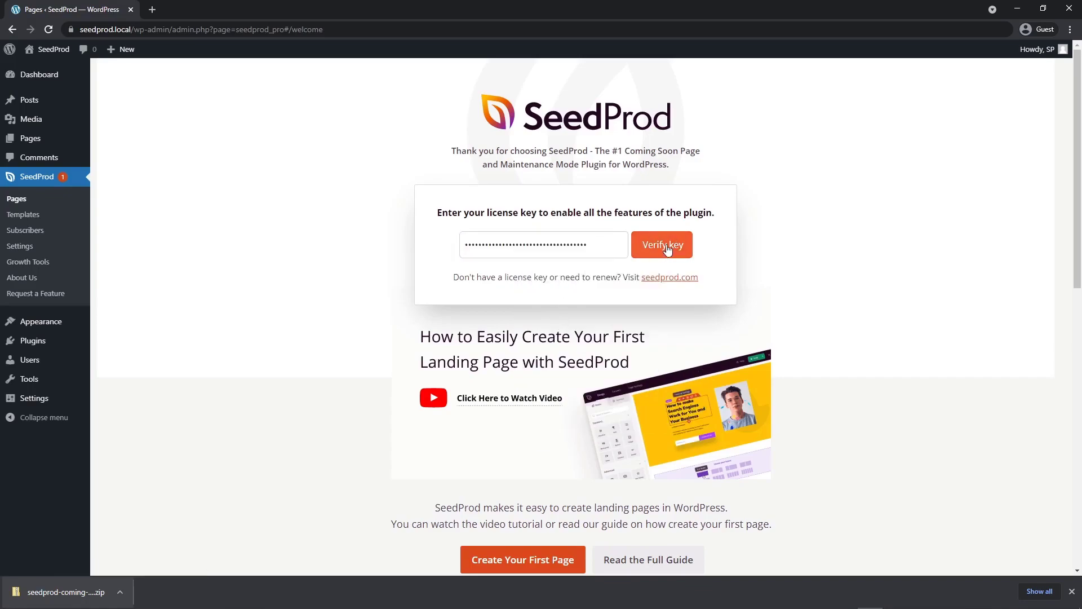
Verify the SeedProd license key and go to the SeedProd Pages overview
click(660, 245)
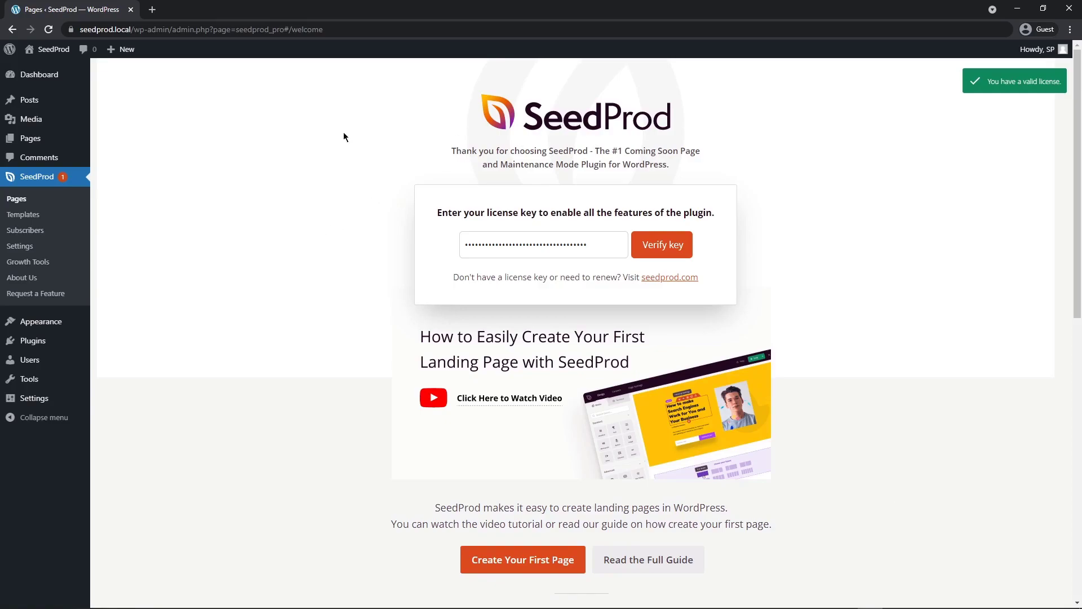
mouse_move(35, 198)
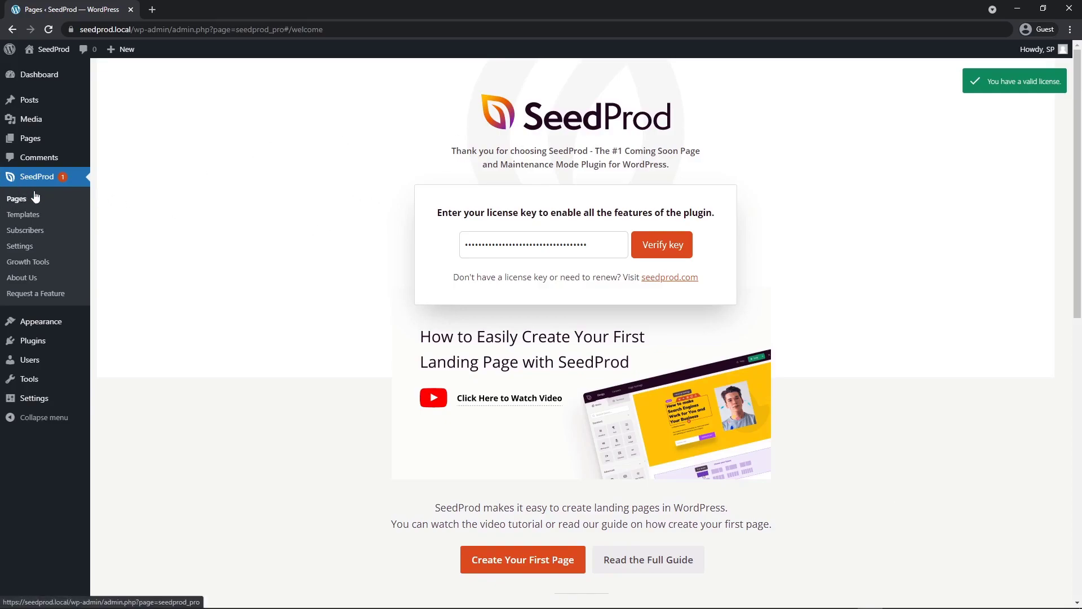
click(17, 198)
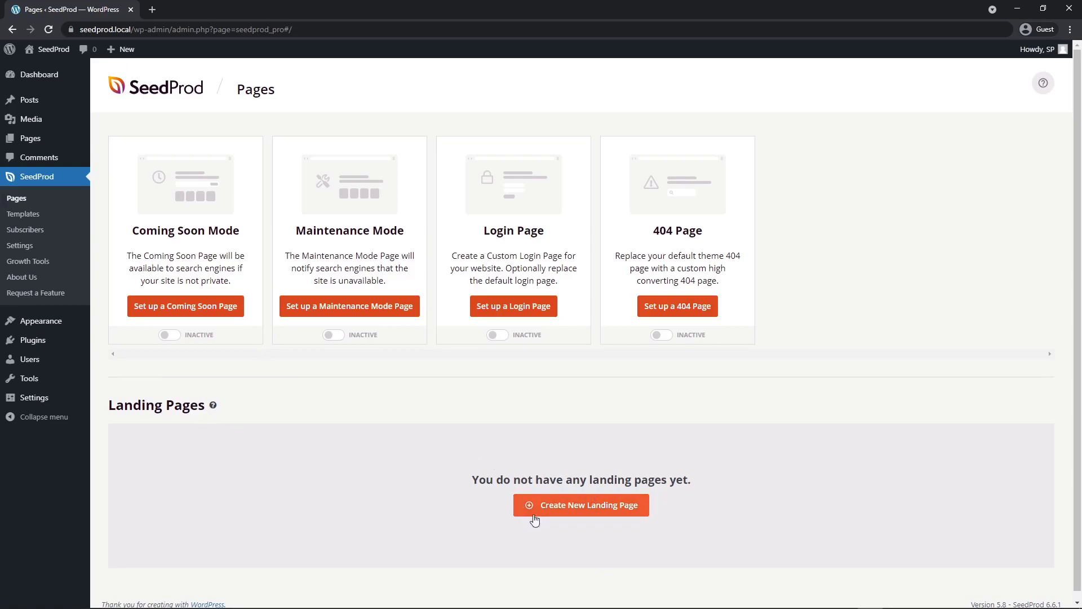
Start a new landing page and search the templates for 'maintenance page minimal'
click(581, 505)
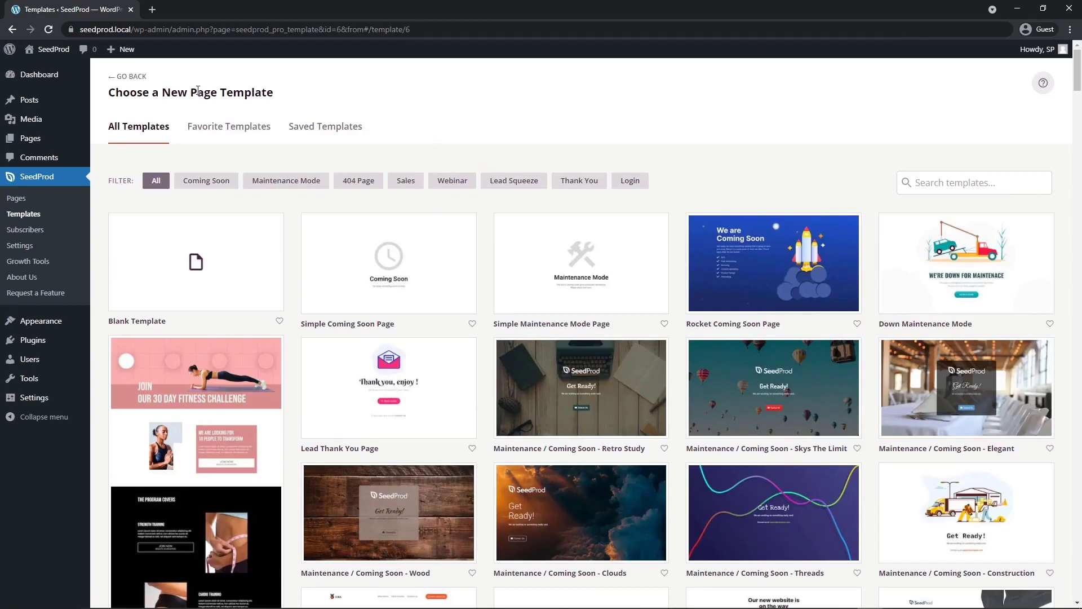
mouse_move(1029, 95)
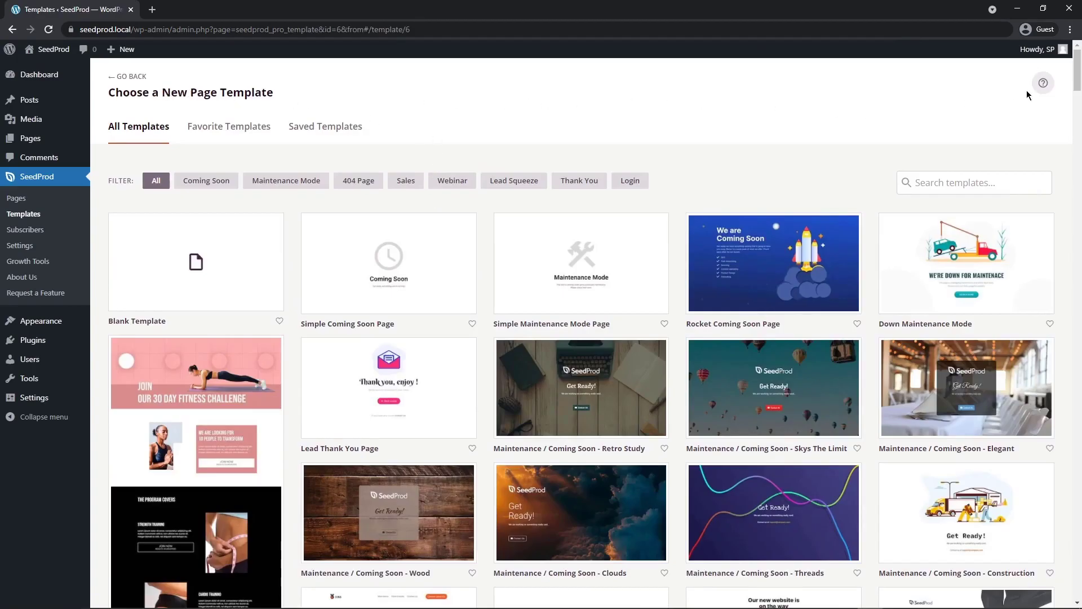
scroll(down, 3)
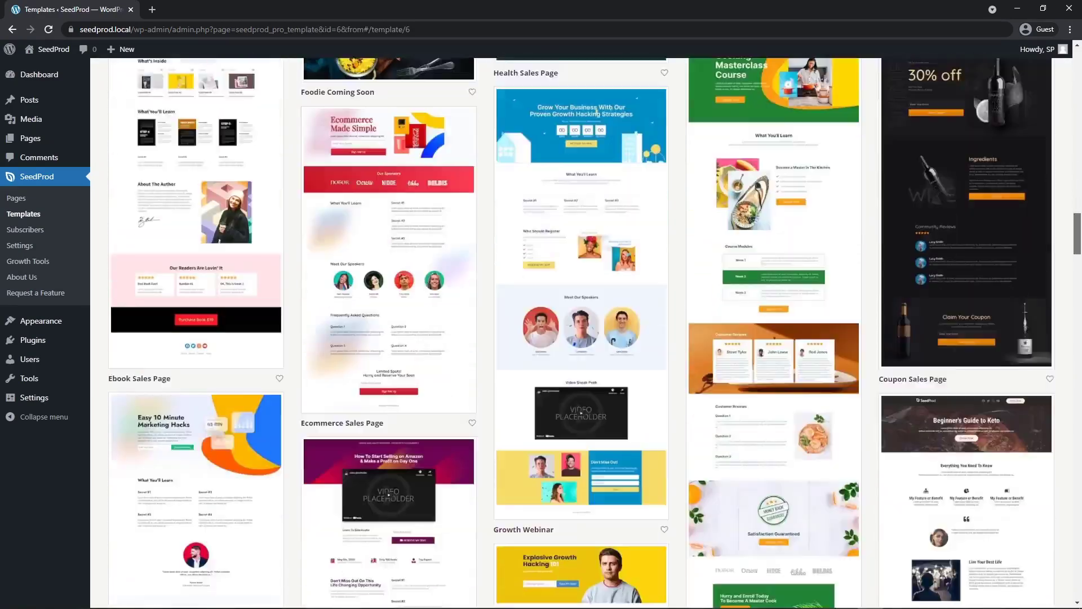
scroll(down, 3)
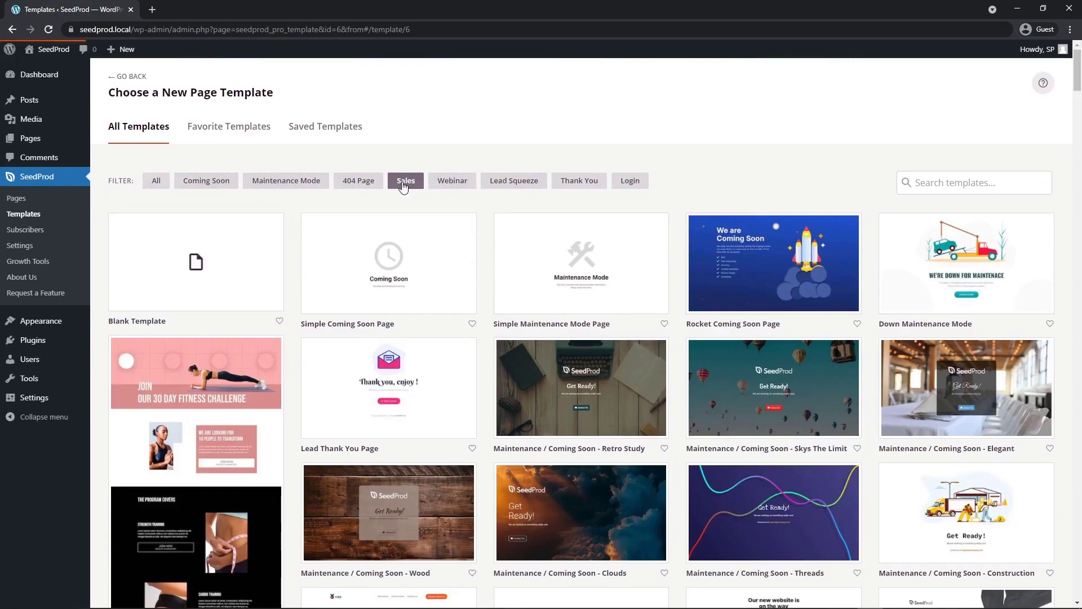
click(514, 180)
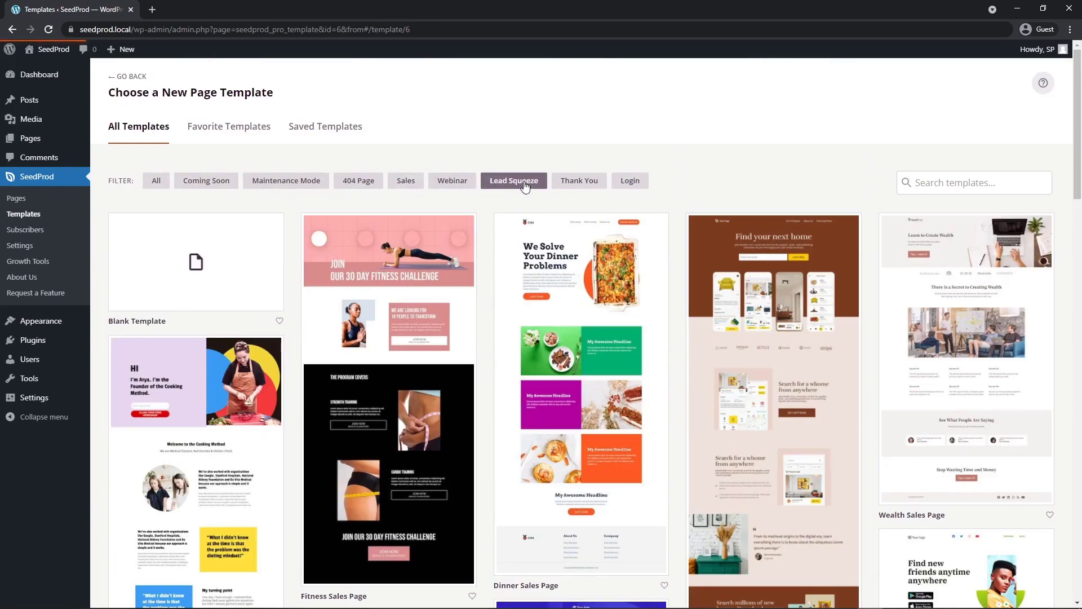
click(156, 181)
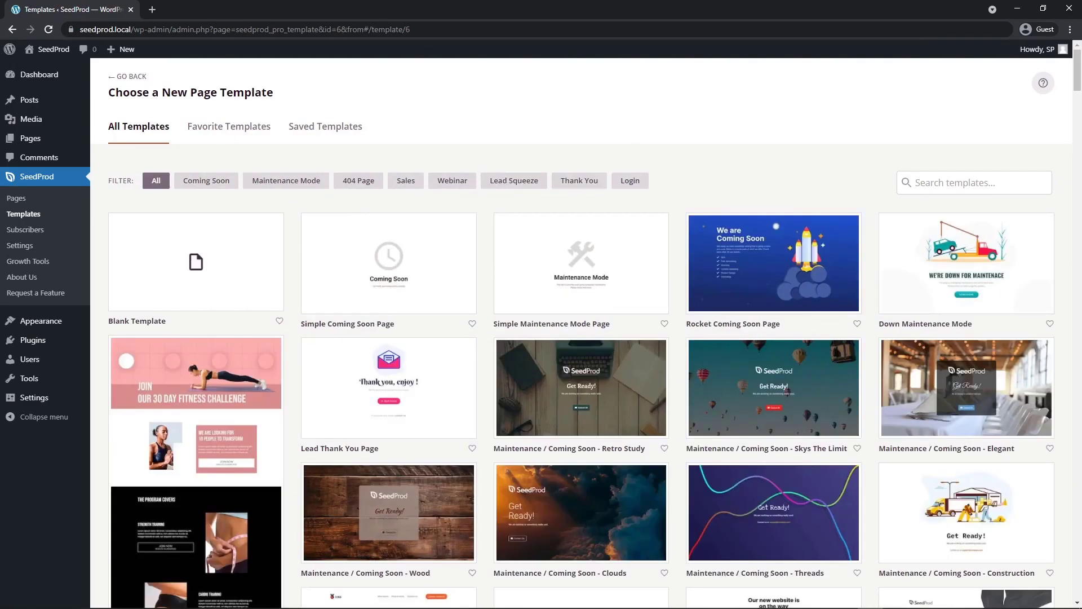
mouse_move(814, 158)
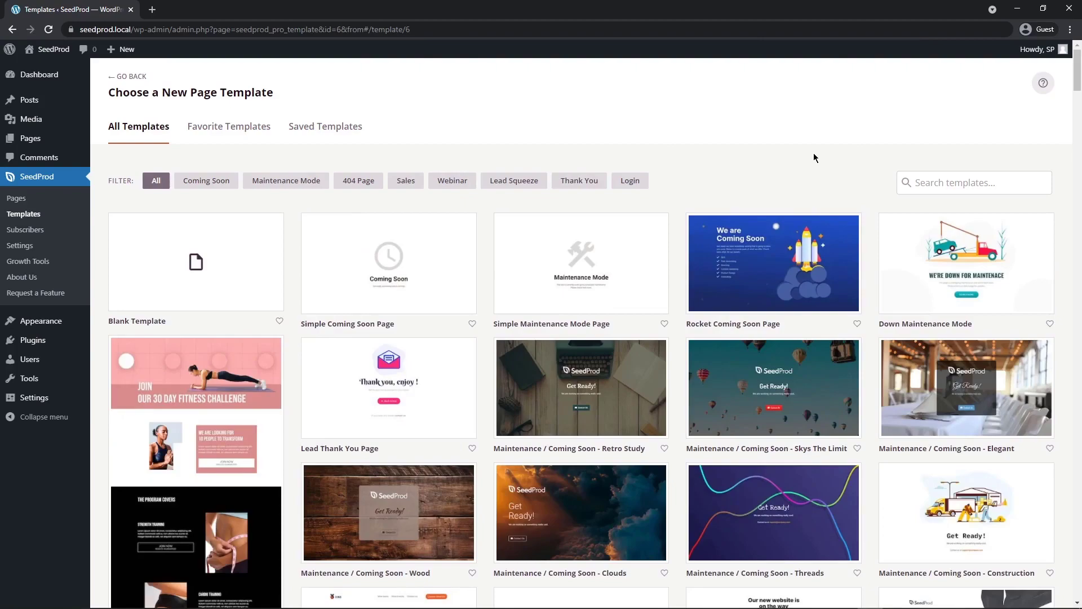
mouse_move(812, 149)
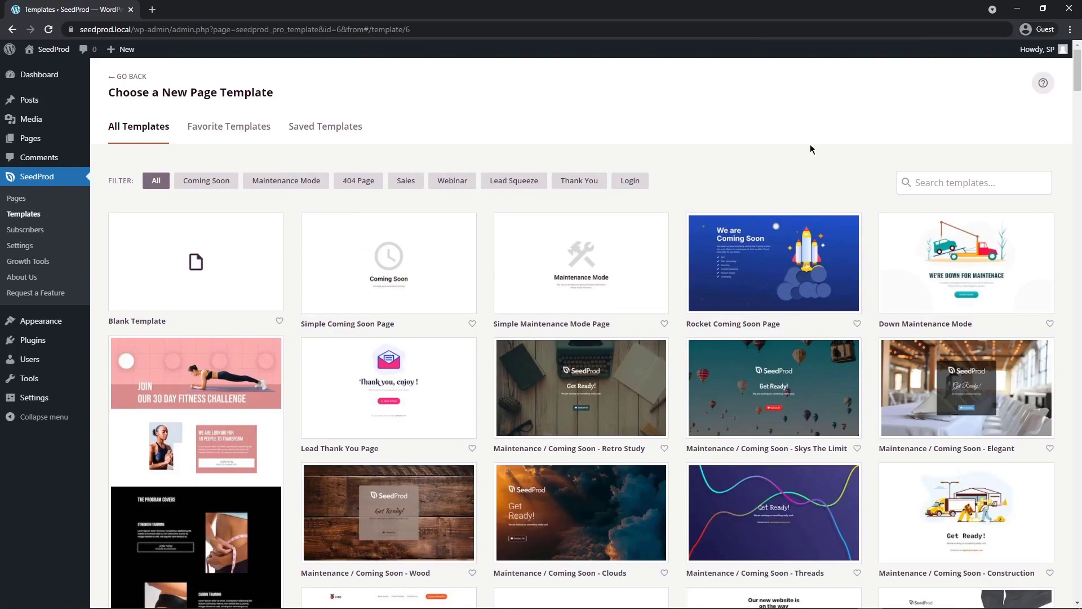
text(maintenance page minimal)
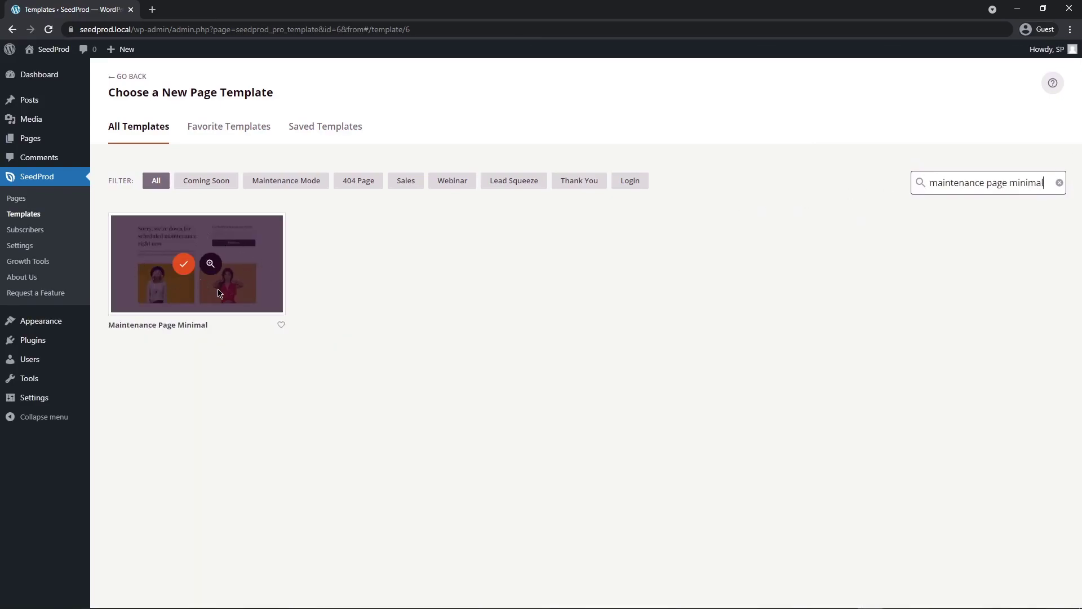
Preview Maintenance Page Minimal, check its phone view, and choose it
click(211, 263)
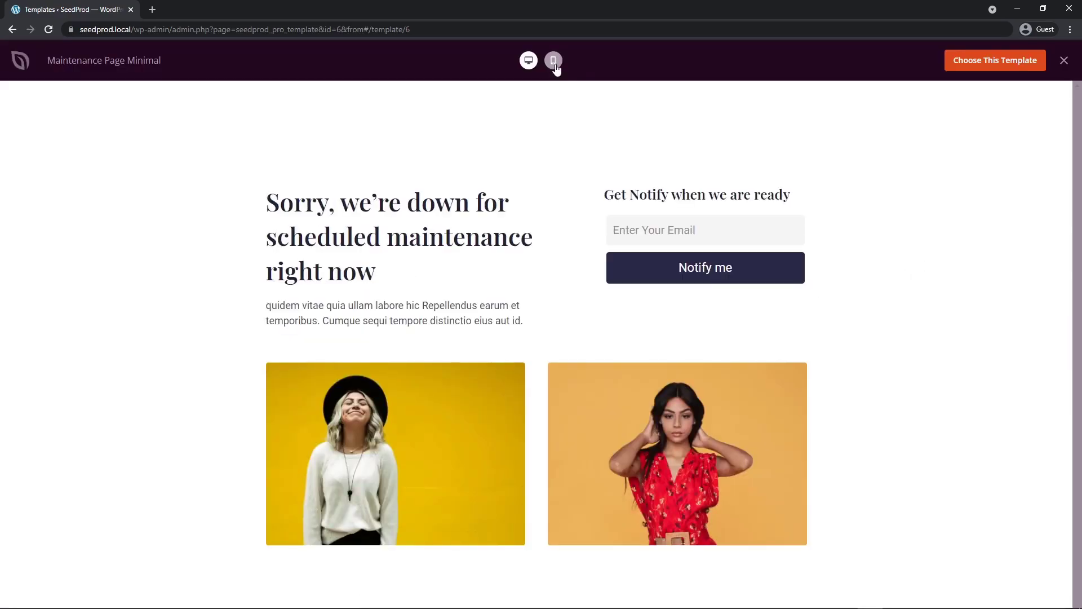
click(552, 60)
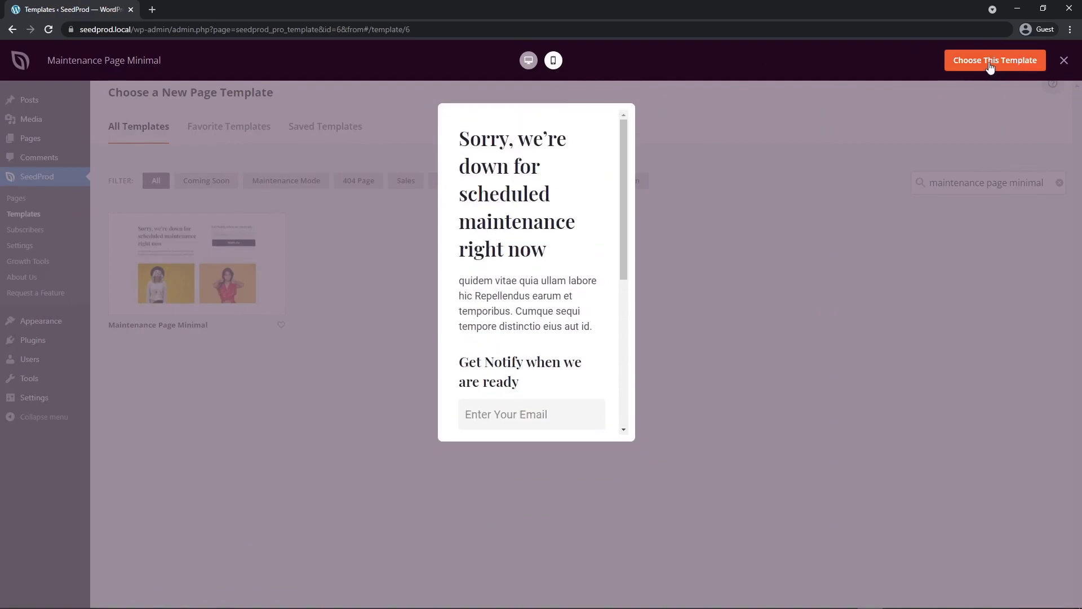
click(995, 60)
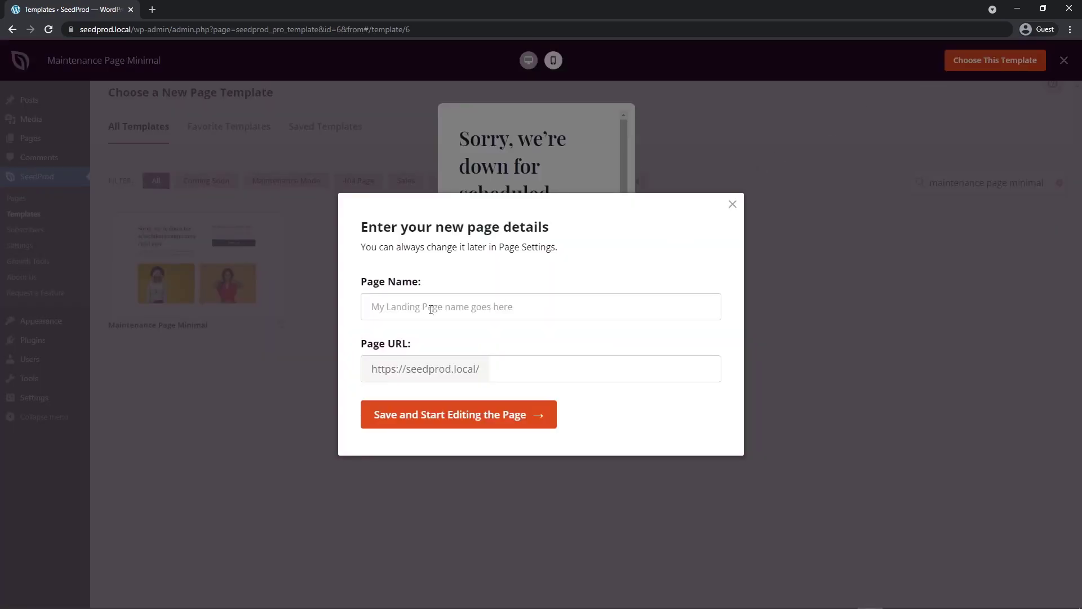
Name the page 'Instagram' and save it to start editing in the builder
text(Instagram)
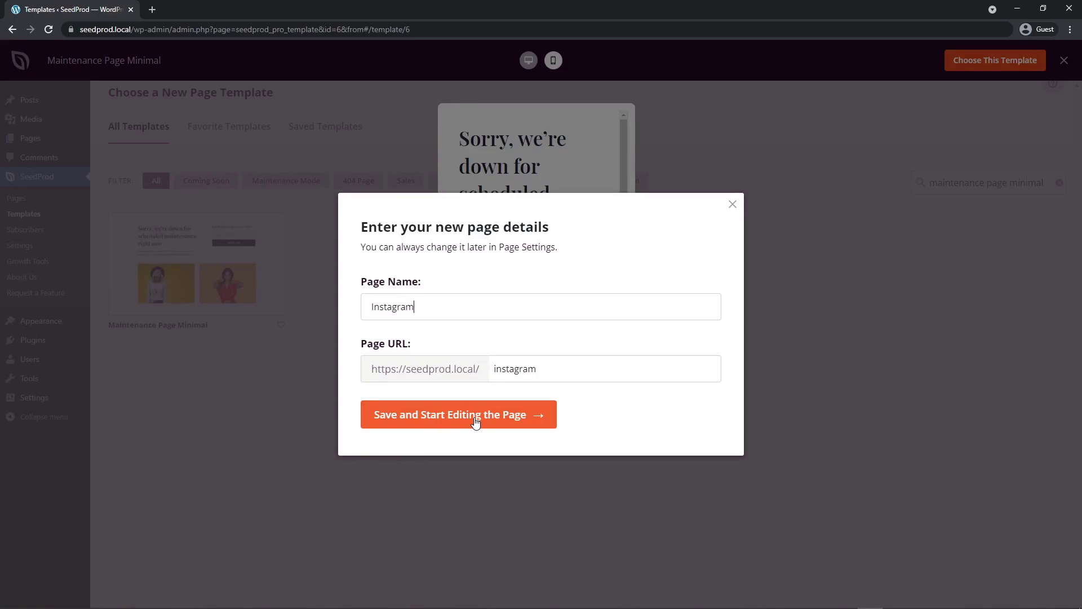
click(458, 414)
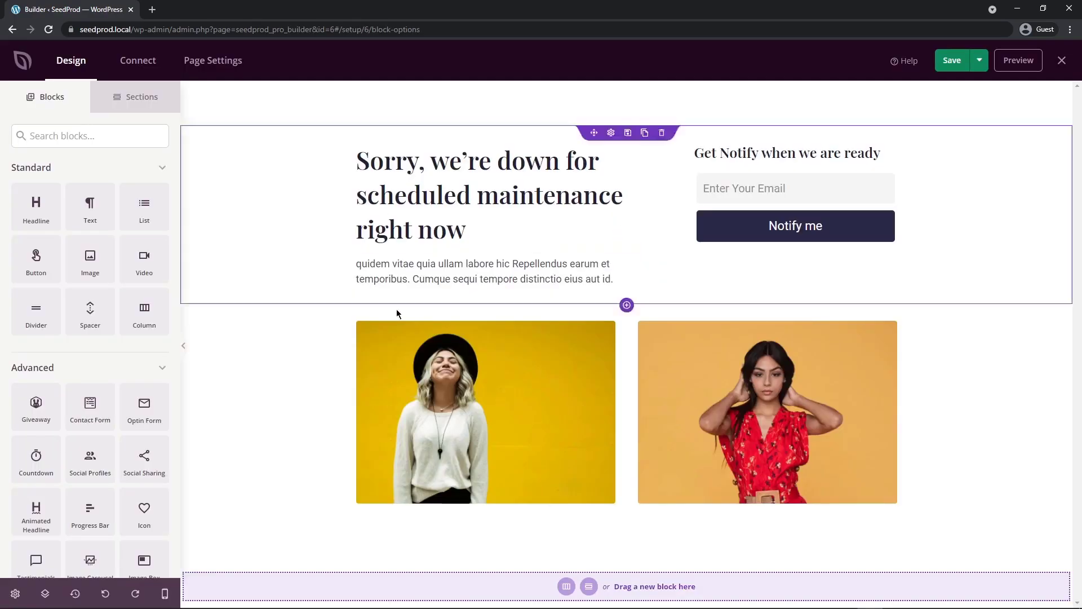
mouse_move(480, 115)
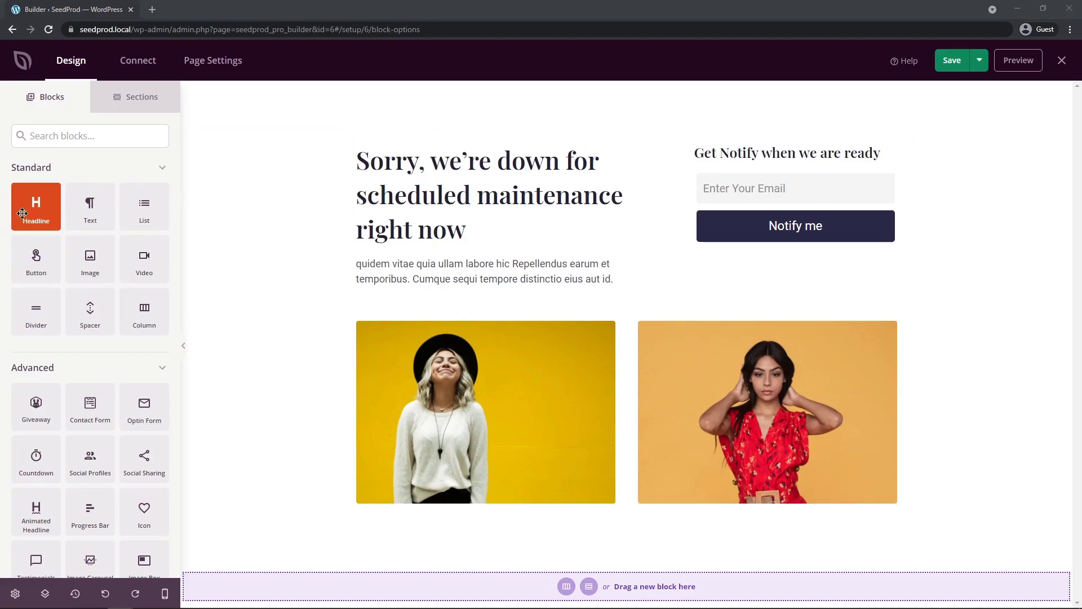
mouse_move(91, 311)
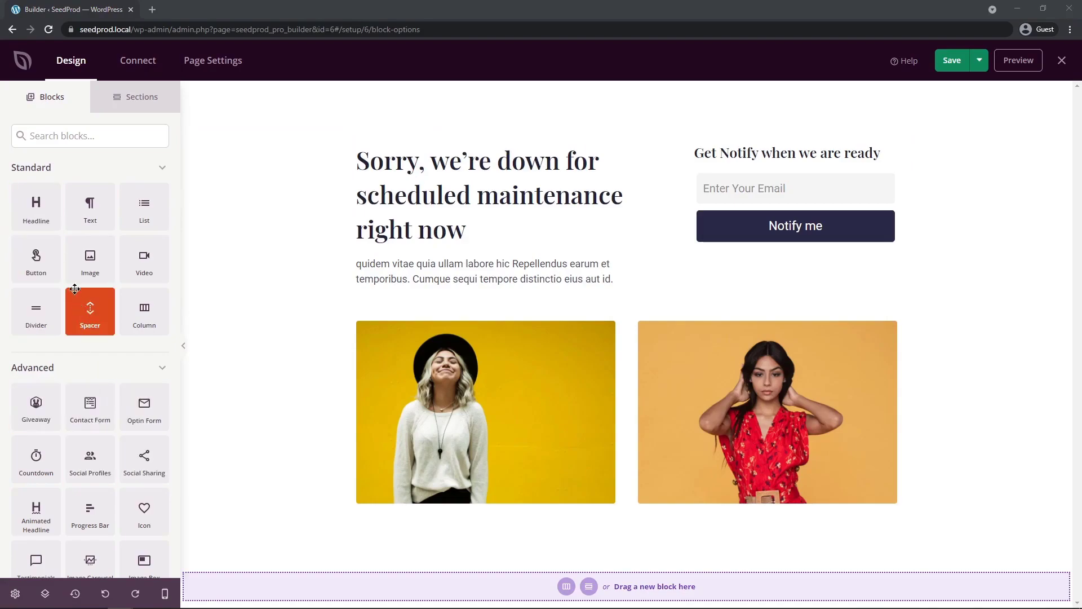
mouse_move(90, 260)
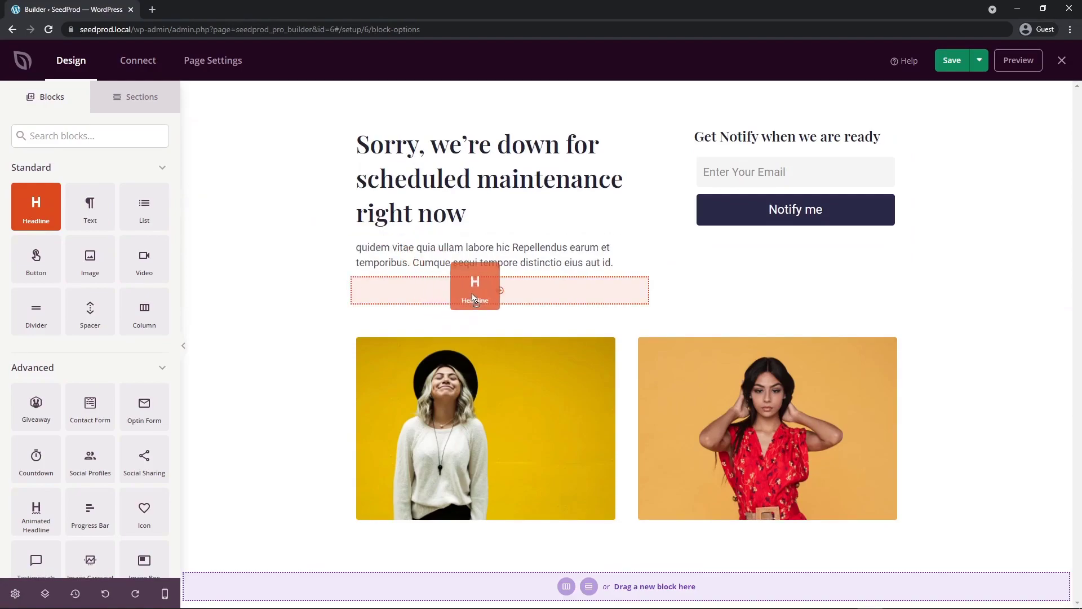
drag(36, 206, 500, 289)
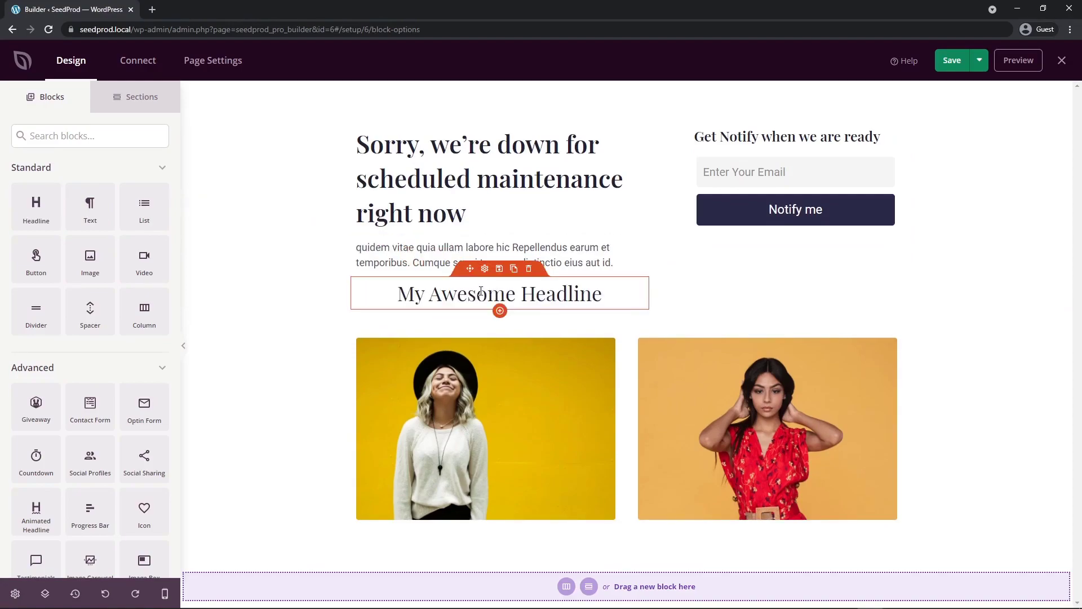
mouse_move(485, 269)
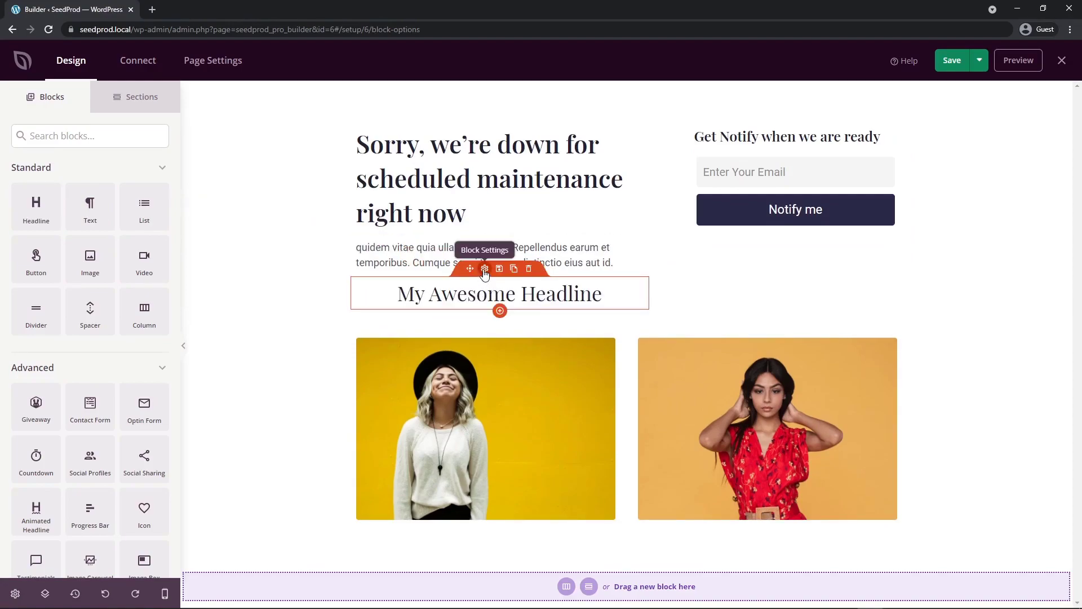
click(485, 269)
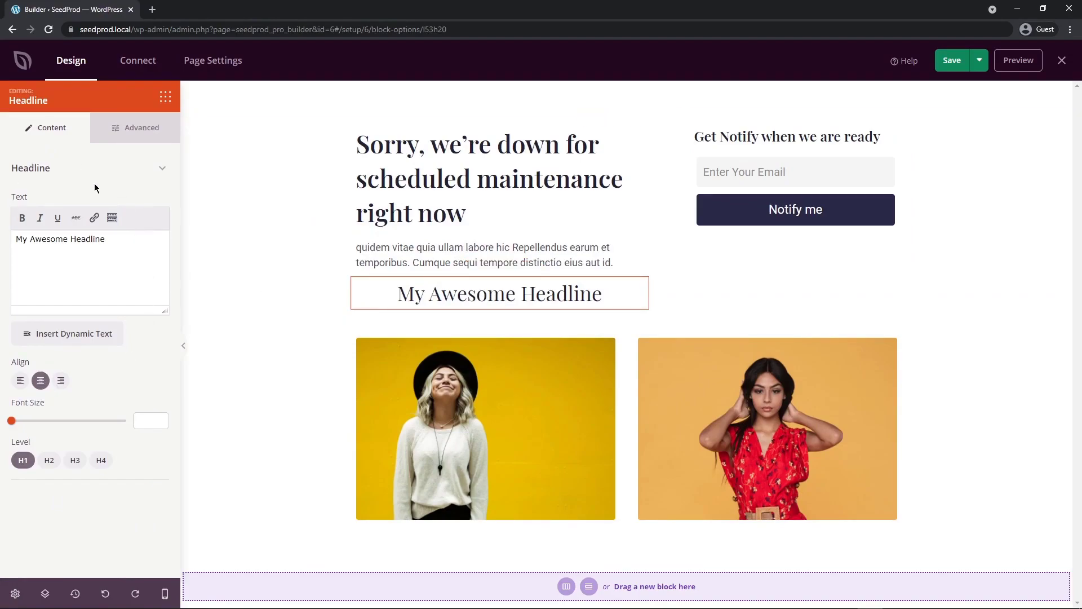
mouse_move(95, 183)
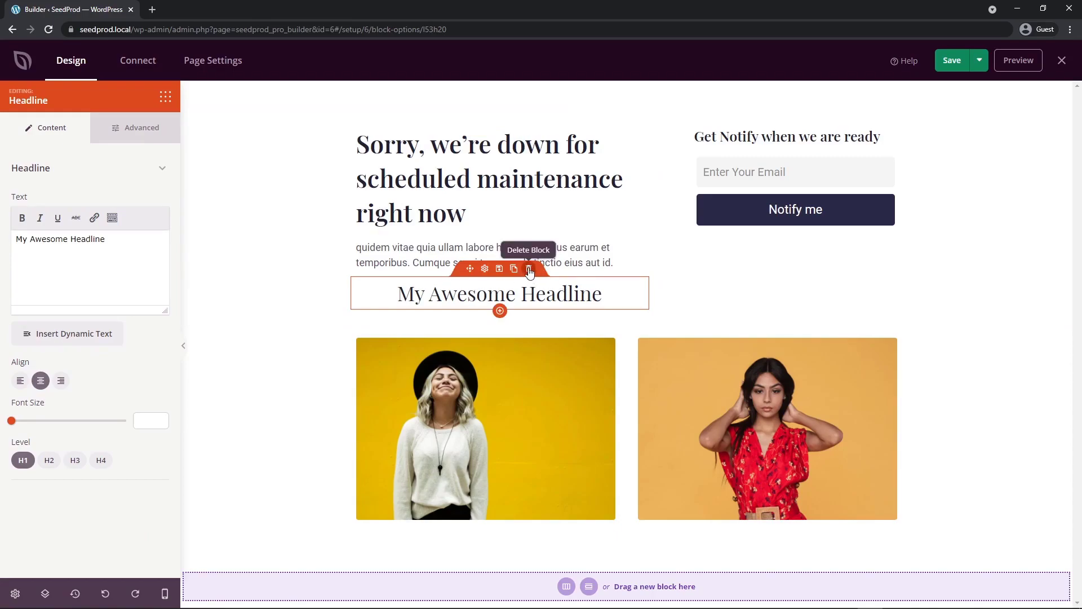
click(529, 268)
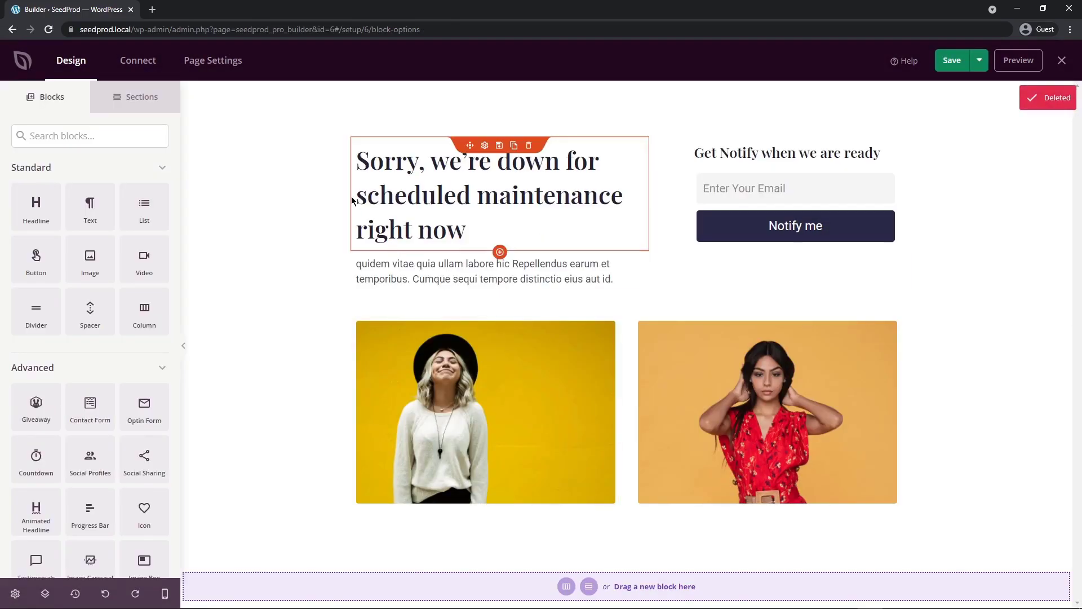
Left-align the main headline and set its font size to 50
click(484, 145)
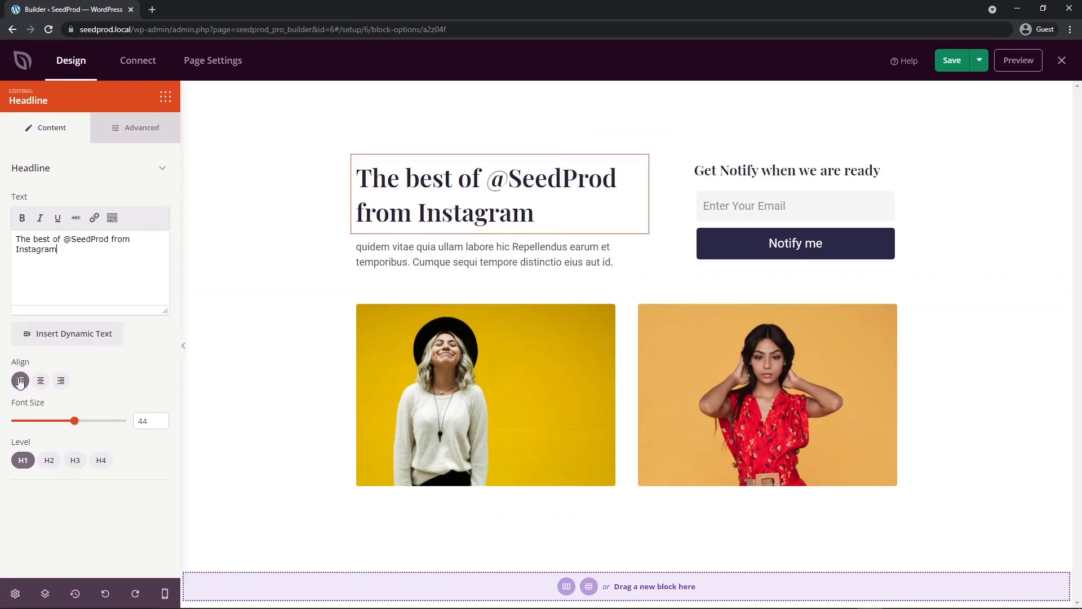
click(60, 380)
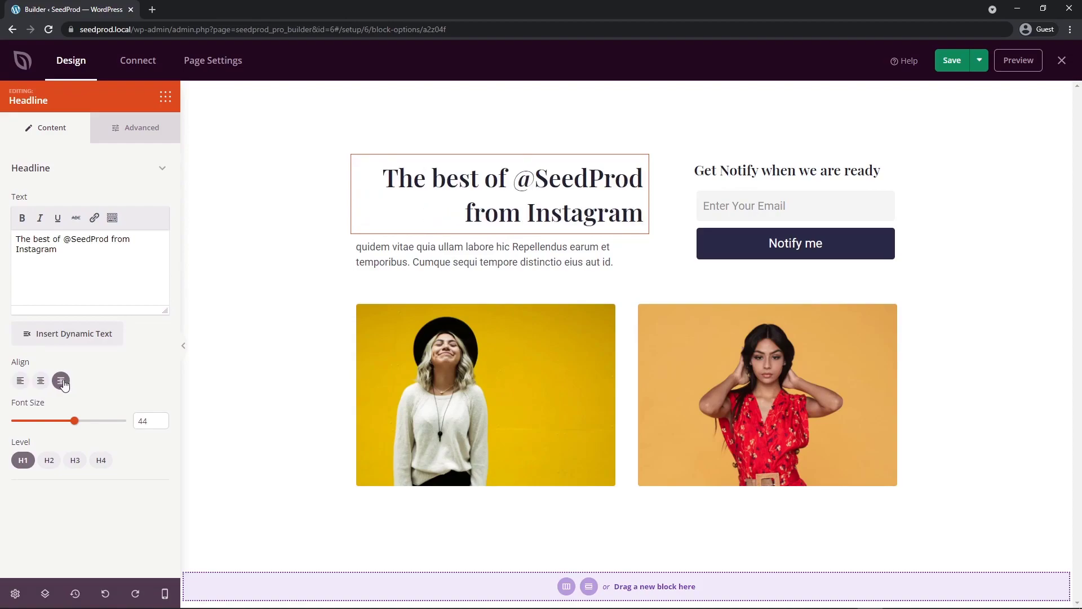
click(20, 380)
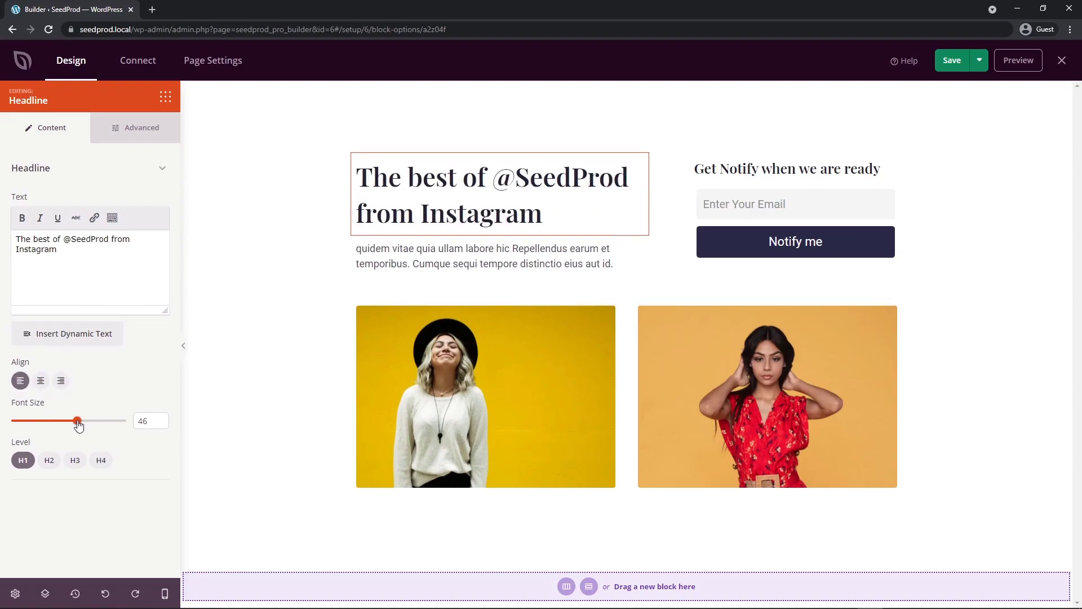
drag(78, 421, 88, 421)
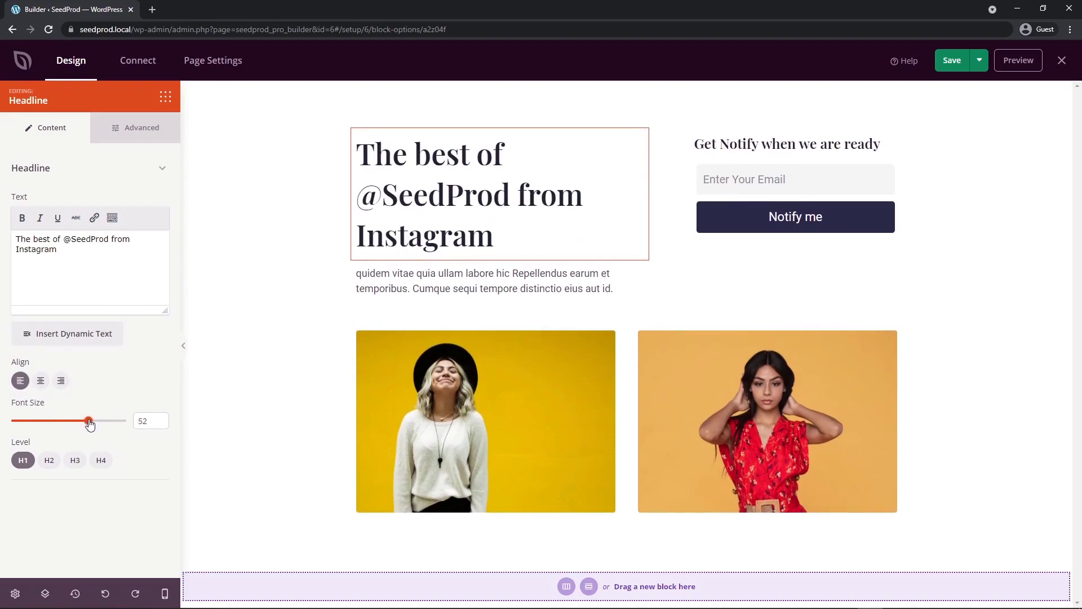
drag(88, 421, 84, 421)
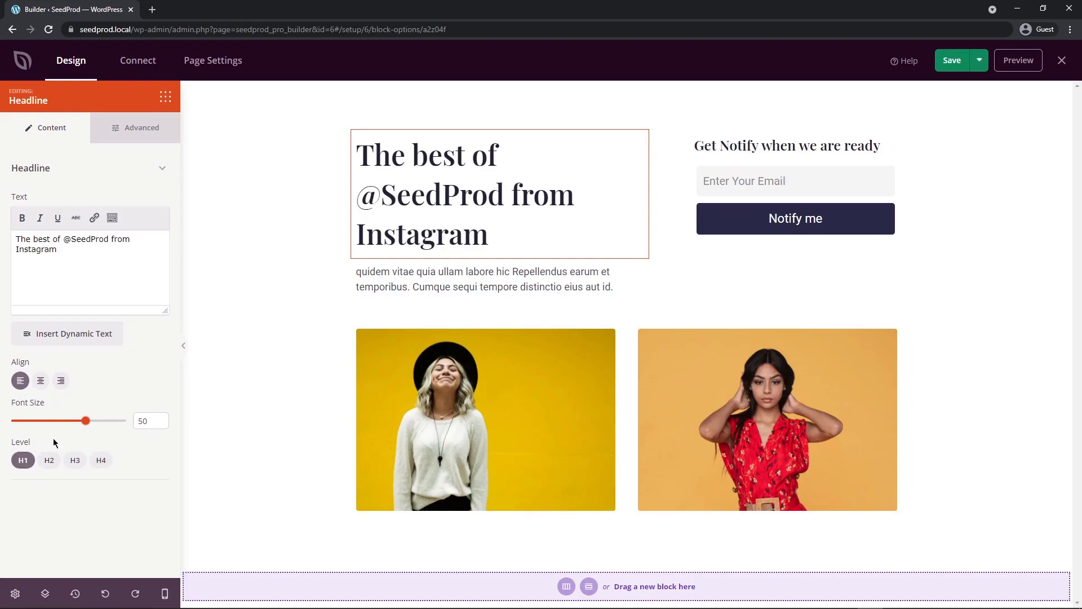
Browse the headline's Advanced options including Device Visibility, then go to Global Settings
click(142, 127)
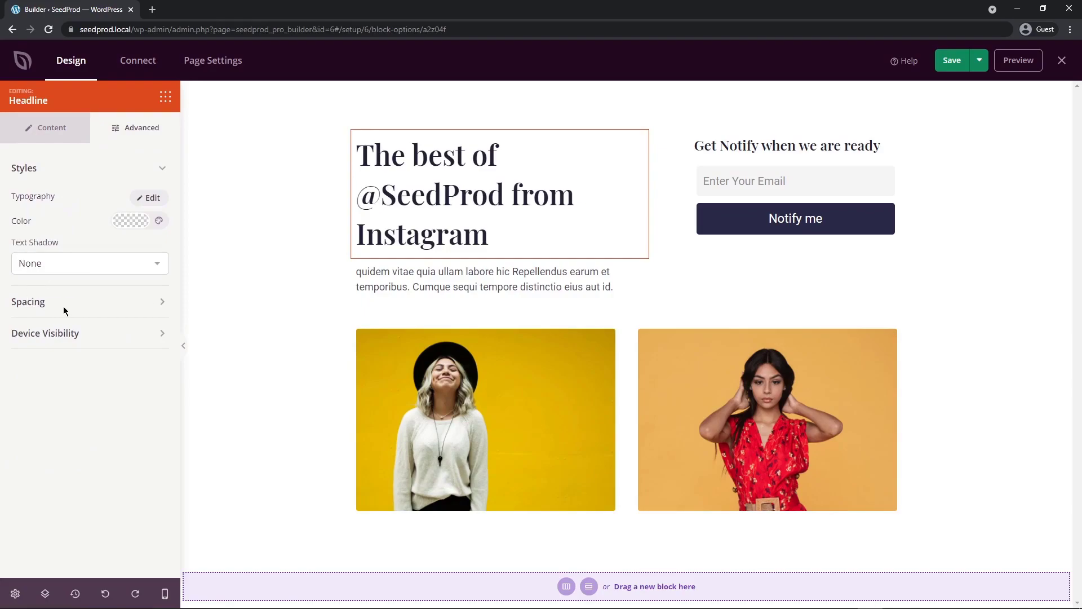
click(45, 334)
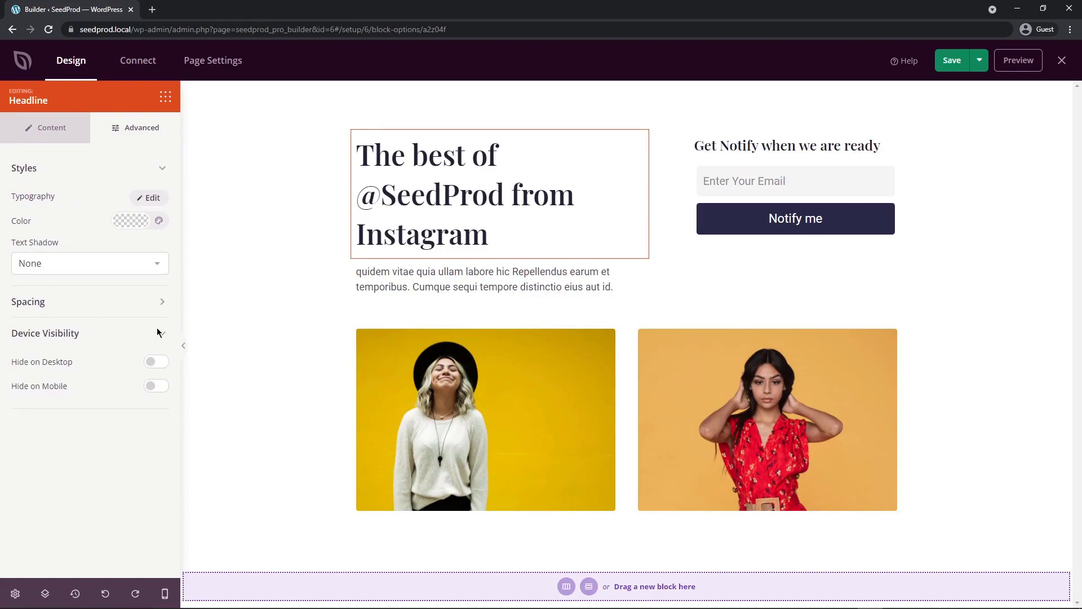
click(45, 332)
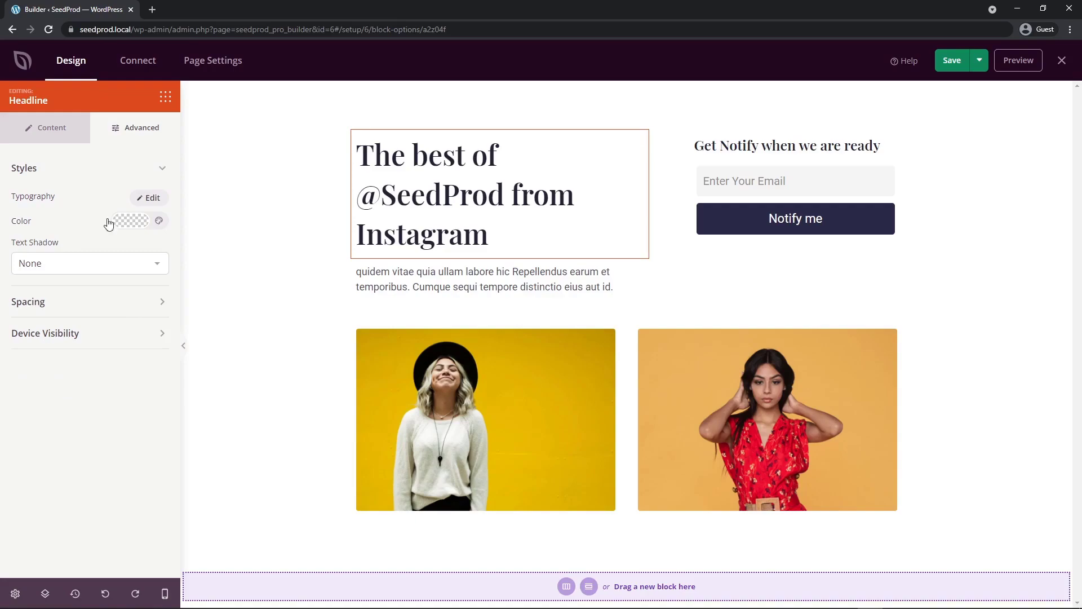
mouse_move(43, 228)
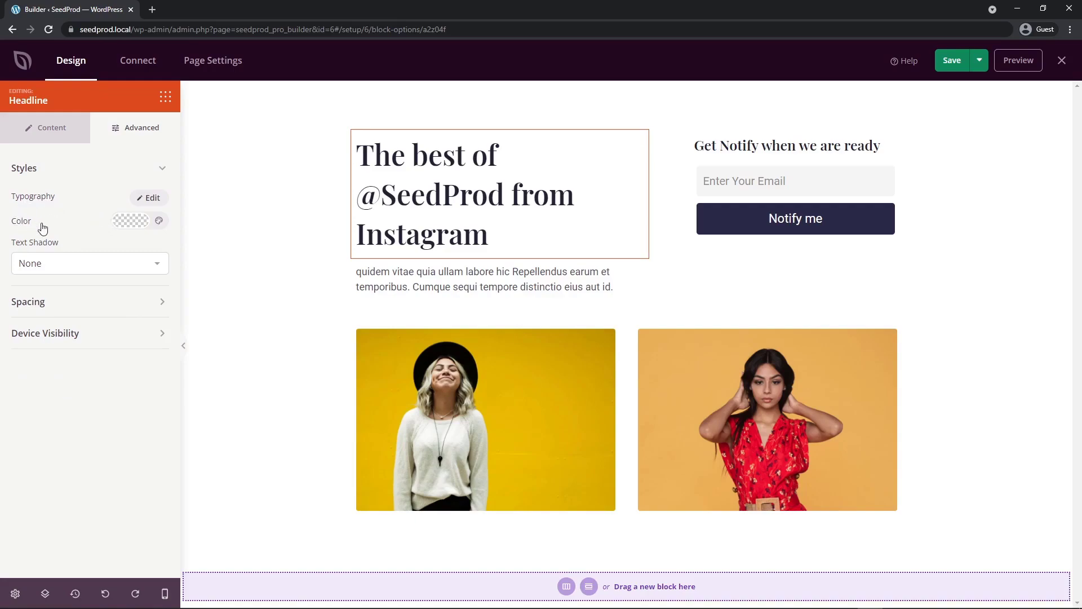
mouse_move(101, 467)
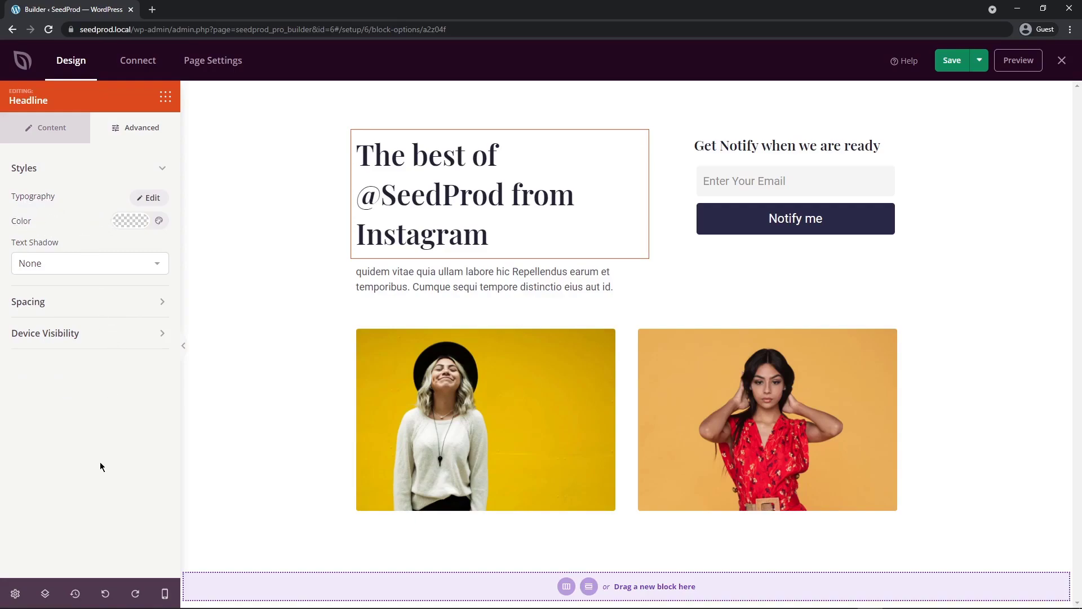
click(15, 595)
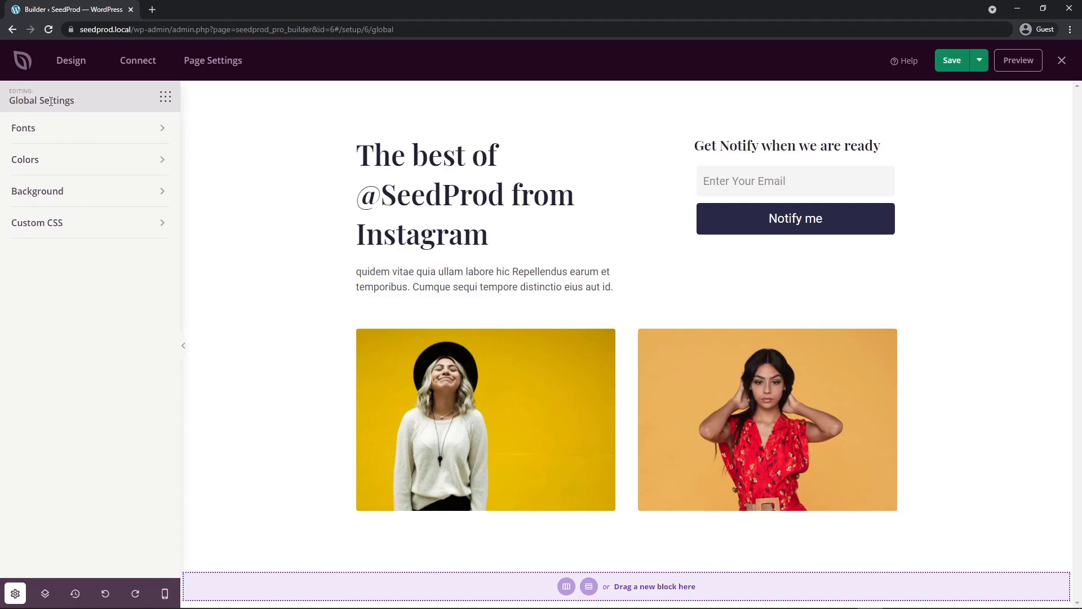
mouse_move(43, 133)
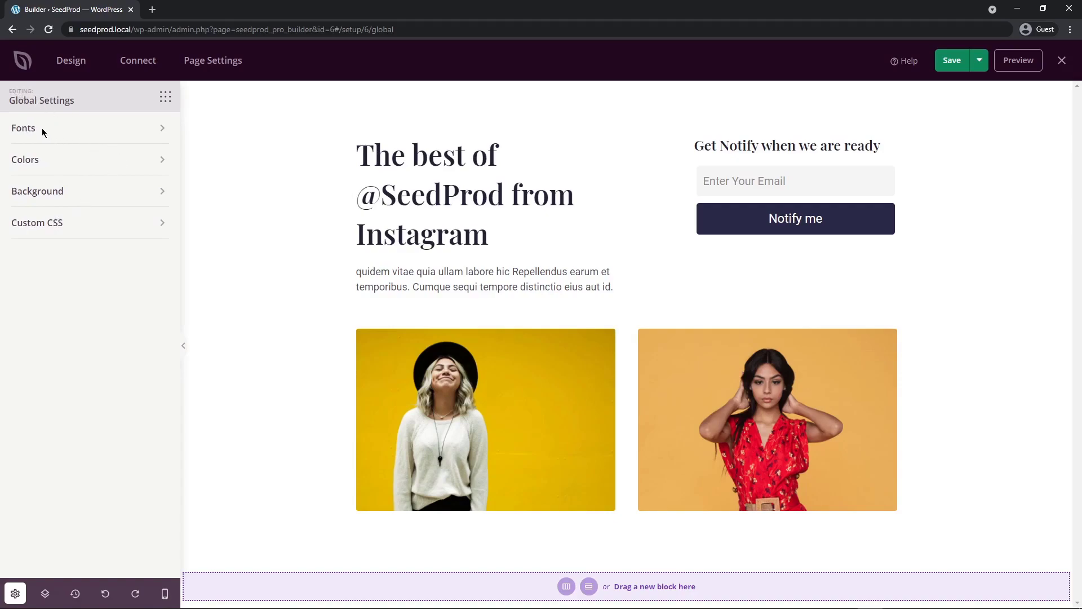
Set the global Header Font to Oldenburg and reselect the headline block
click(24, 127)
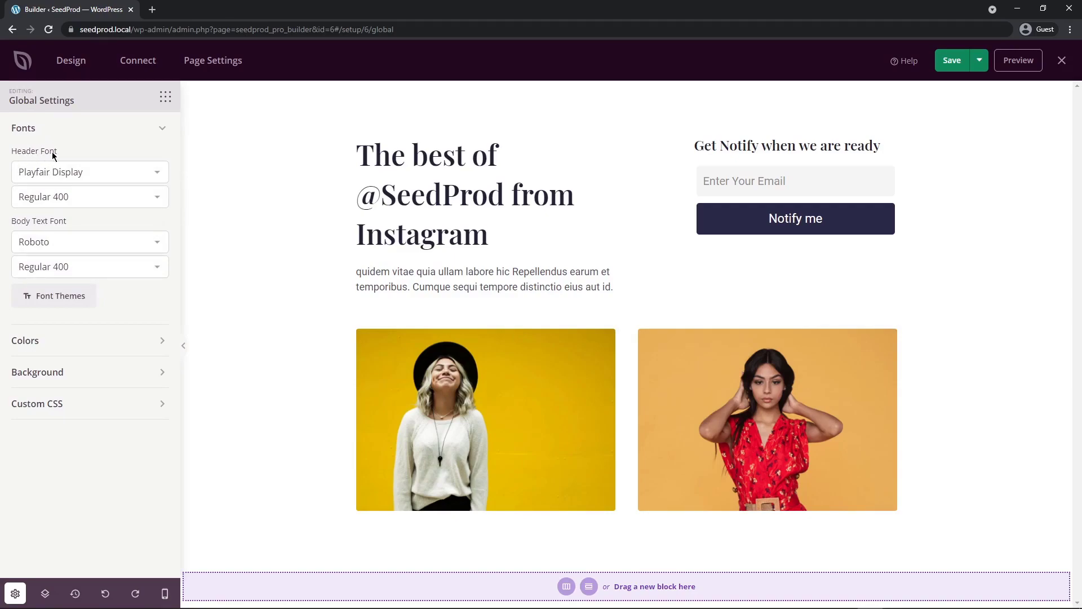
mouse_move(28, 228)
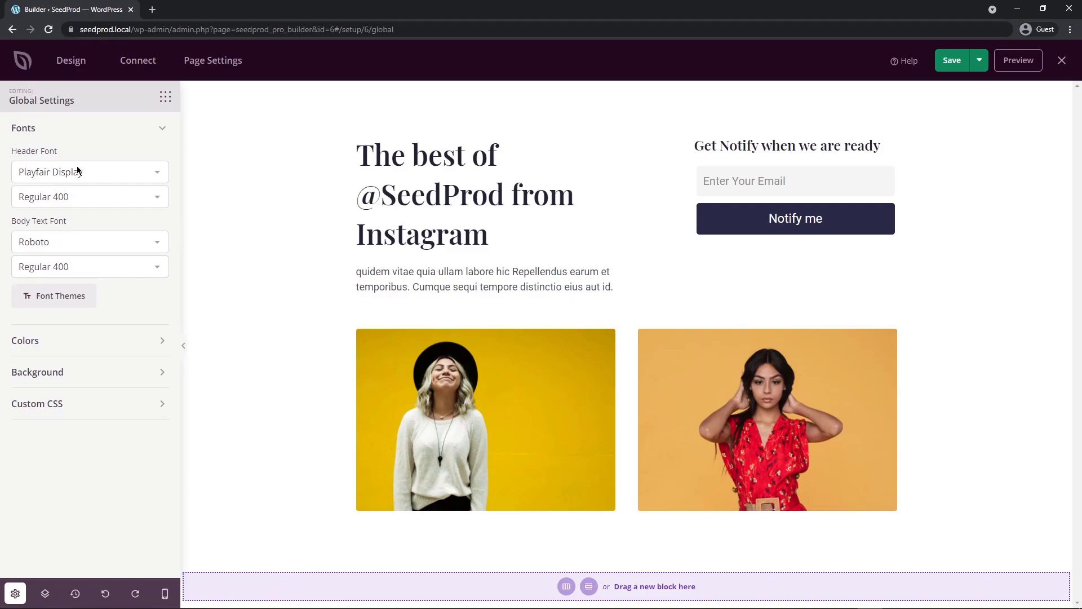
click(88, 171)
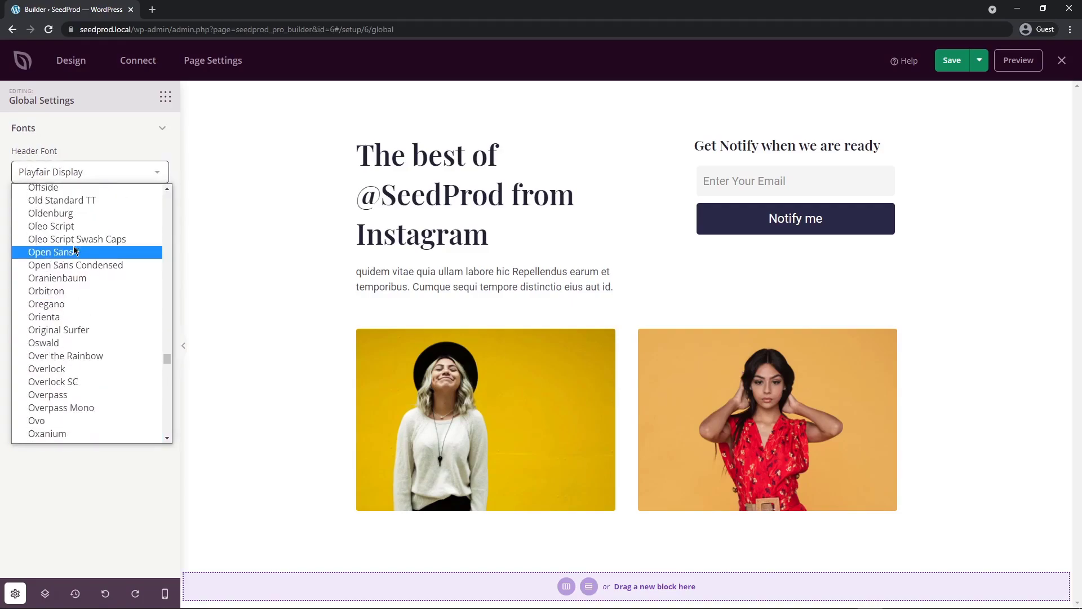
click(50, 214)
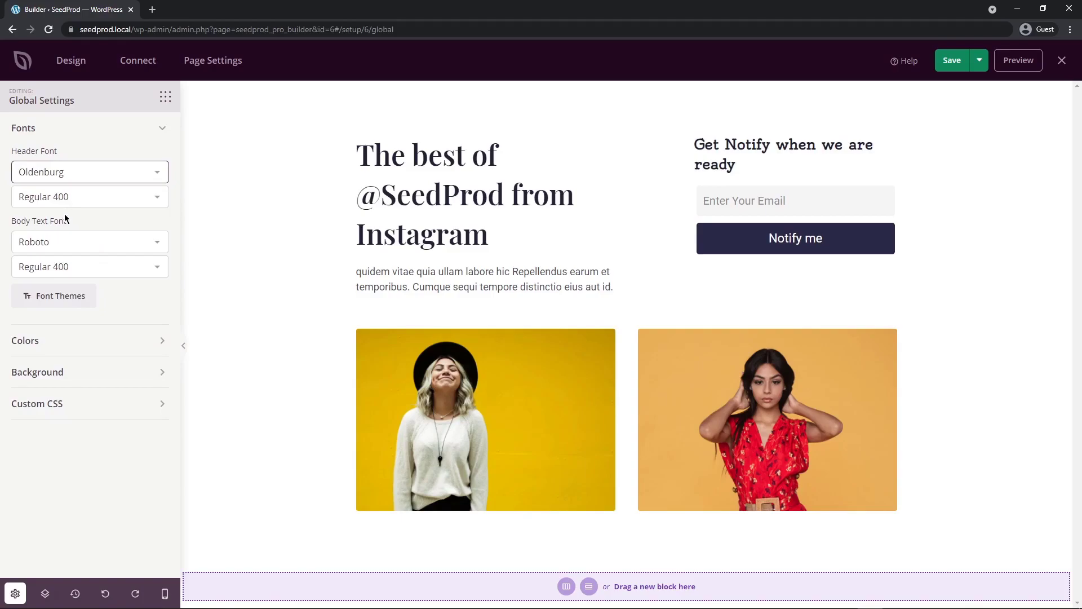
click(783, 155)
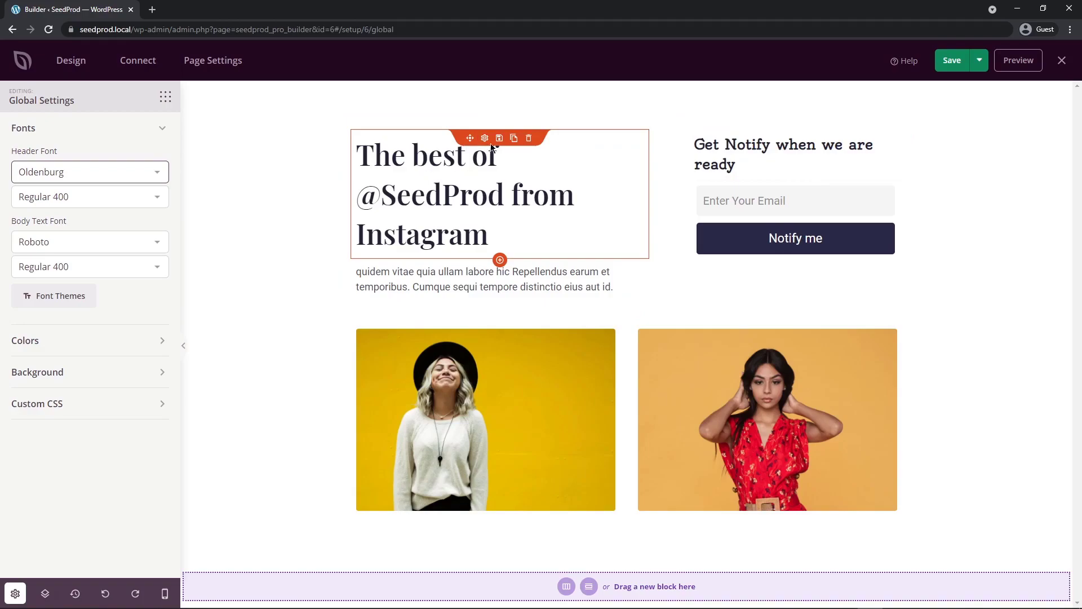
click(484, 138)
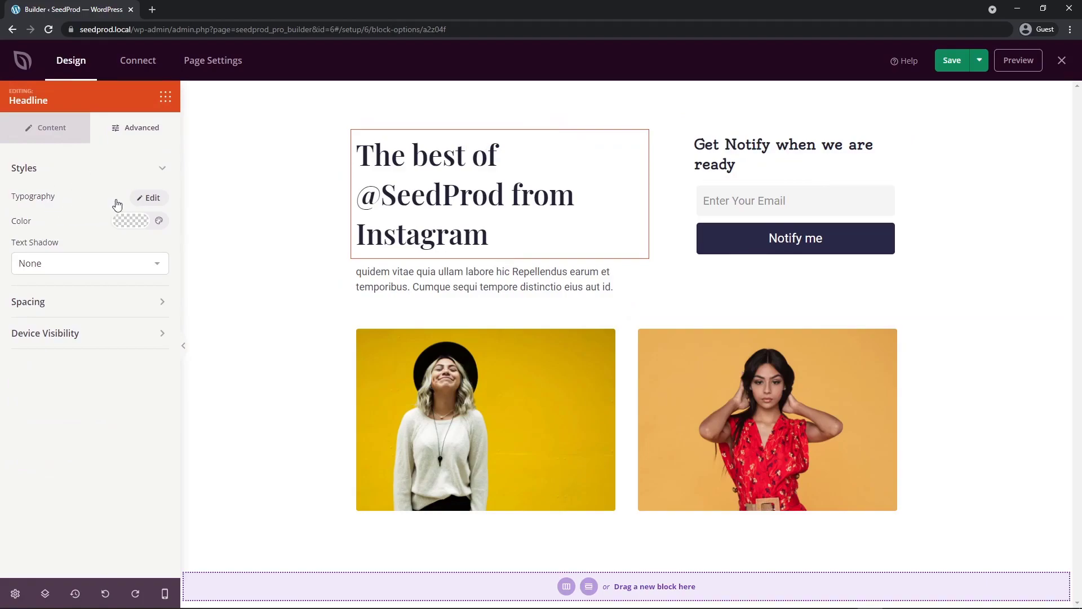
Set the headline's Font Family to Default, trying Impact briefly before returning to Default
click(149, 198)
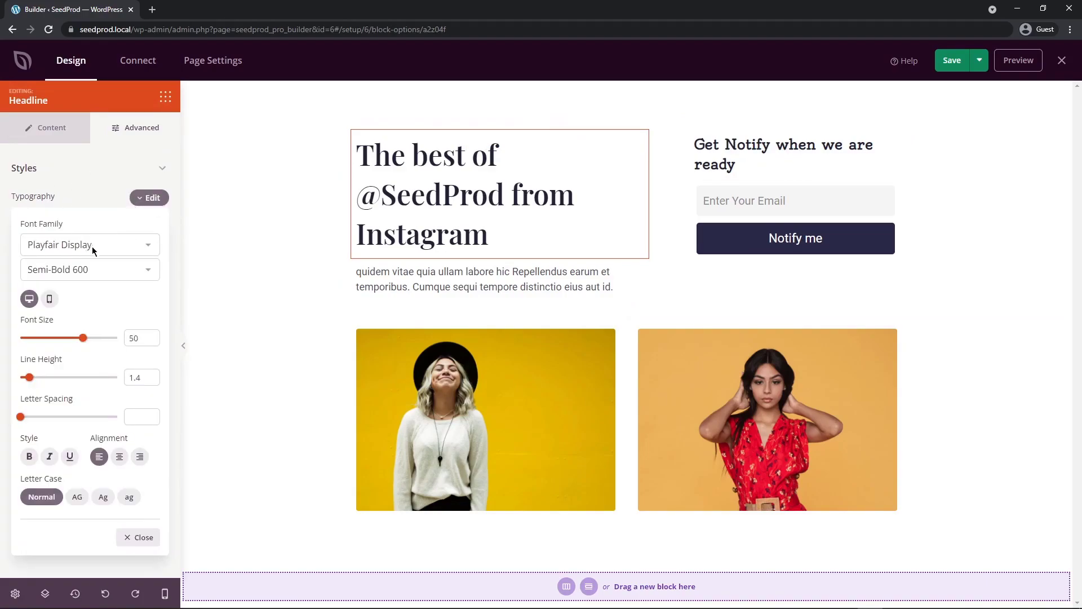
mouse_move(79, 252)
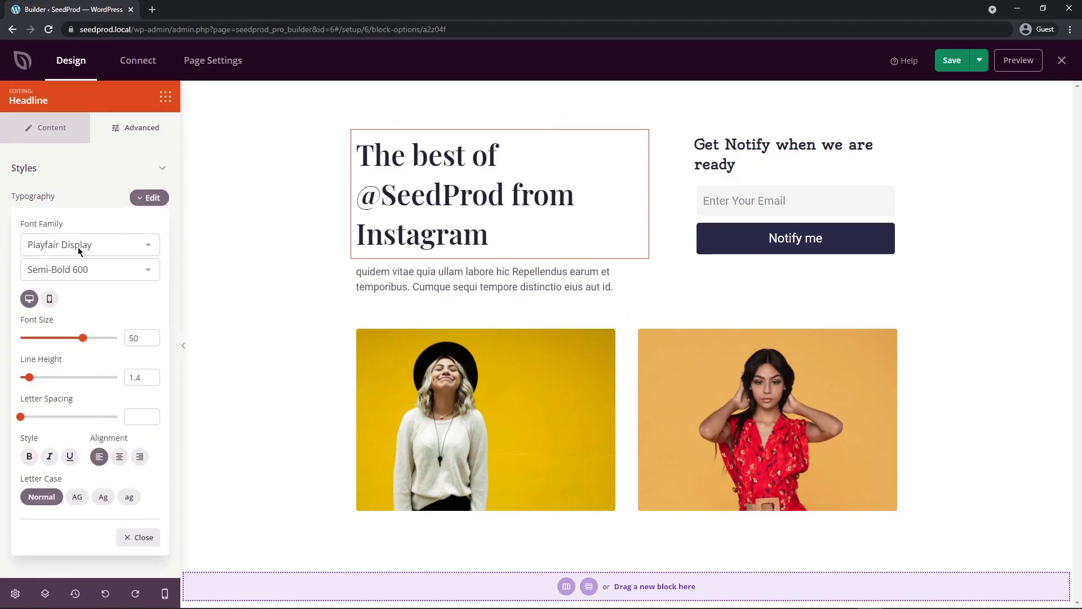
click(90, 245)
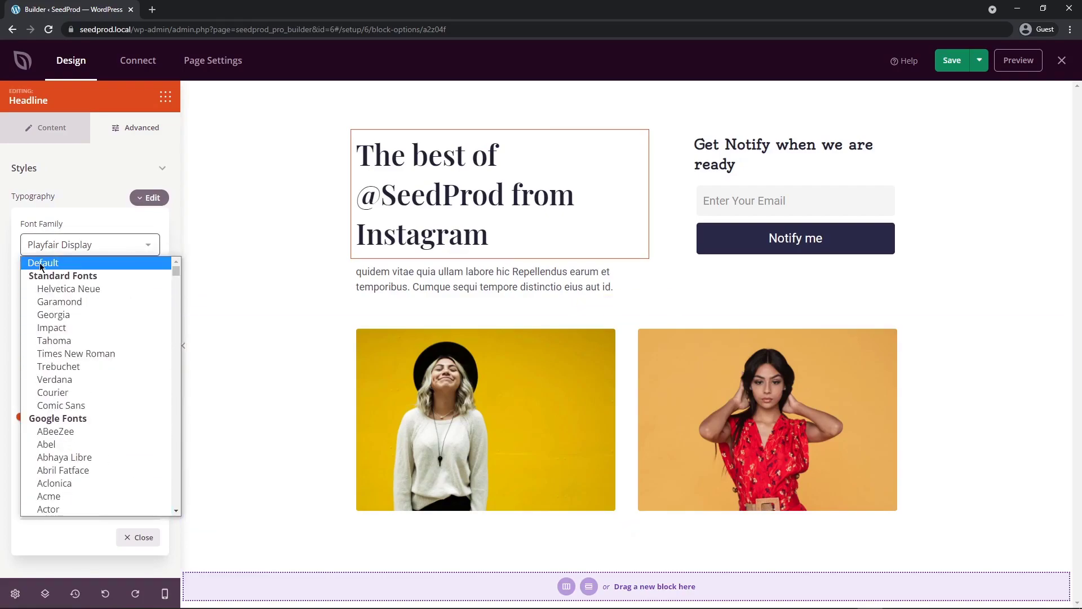
click(43, 262)
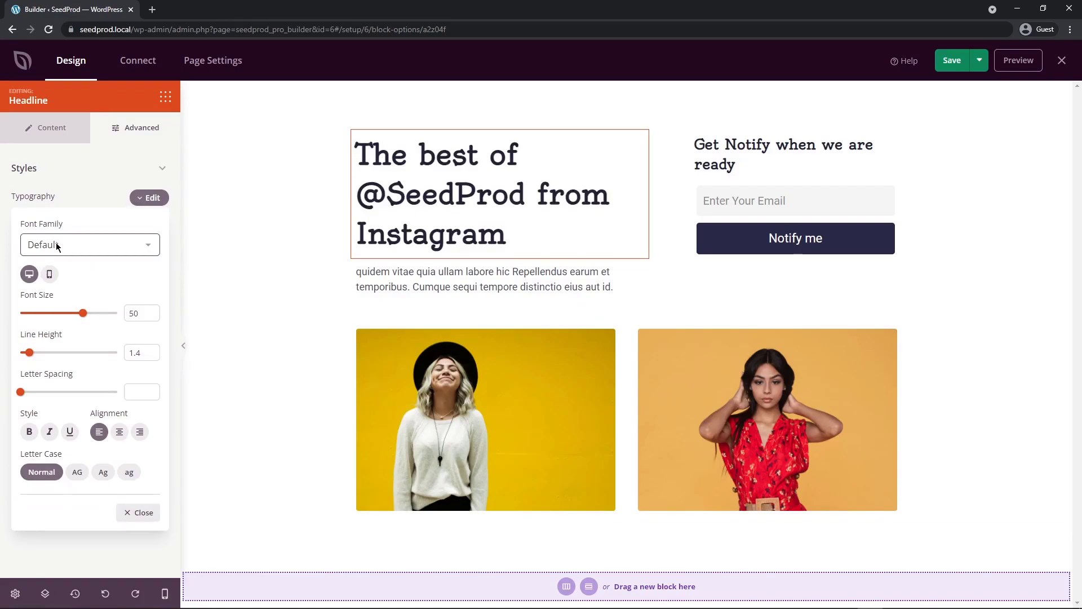
mouse_move(106, 247)
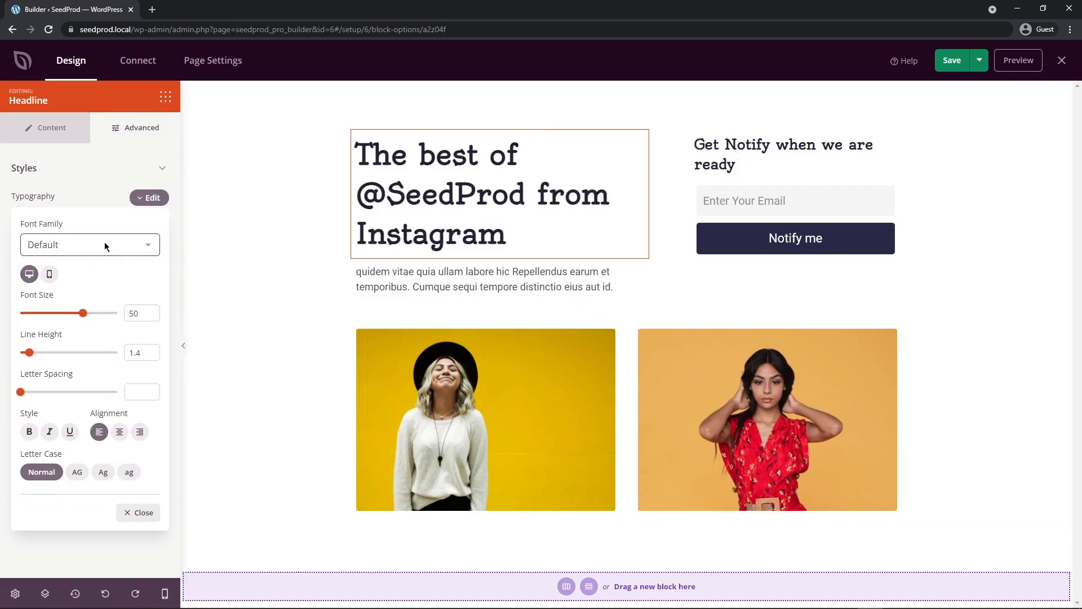
click(89, 244)
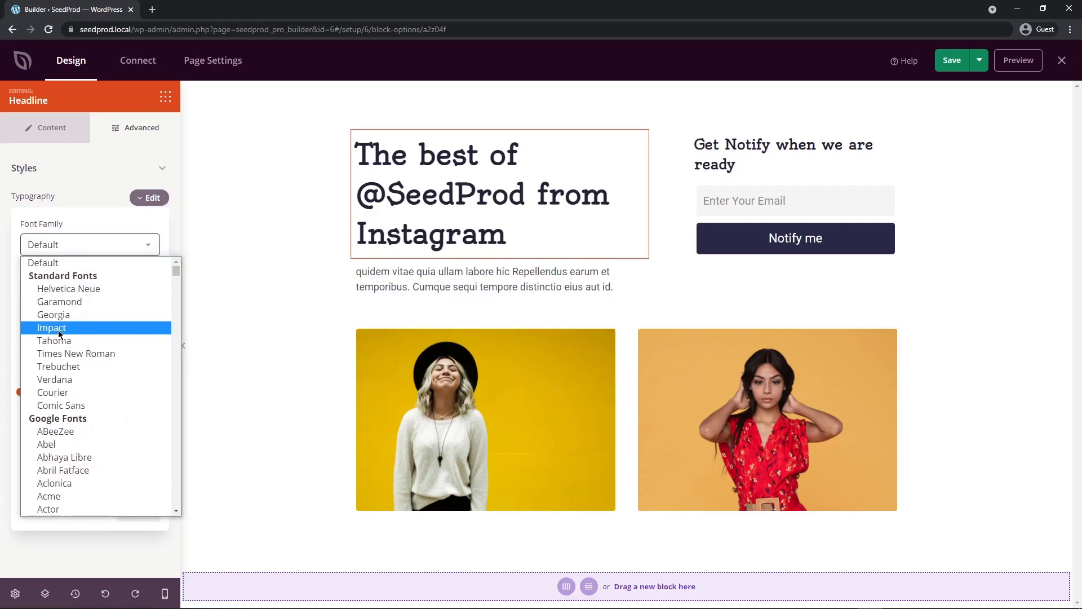
click(51, 327)
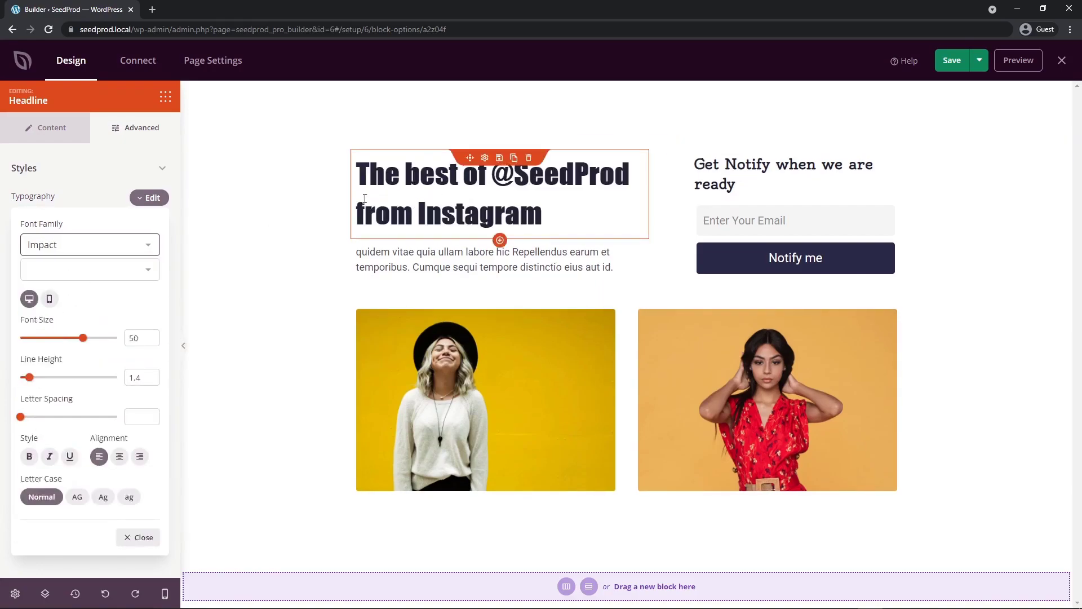
click(89, 244)
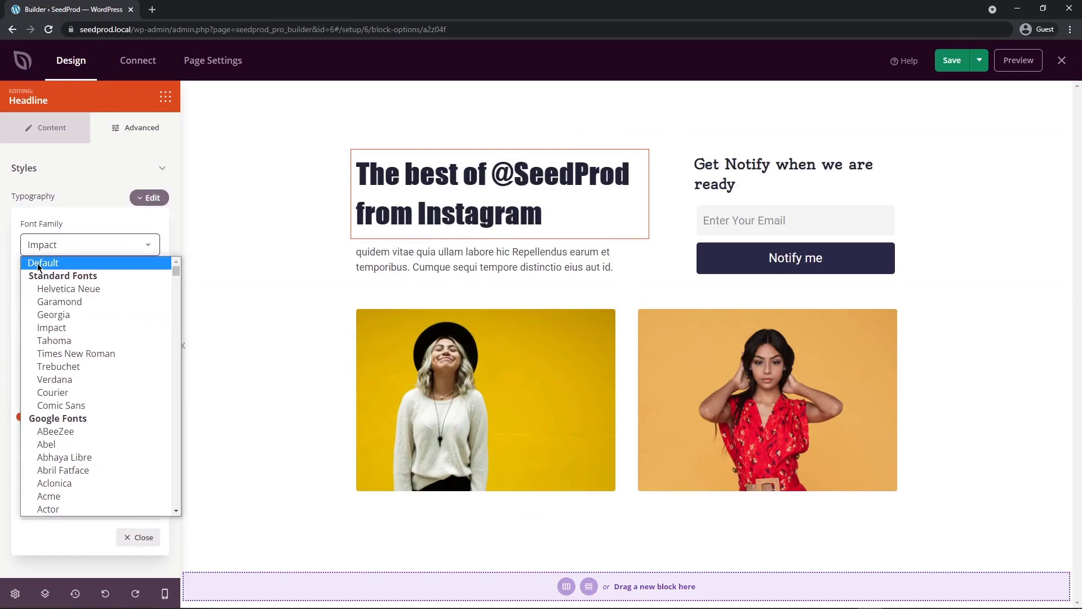
click(43, 262)
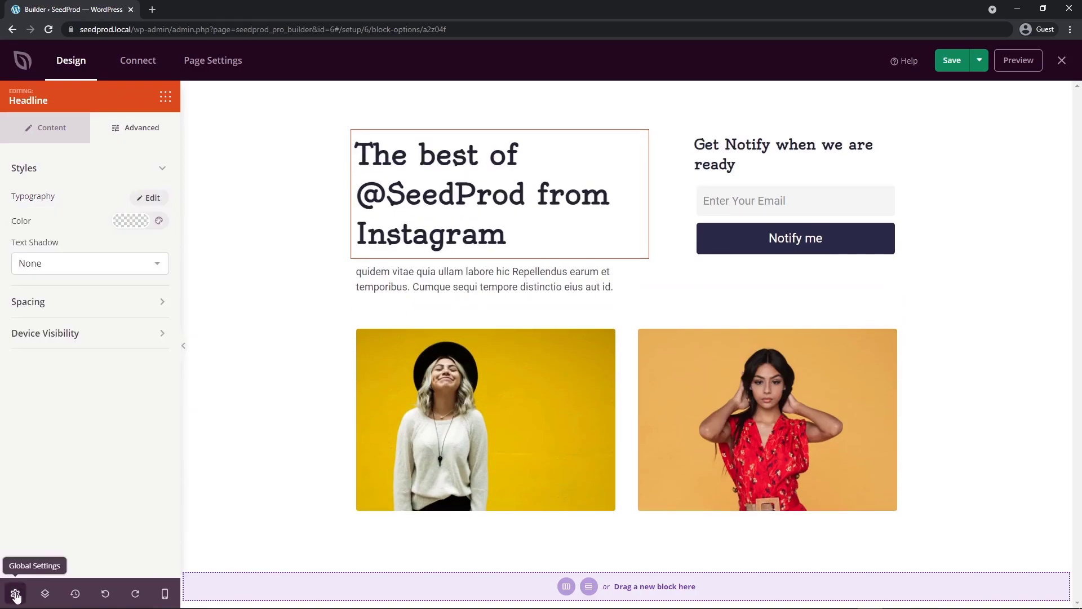
Apply the Work Sans / Crimson Text font theme, then undo it to restore the original fonts
click(14, 593)
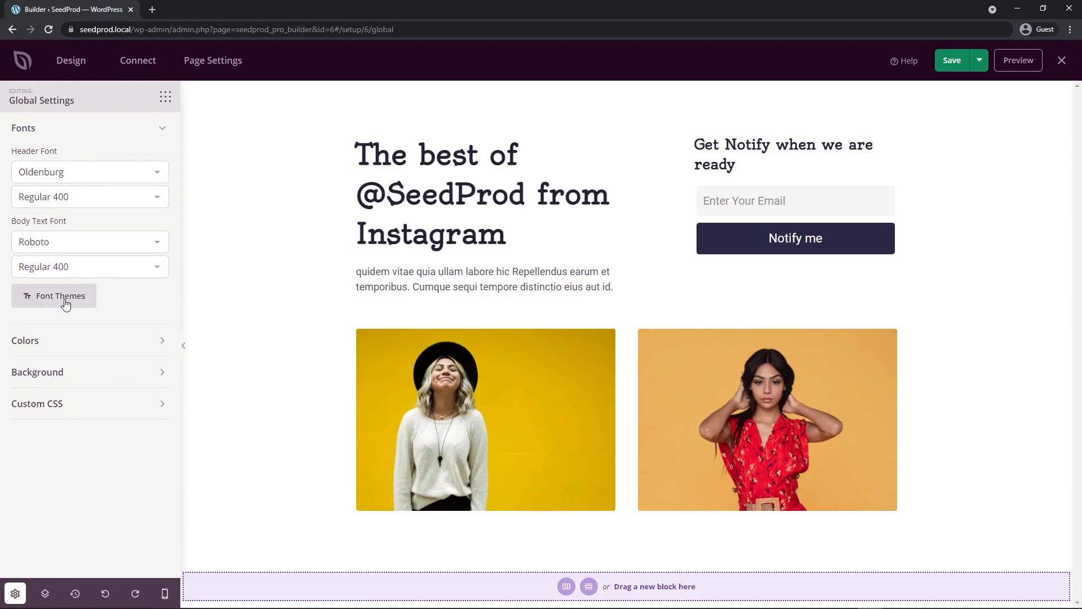
click(59, 296)
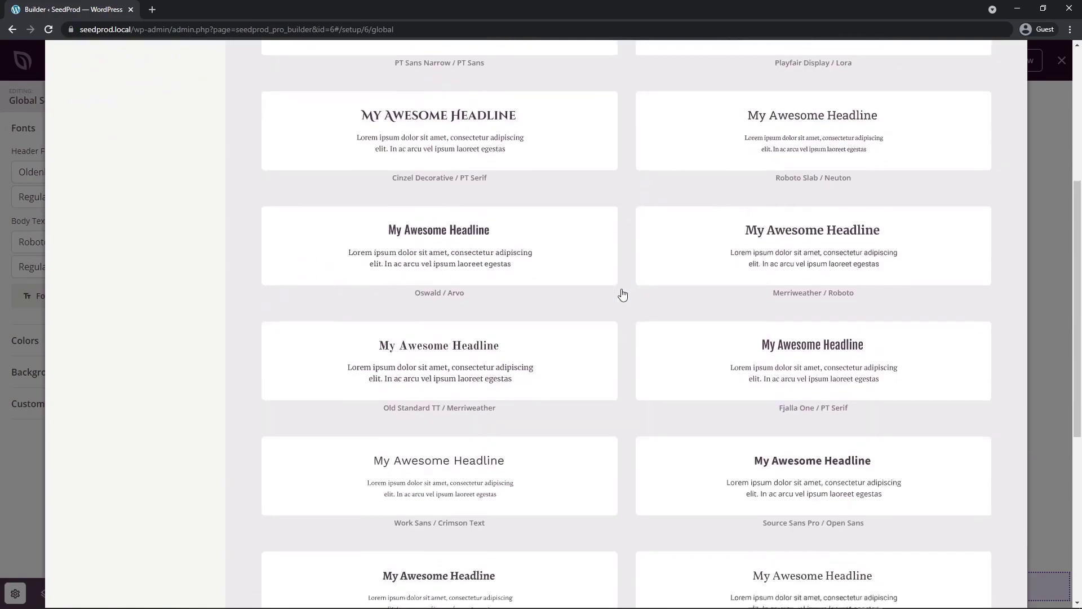
scroll(down, 3)
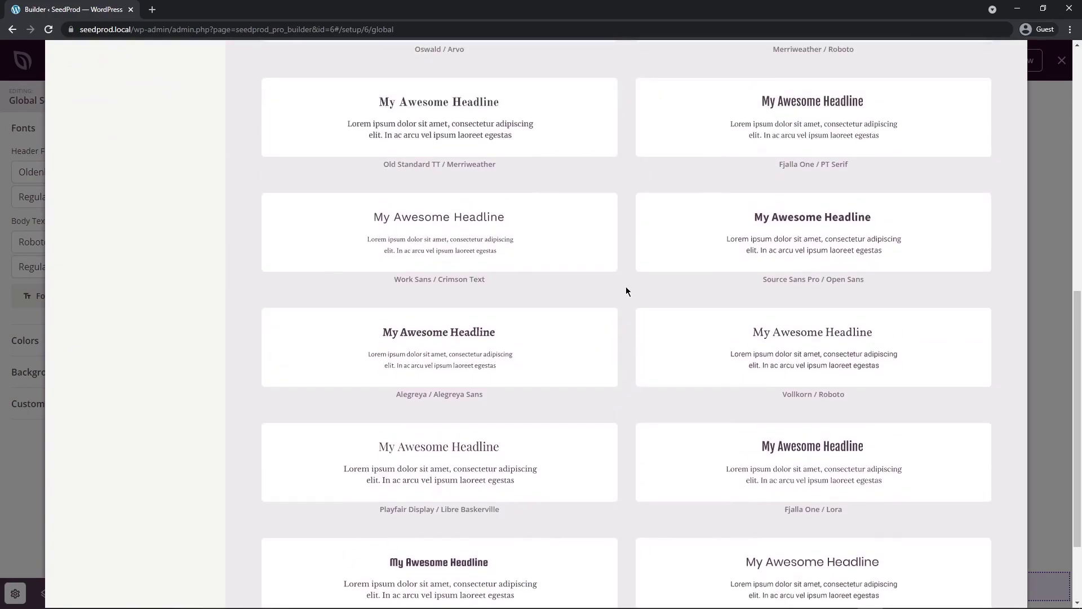
click(439, 231)
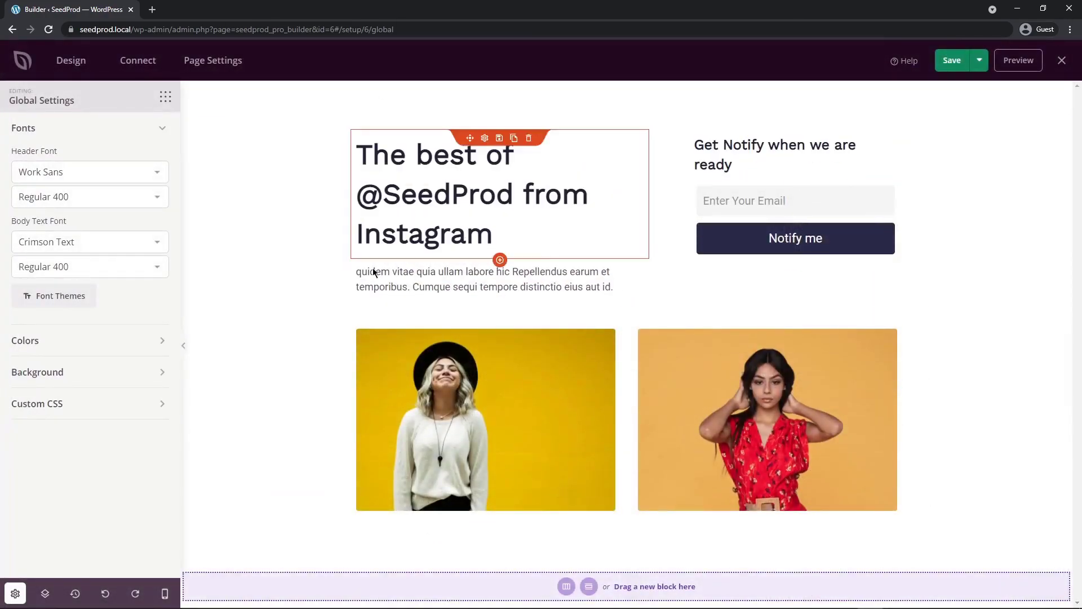
click(105, 594)
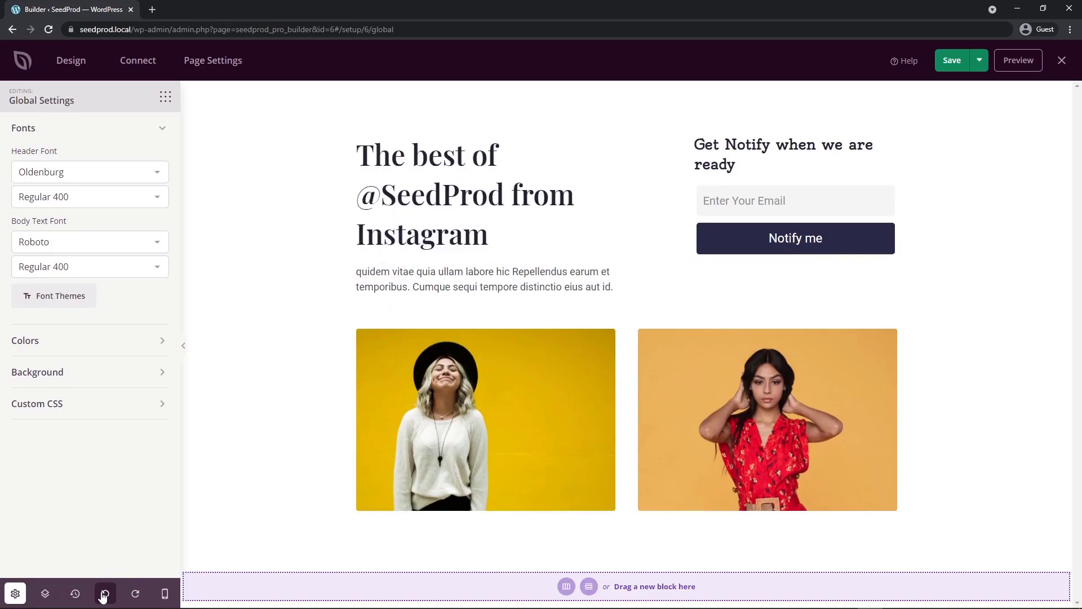
click(23, 128)
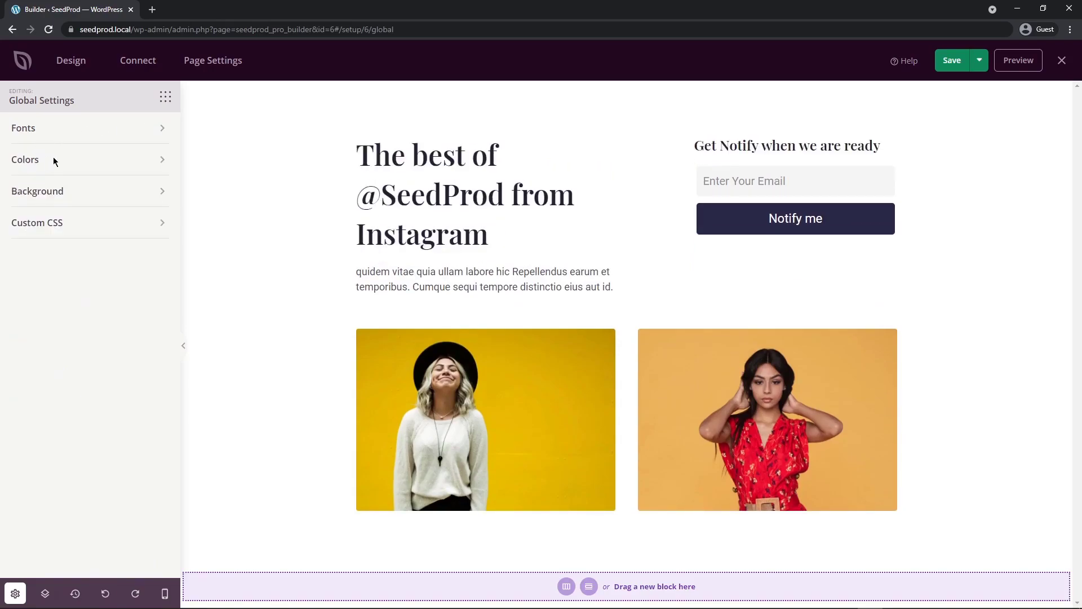
Pick a dark purple for the Background swatch in the Global Settings Colors panel
click(25, 159)
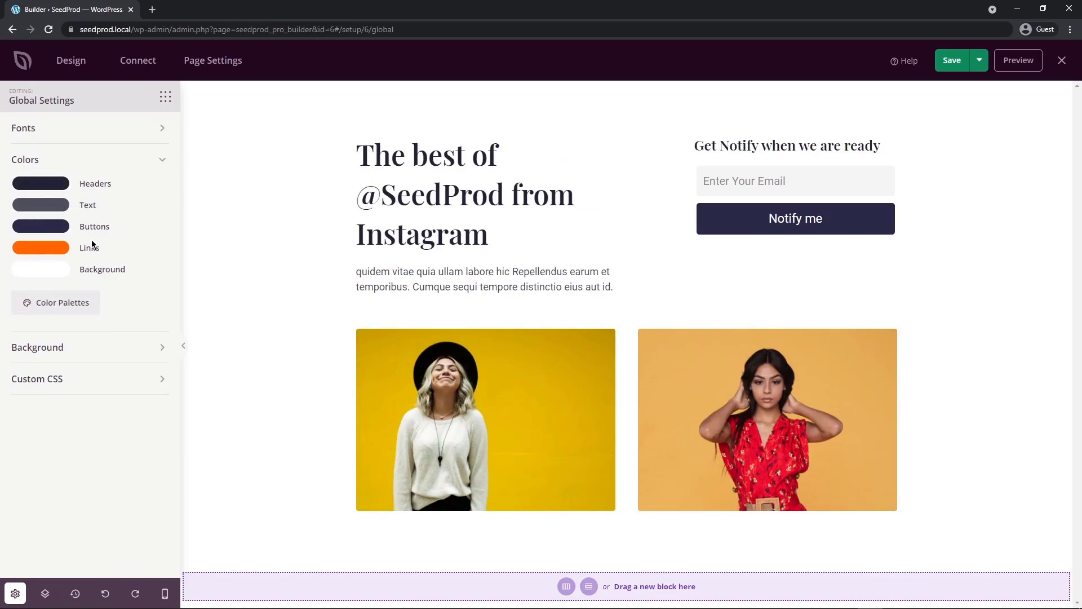
click(41, 269)
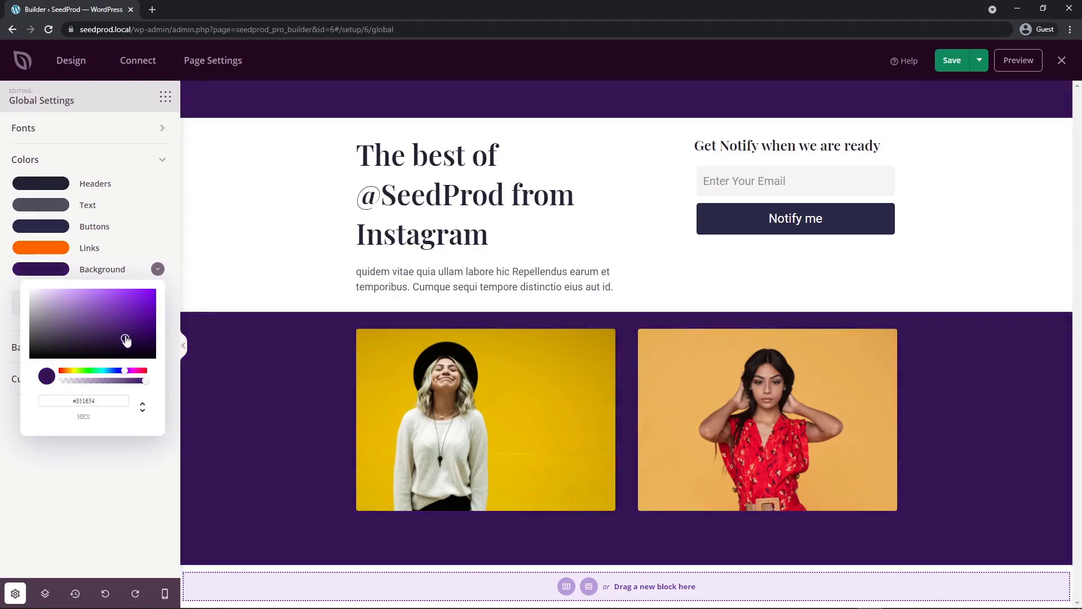
drag(127, 339, 145, 339)
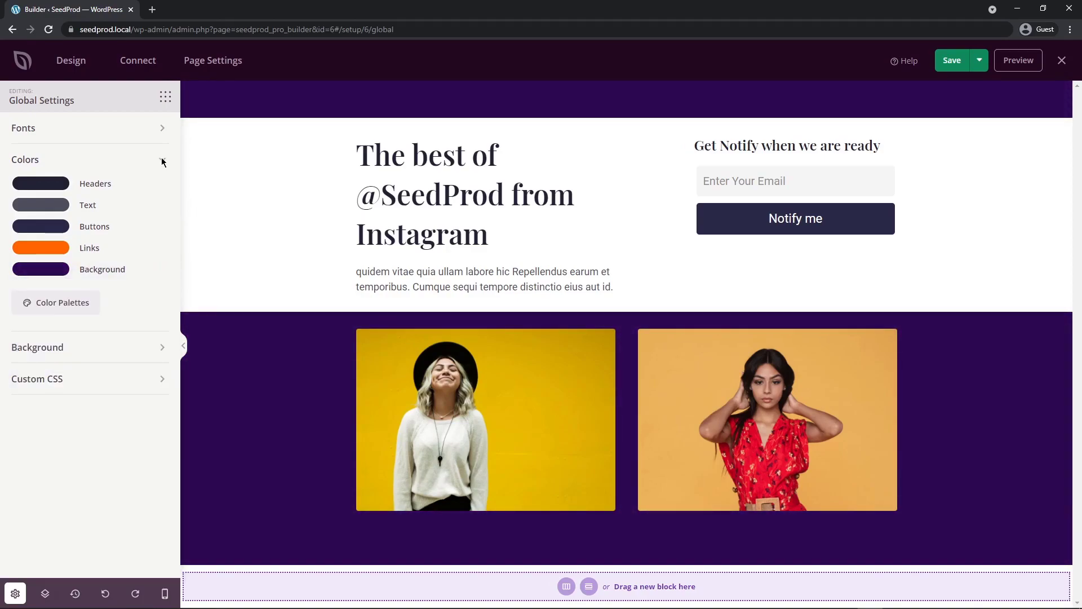
click(37, 192)
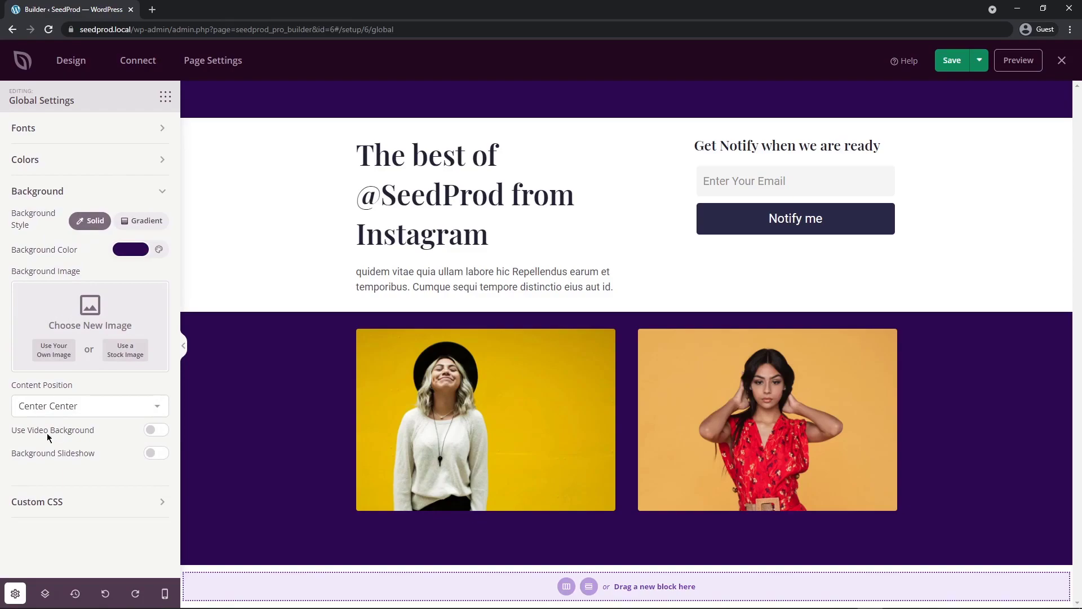
Toggle Use Video Background, then select the page headline to edit it
click(156, 429)
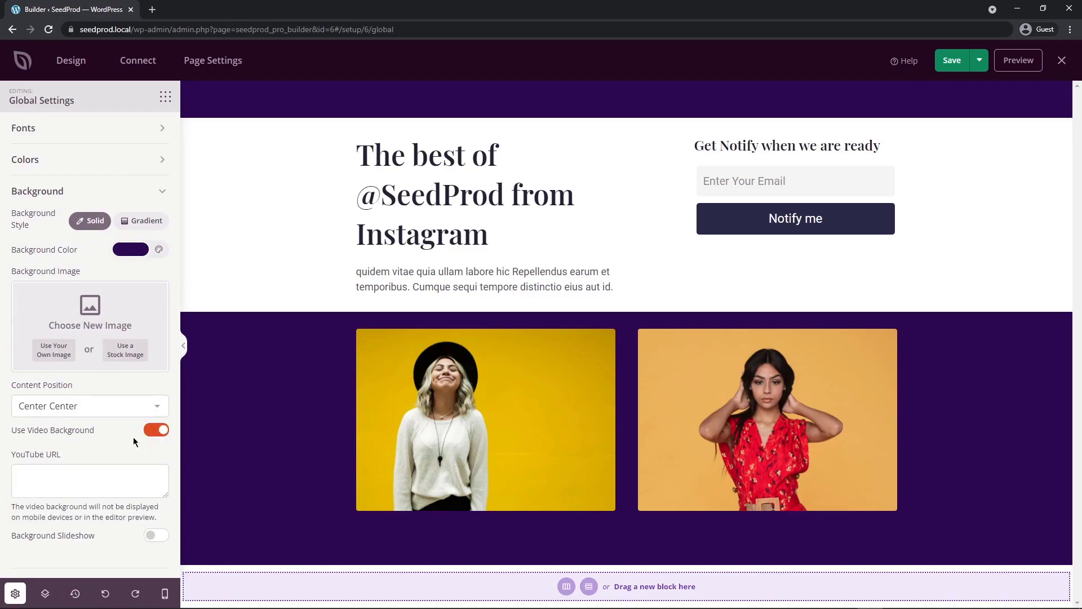
click(90, 480)
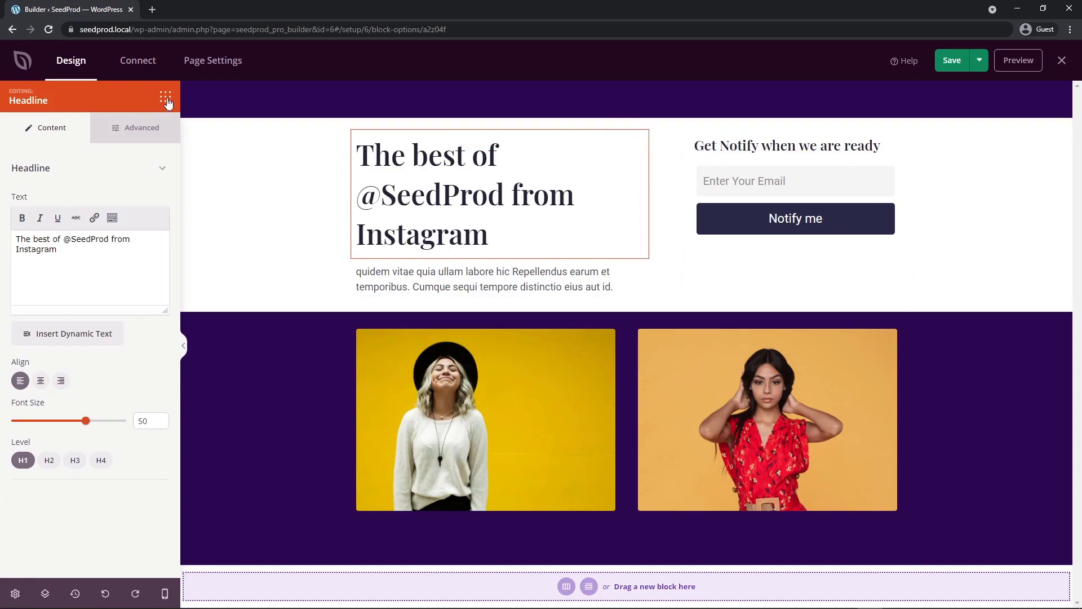
Delete the old two-column top row with the notify form, confirming 'Yes, delete it!'
click(164, 98)
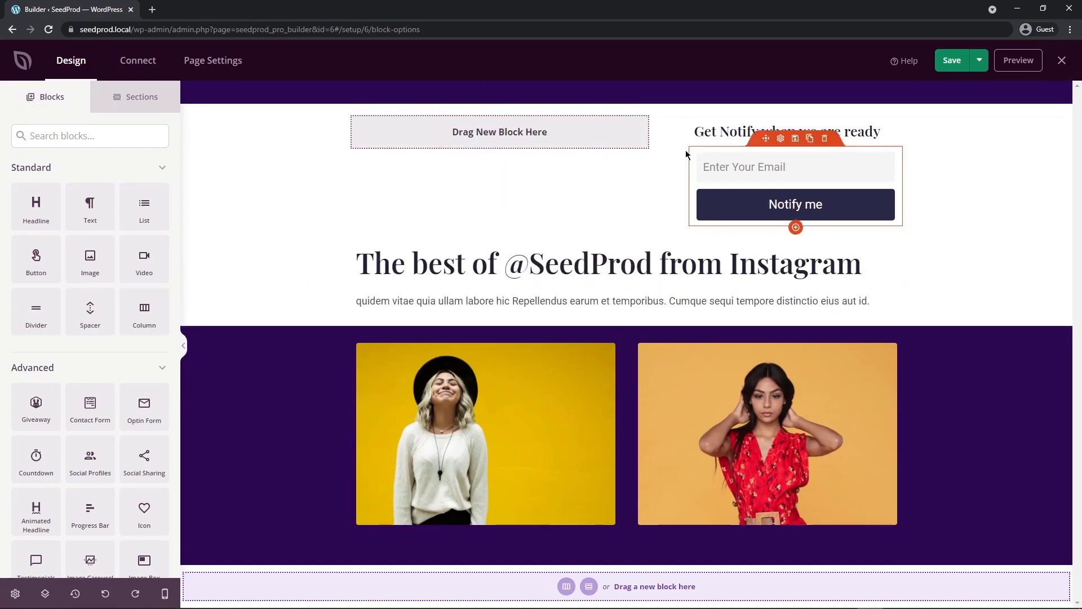
click(824, 139)
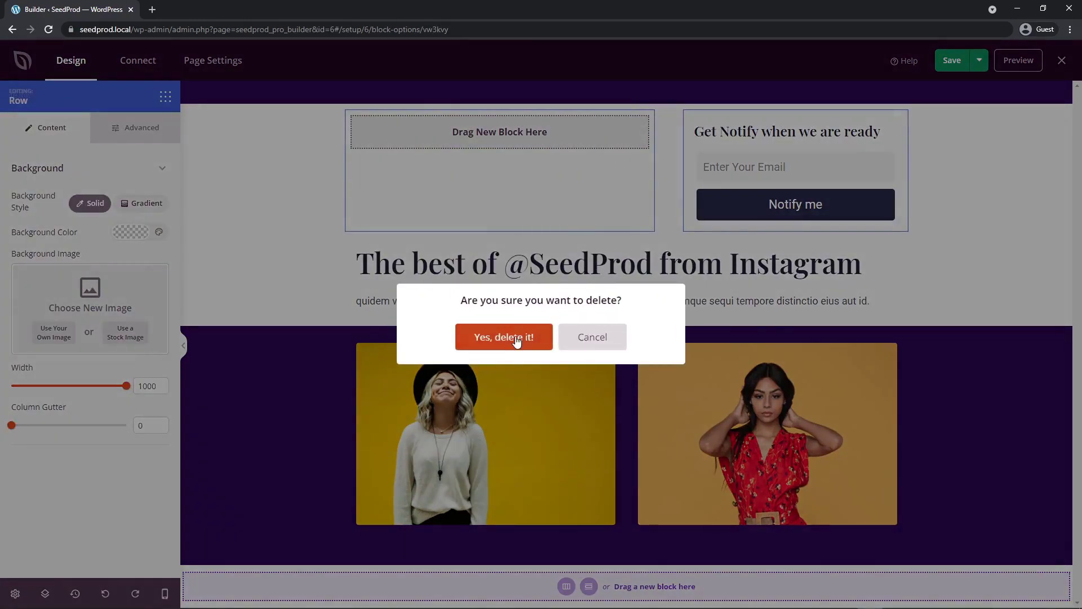
click(503, 337)
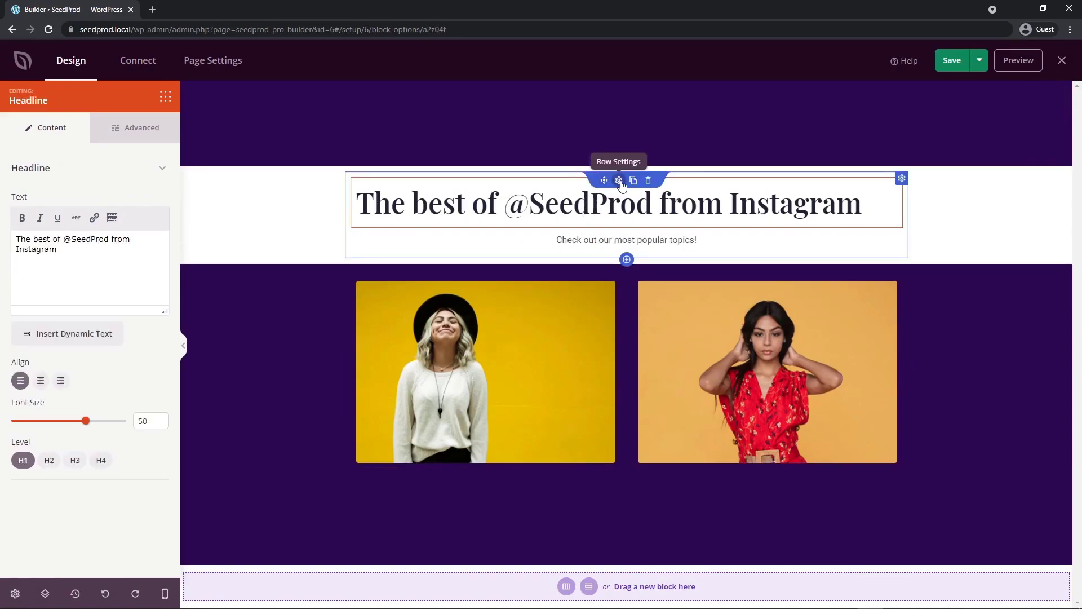
click(619, 180)
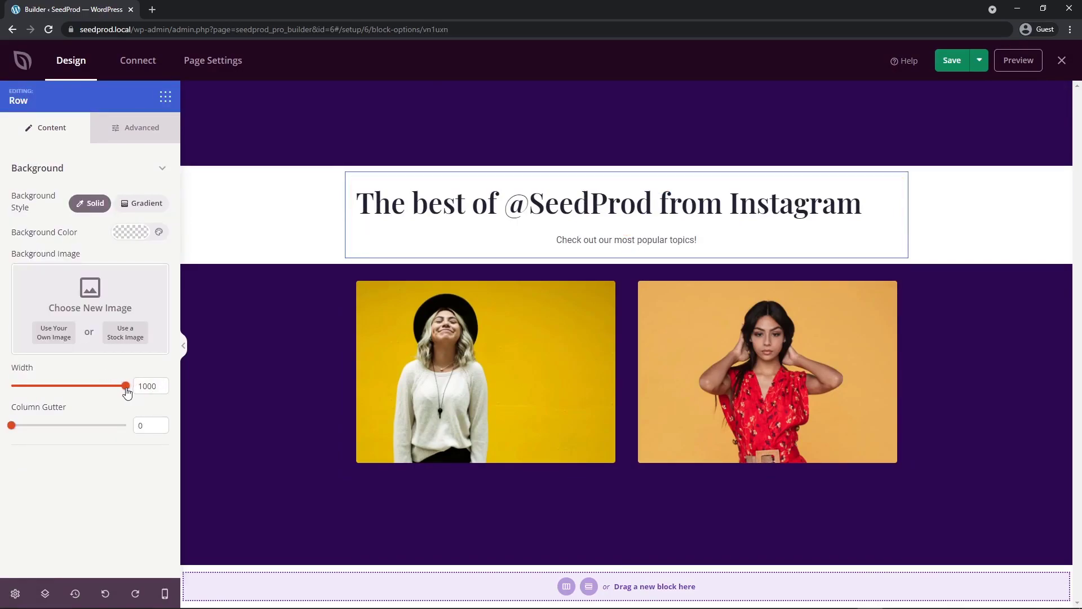
Drag Row Width from 1000 down to 710 and center-align the headline text
drag(125, 386, 68, 385)
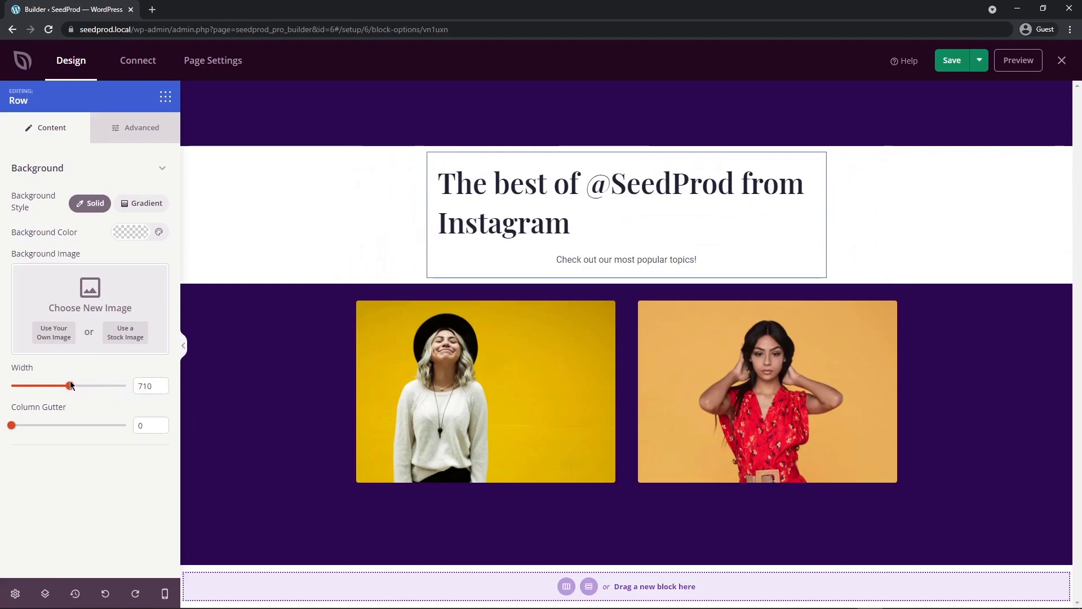
drag(69, 386, 50, 386)
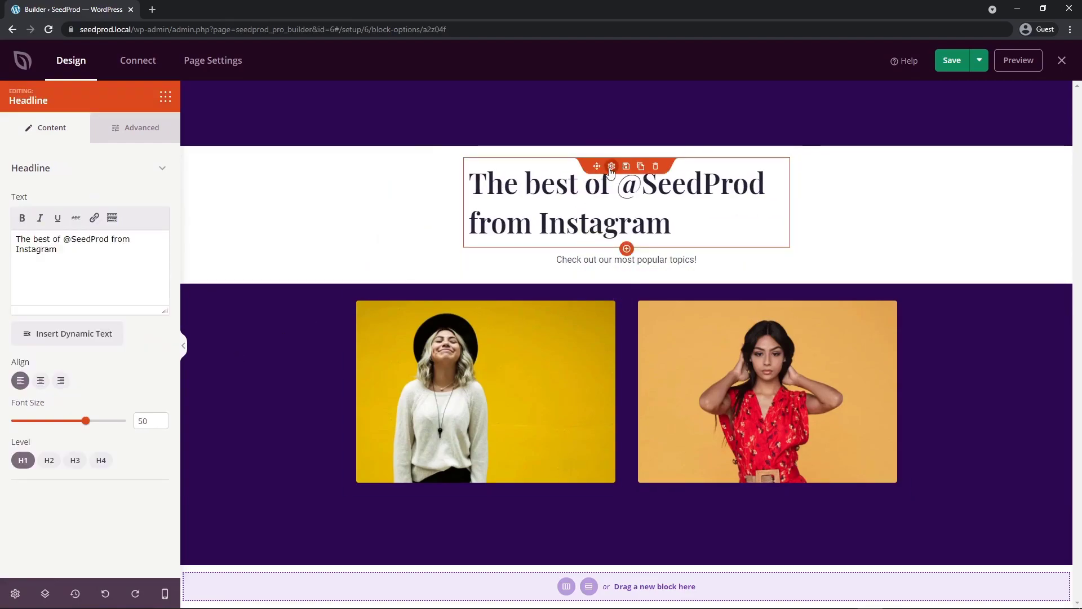
click(41, 381)
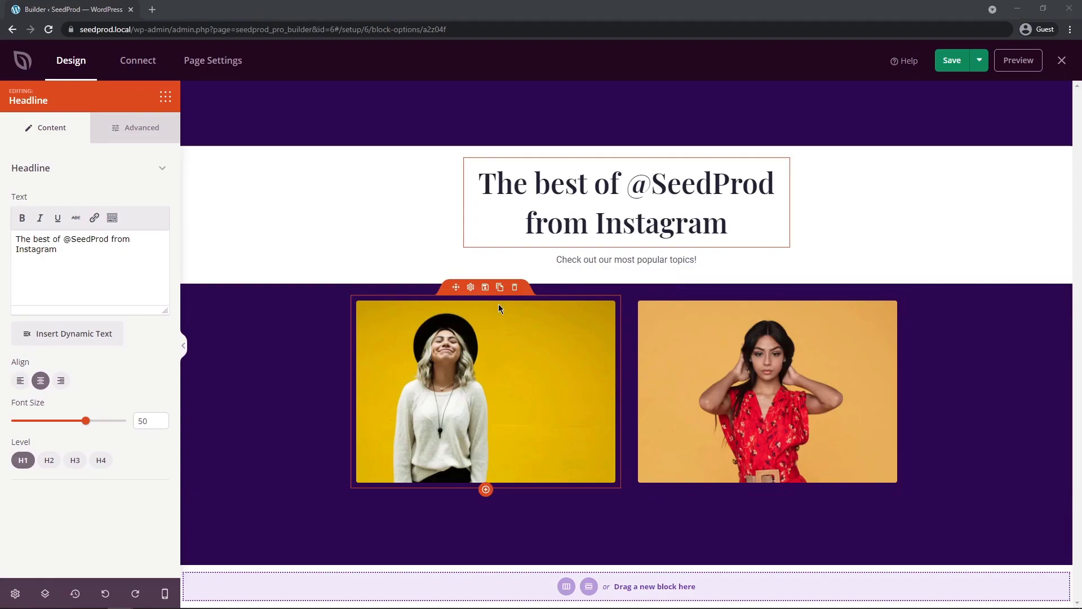
mouse_move(562, 379)
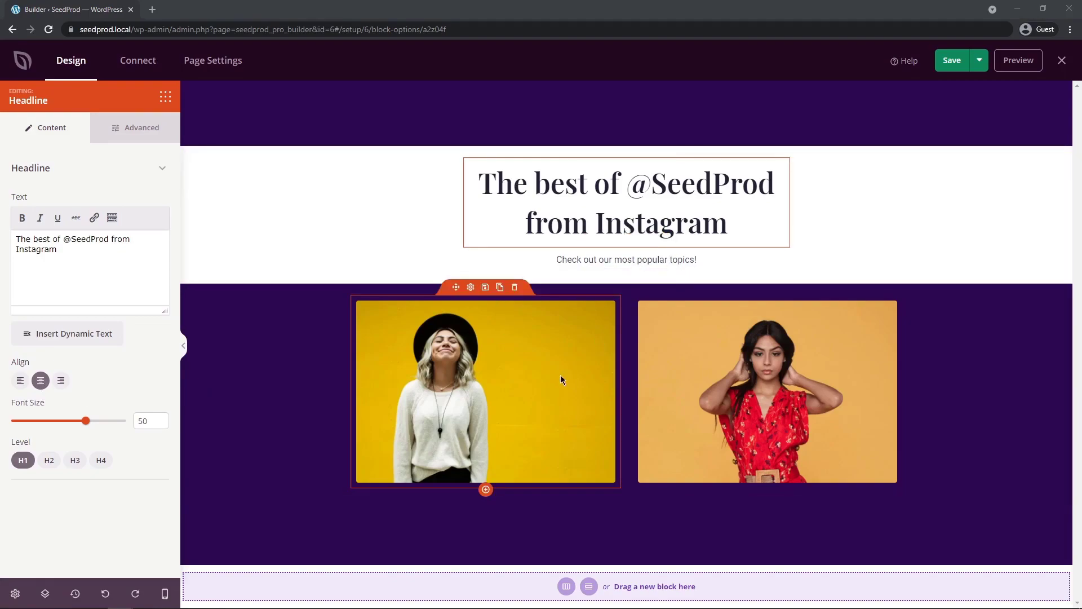
mouse_move(469, 338)
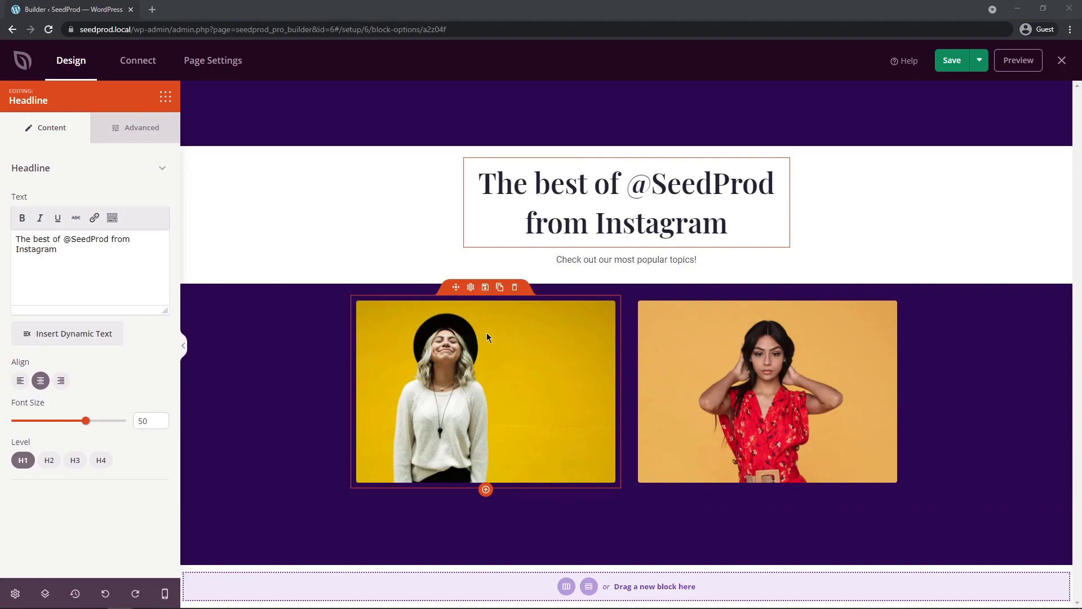
mouse_move(480, 362)
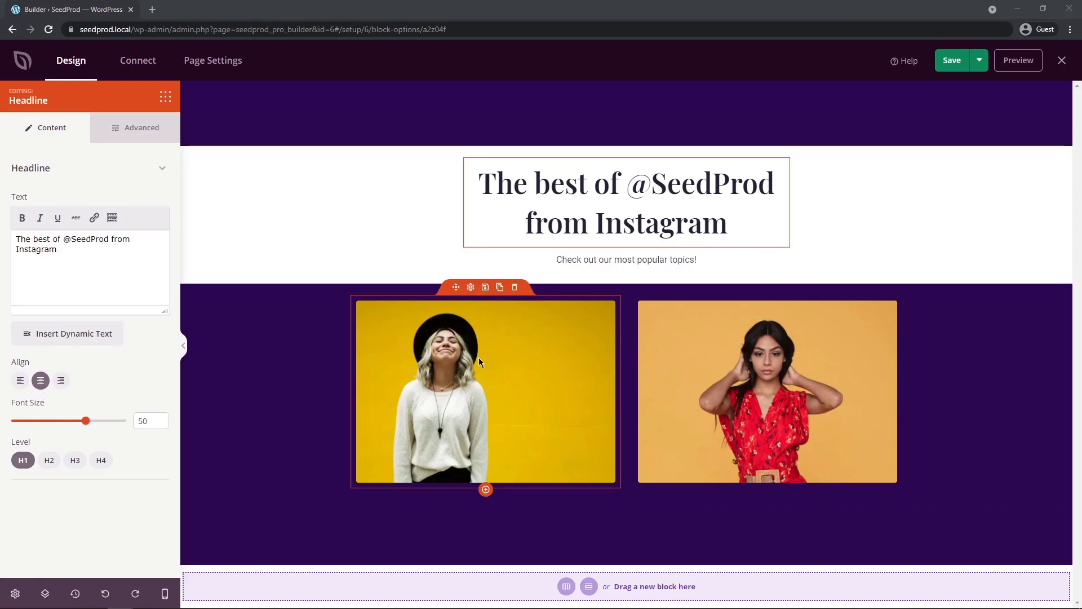
Replace the first photo with the WooCommerce new-products tutorial image from the Media Library
click(484, 391)
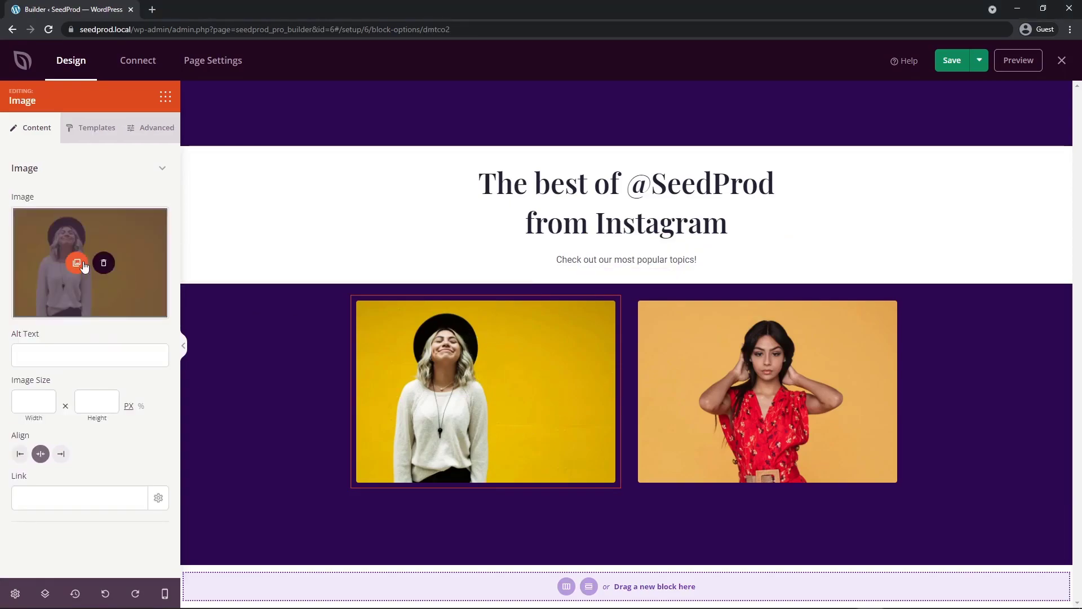
click(102, 263)
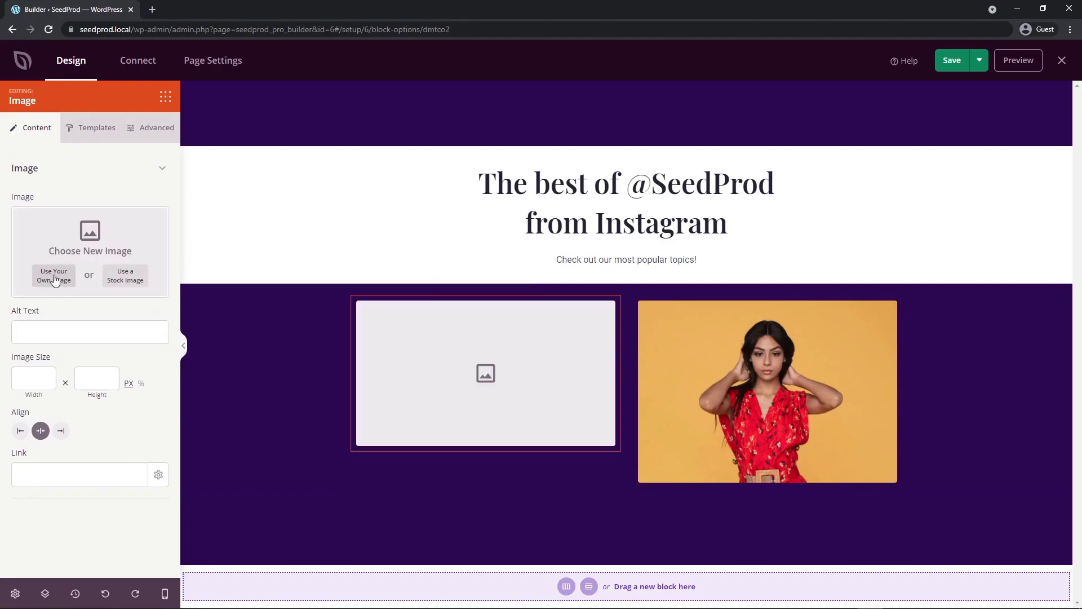
click(53, 275)
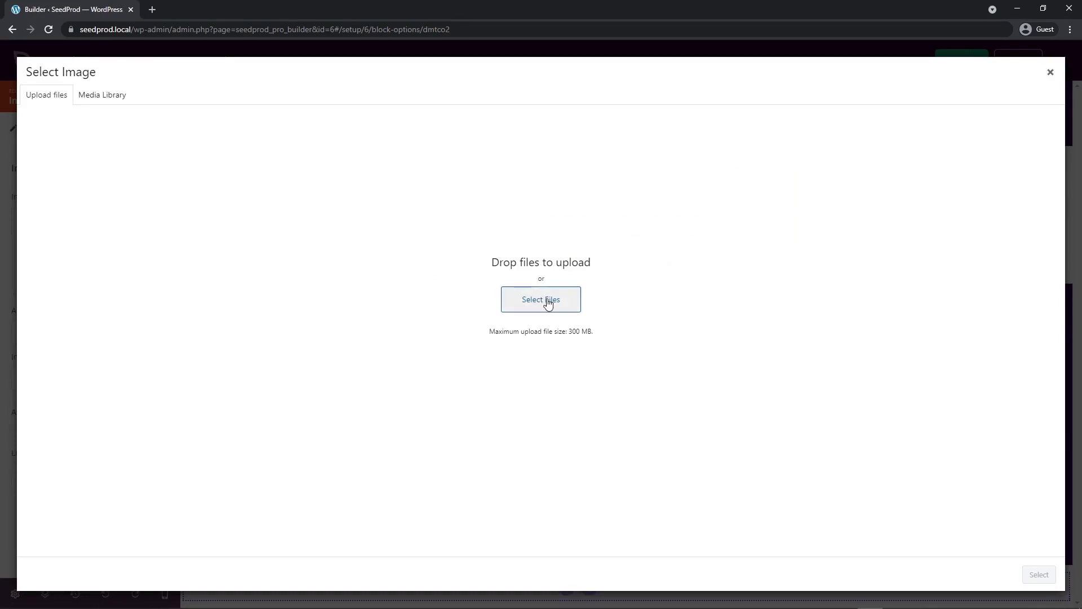
click(103, 94)
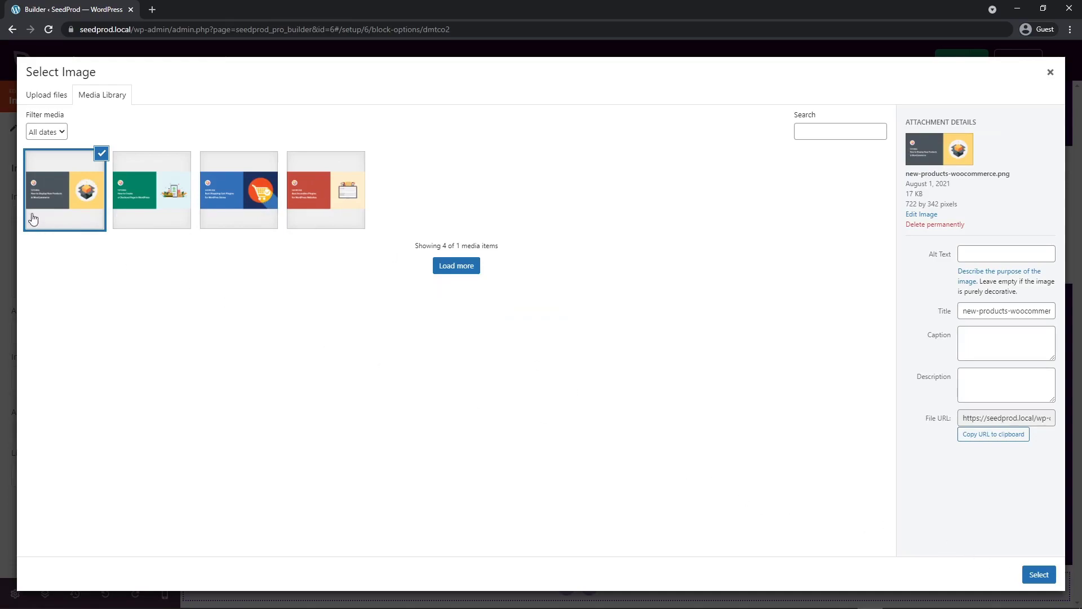
click(1038, 574)
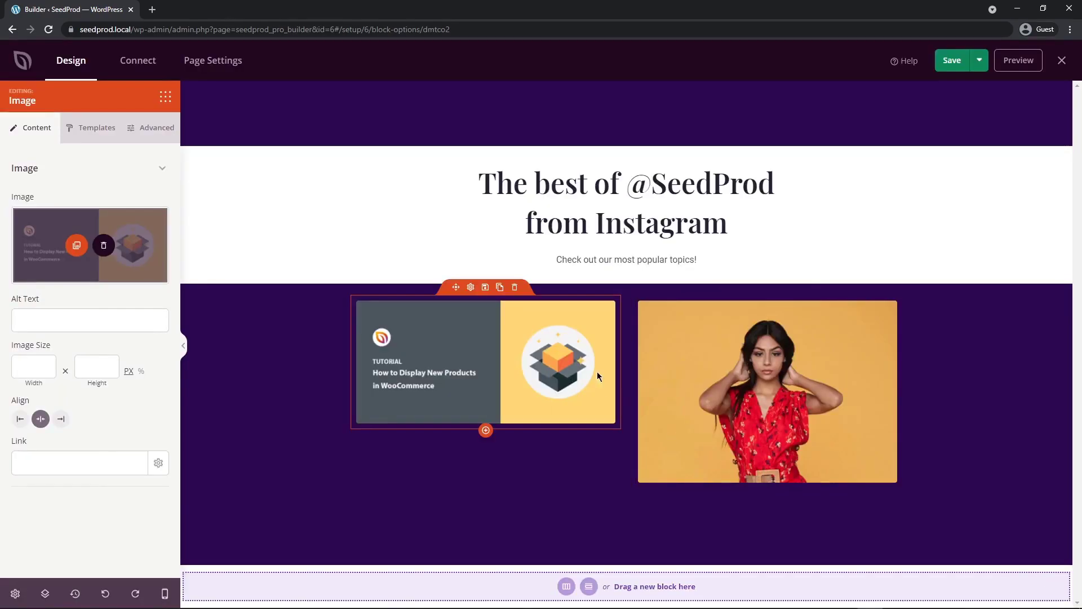
Replace the second photo with the checkout-page tutorial image from the Media Library
click(767, 391)
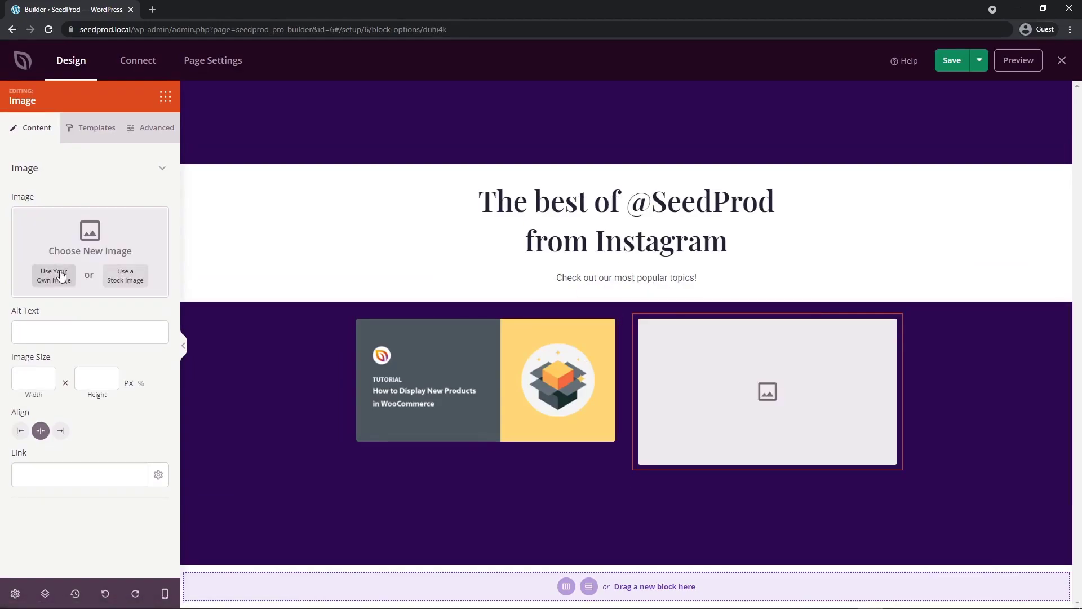
click(53, 275)
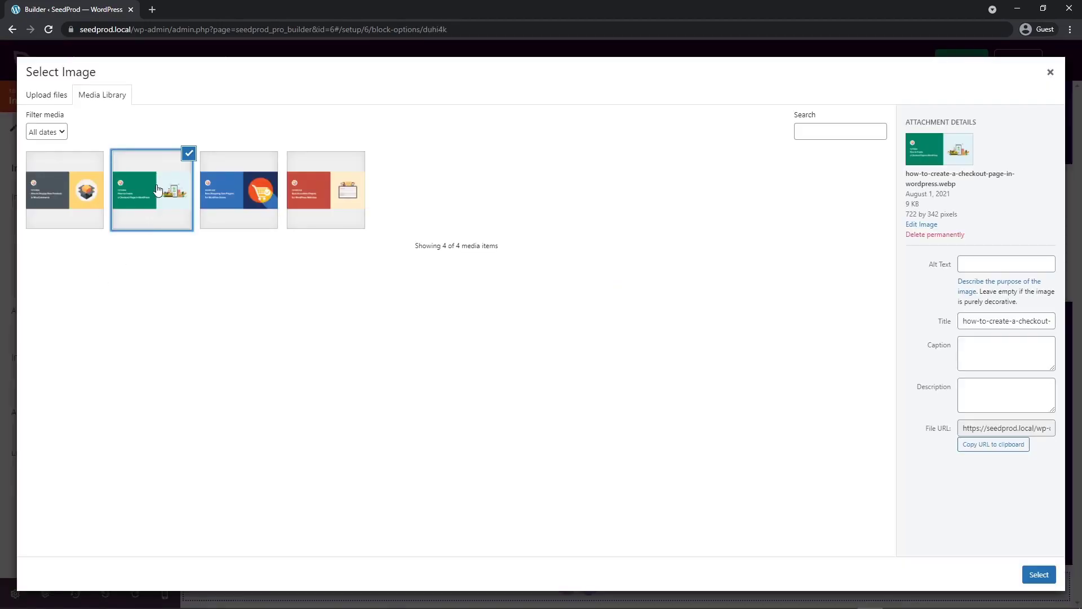
click(1038, 574)
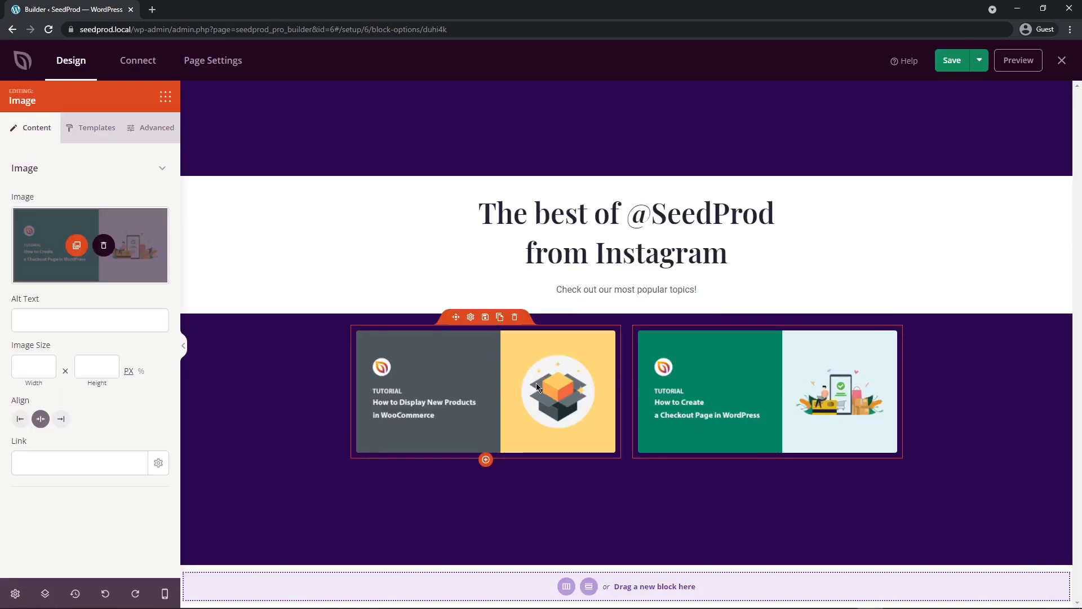
Set the new-products image Link to 'new-products-woocommerce/' and select the second image for linking
click(557, 391)
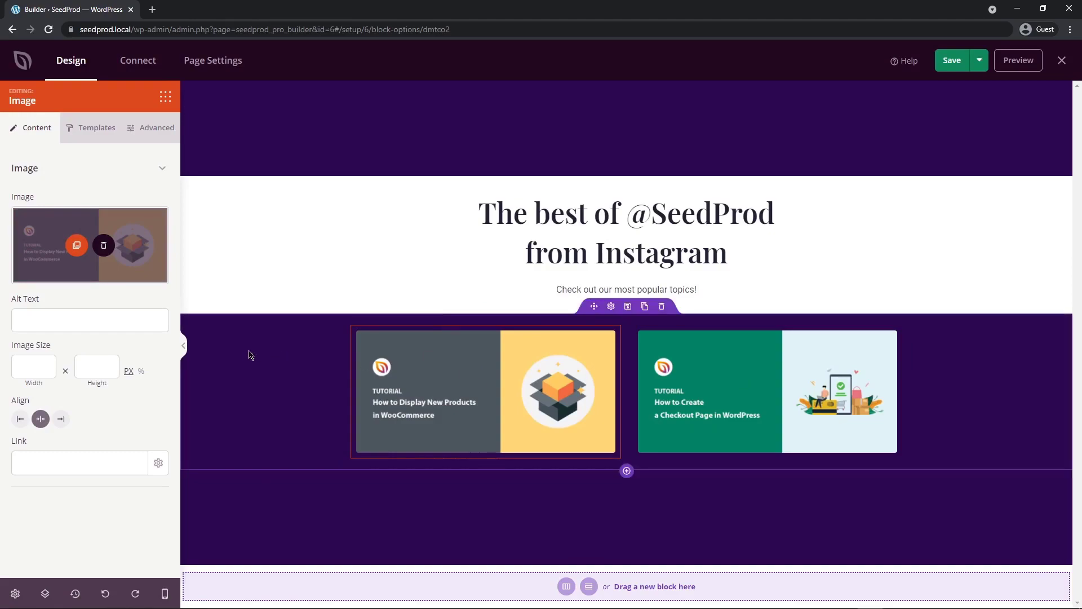
click(79, 463)
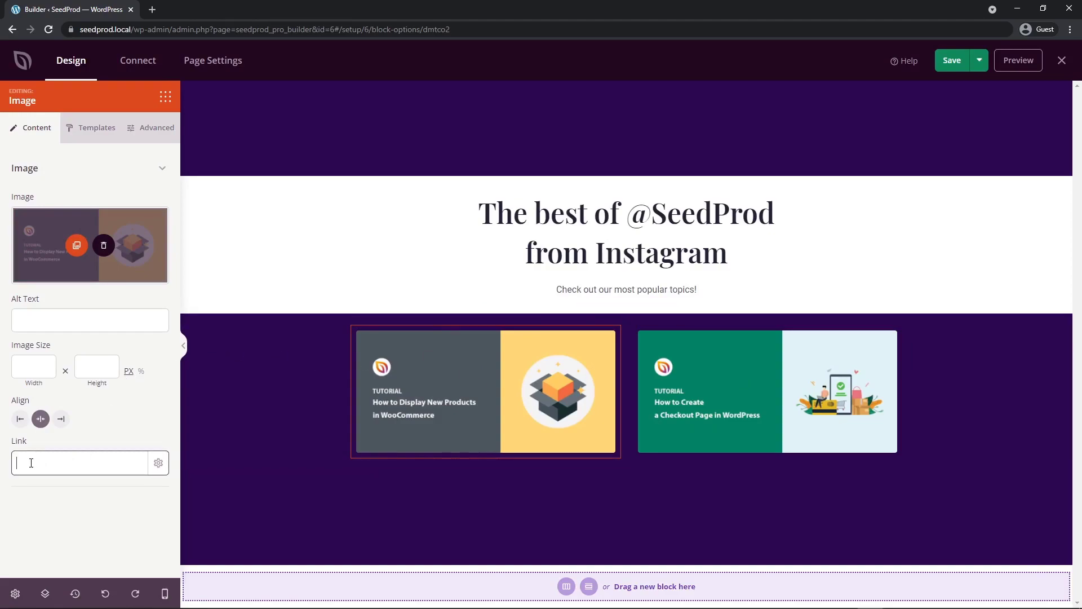
text(new-products-woocommerce/)
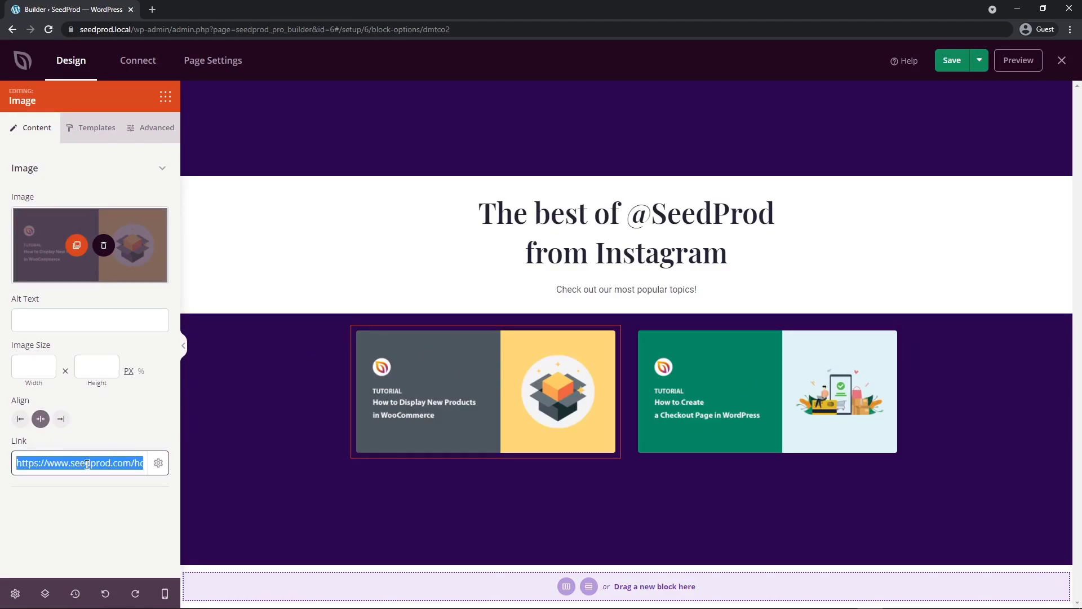
click(158, 462)
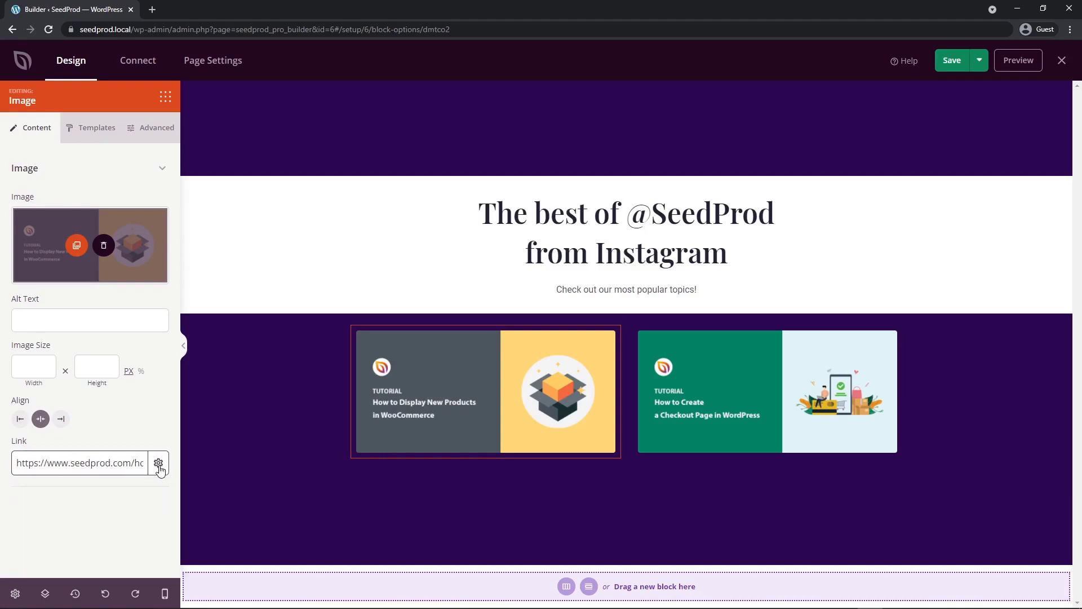
click(767, 392)
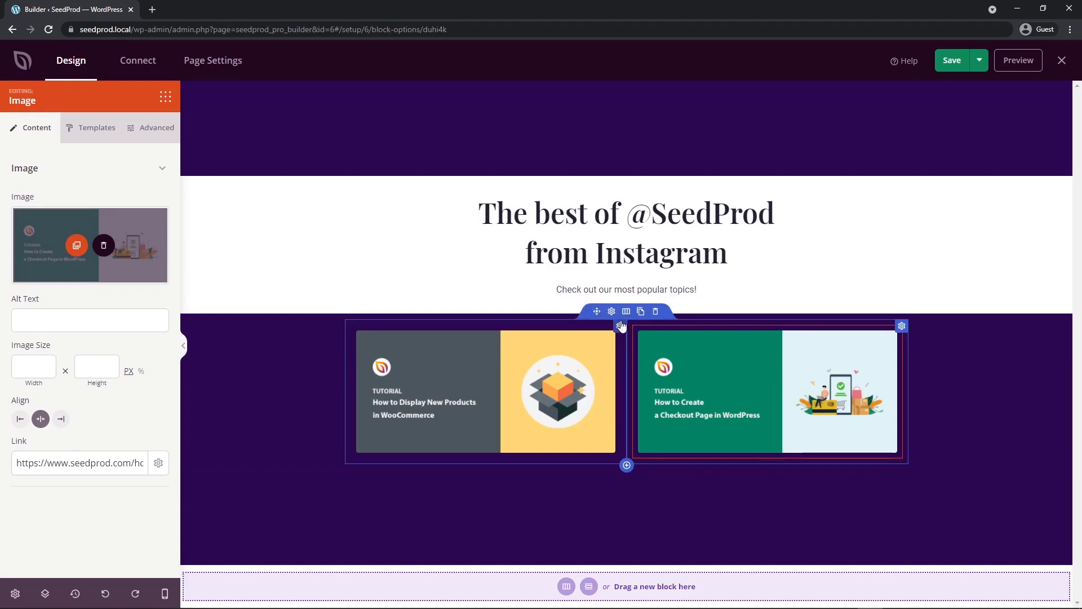
mouse_move(640, 311)
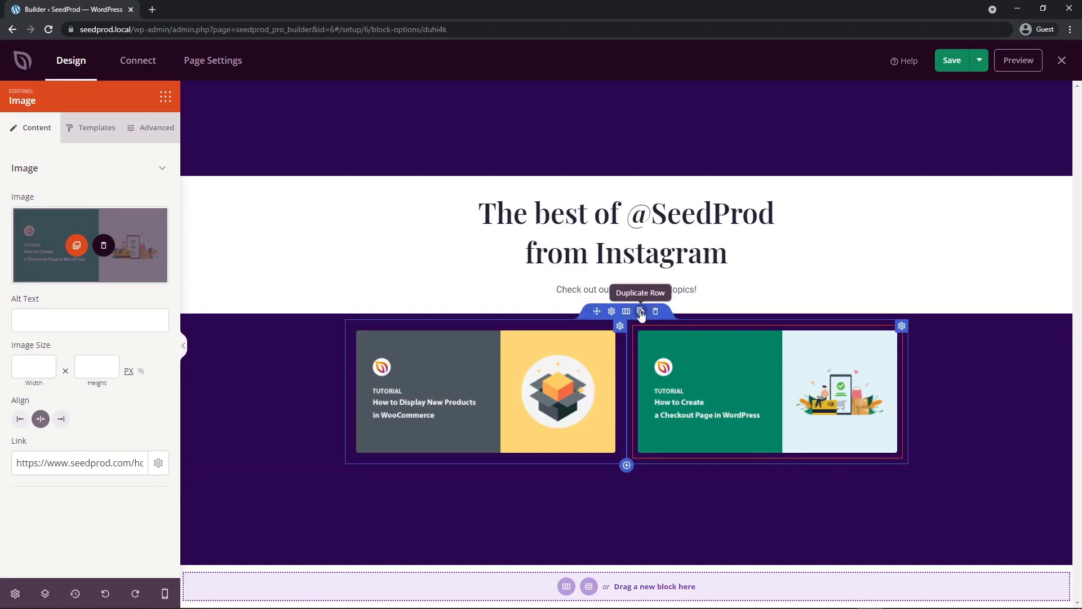
Duplicate the image row and swap its copies for the shopping-cart and accordion plugin images
click(640, 311)
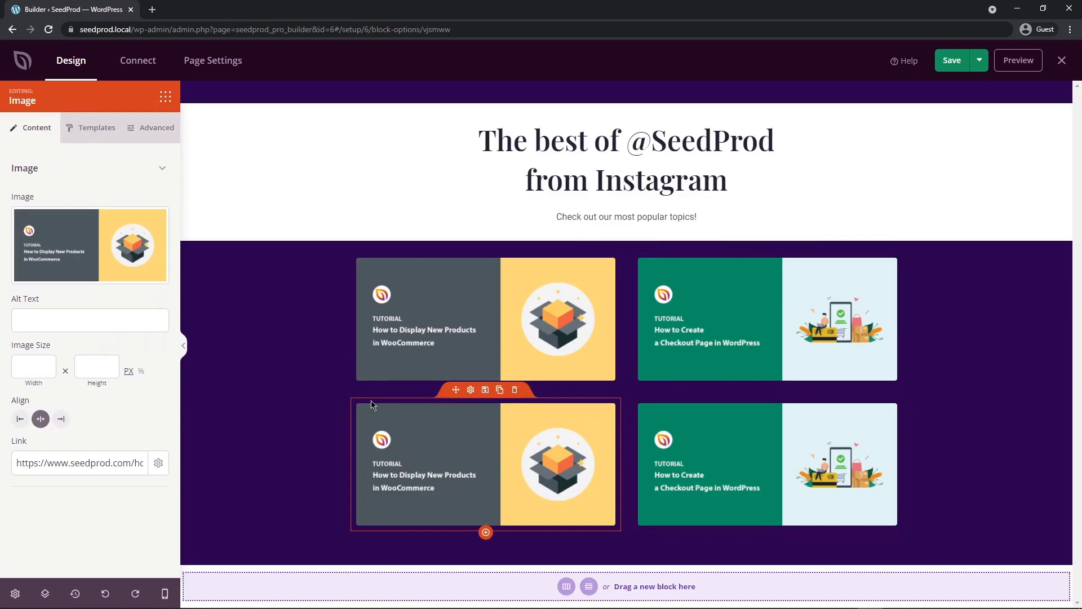
click(90, 245)
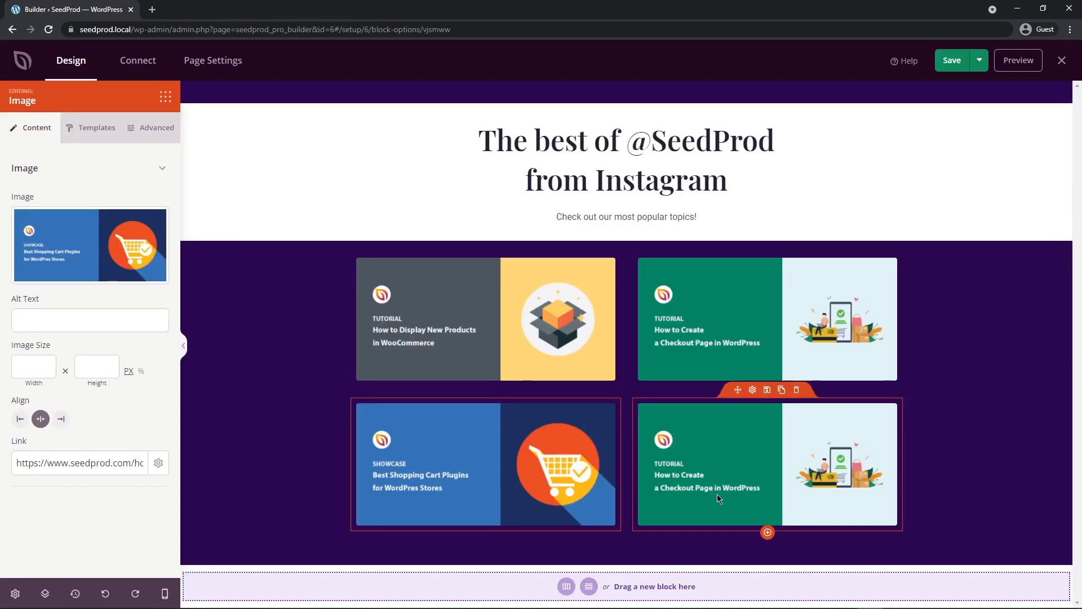
click(90, 244)
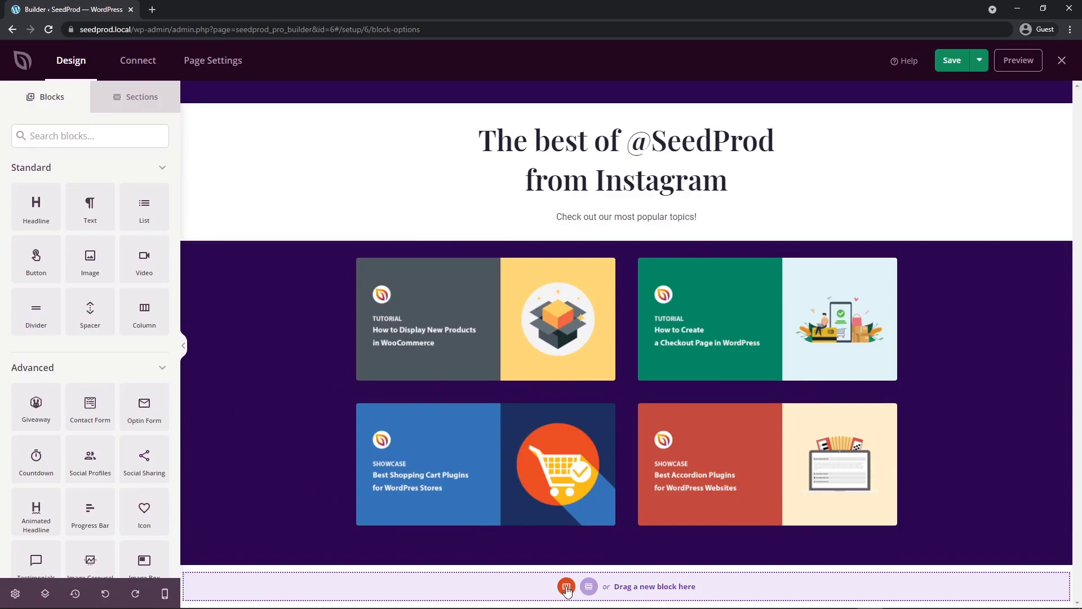
Add a section below the images holding an Optin Form block, ready for a headline above it
click(566, 586)
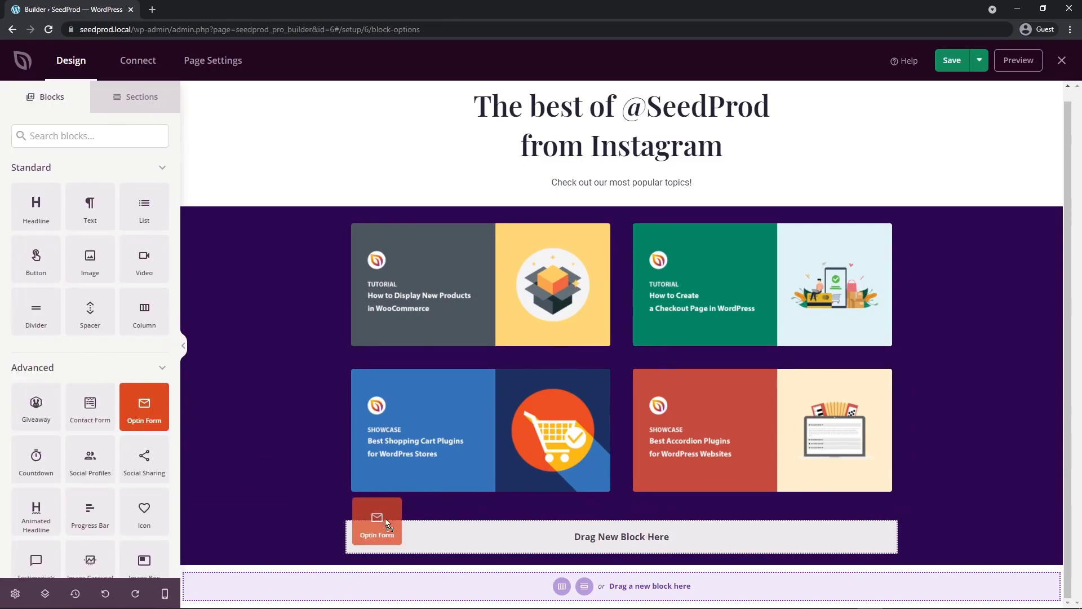
drag(376, 518, 621, 537)
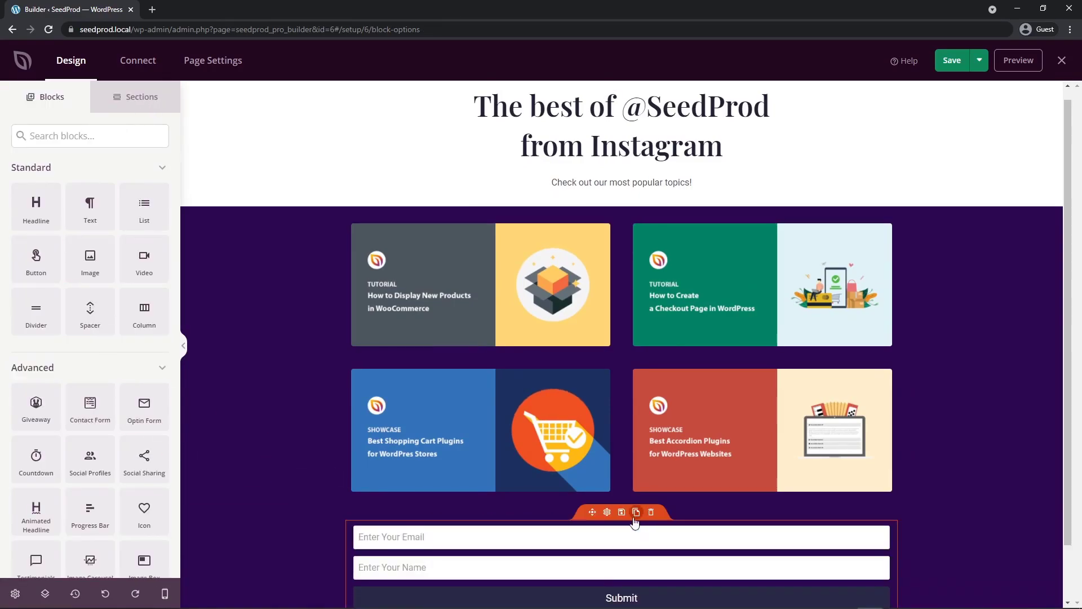
scroll(down, 3)
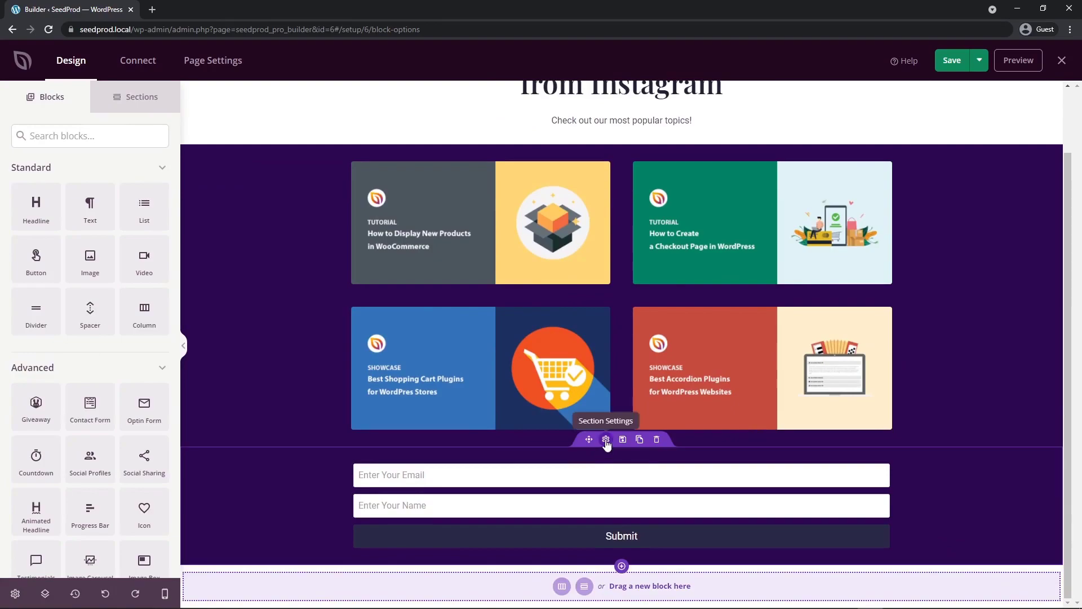
click(606, 440)
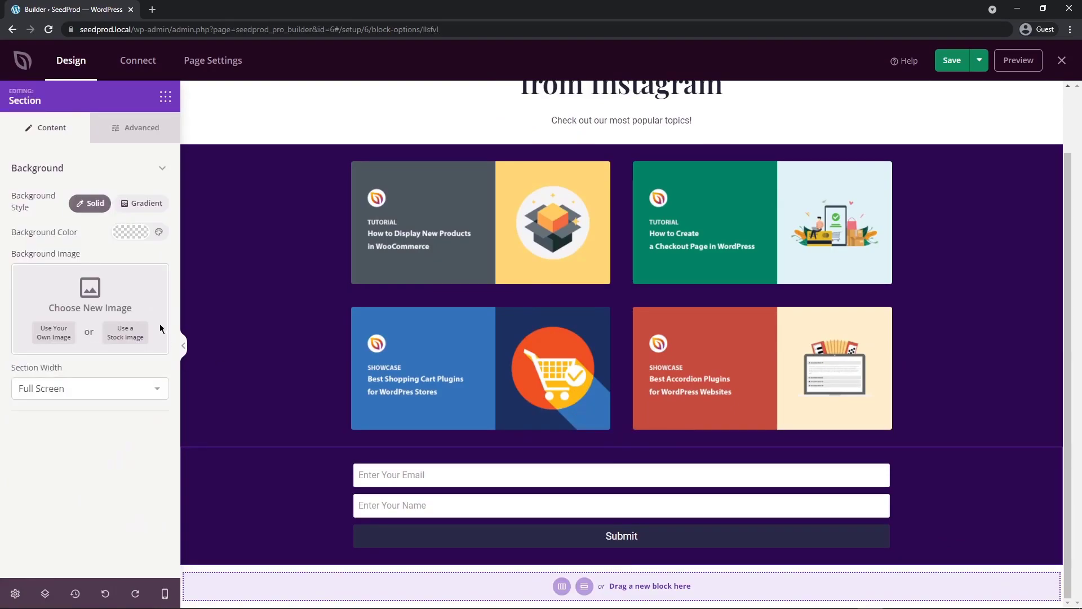
click(130, 232)
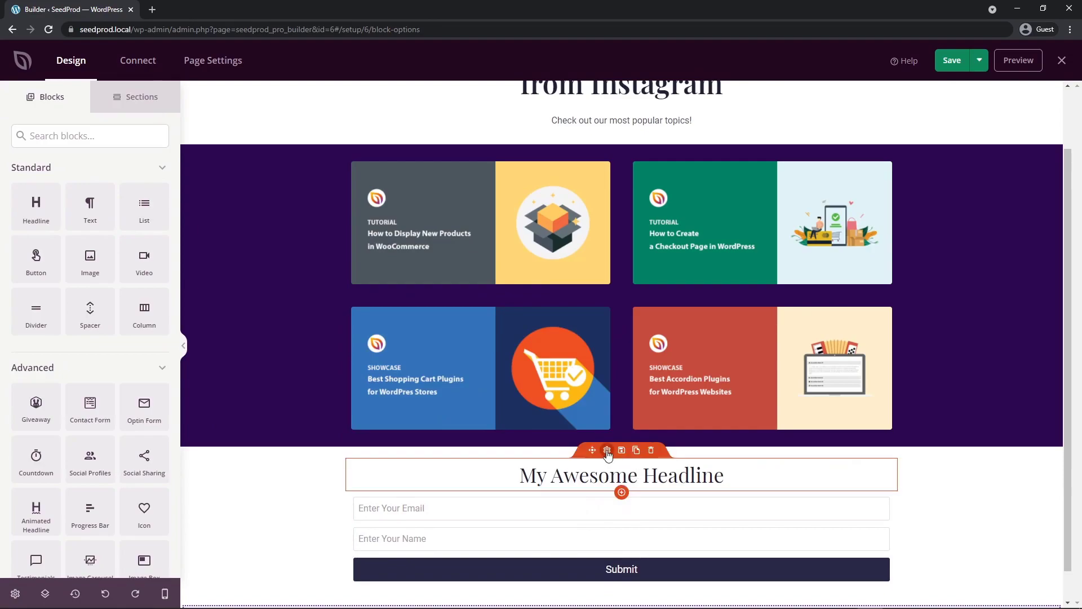
Add a centered Text block reading 'It's free!' under the Subscribe for updates heading
click(607, 450)
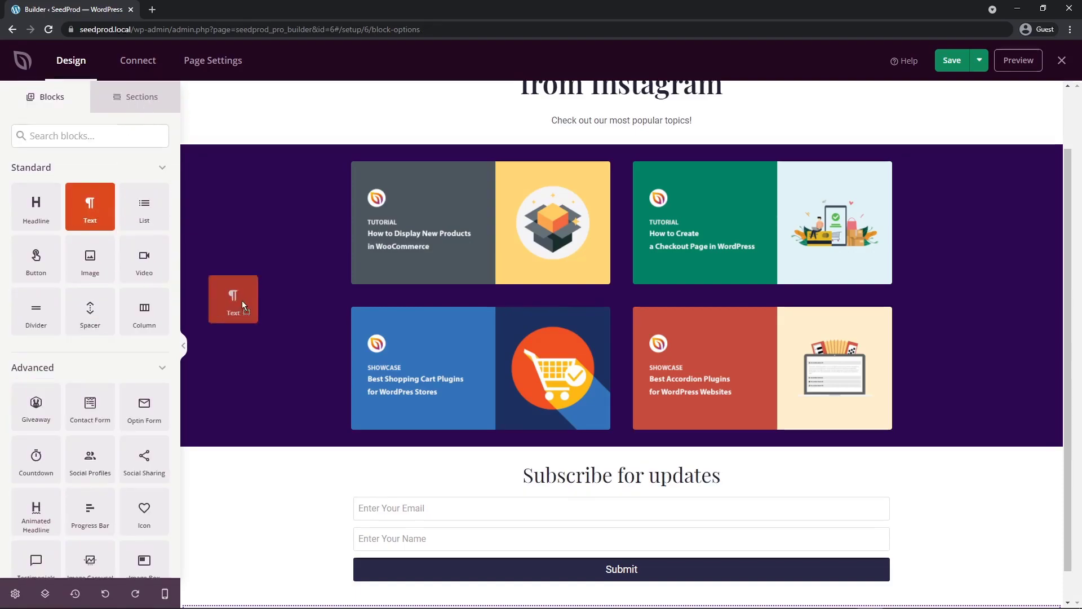
drag(232, 299, 620, 518)
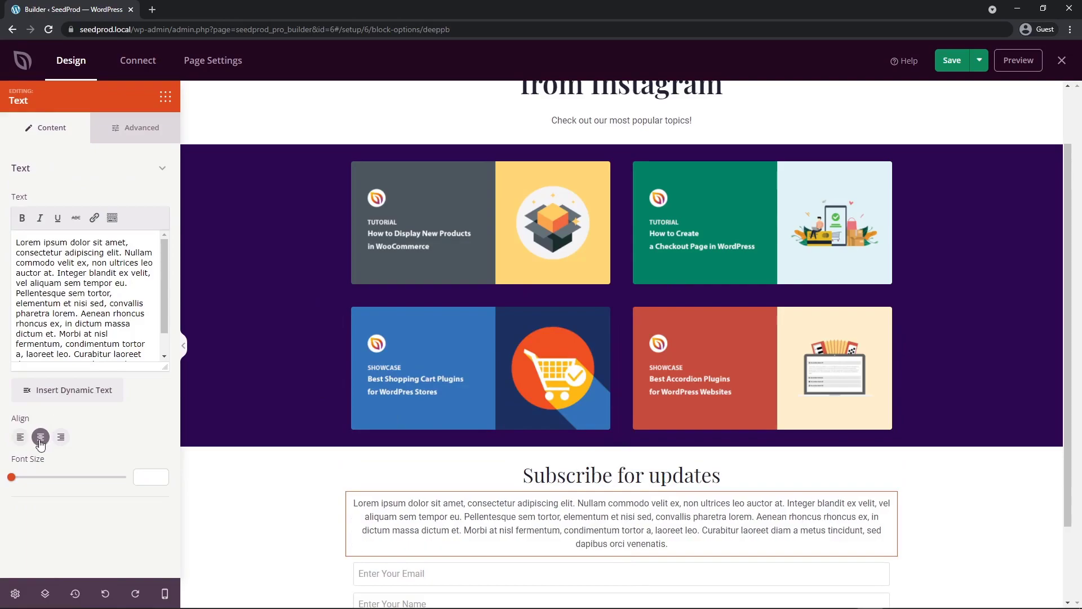
text(It's free!)
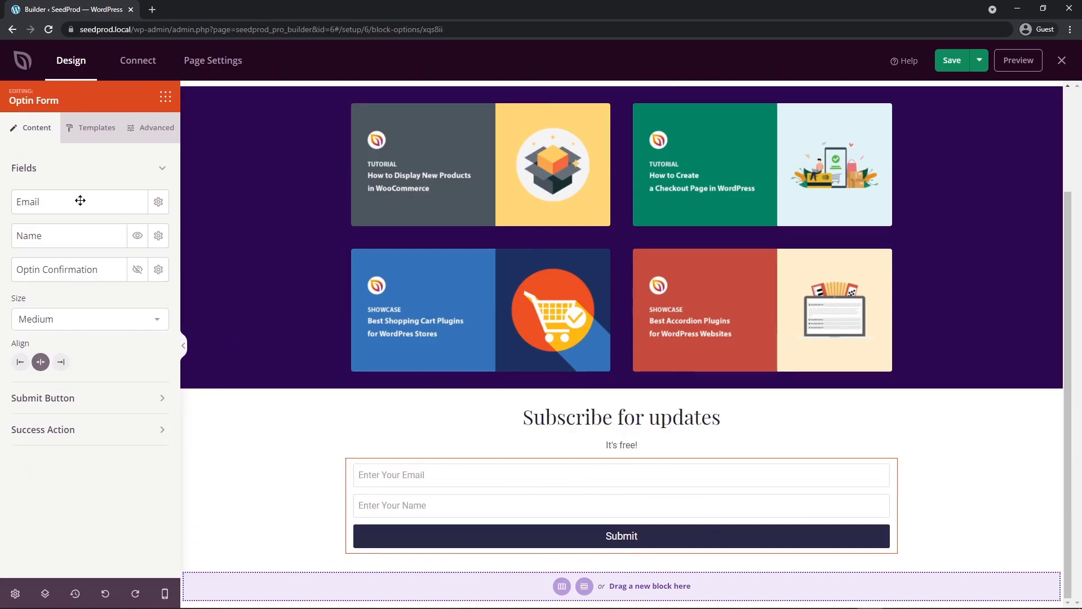
Toggle the Name and Optin Confirmation fields, leaving Name shown and the confirmation hidden
click(137, 235)
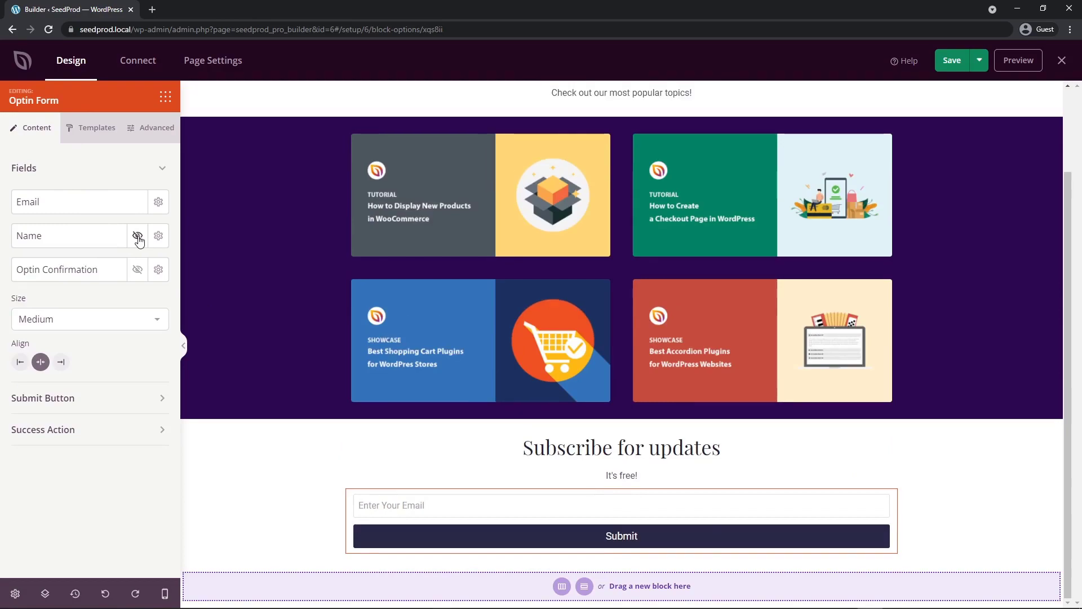
click(138, 238)
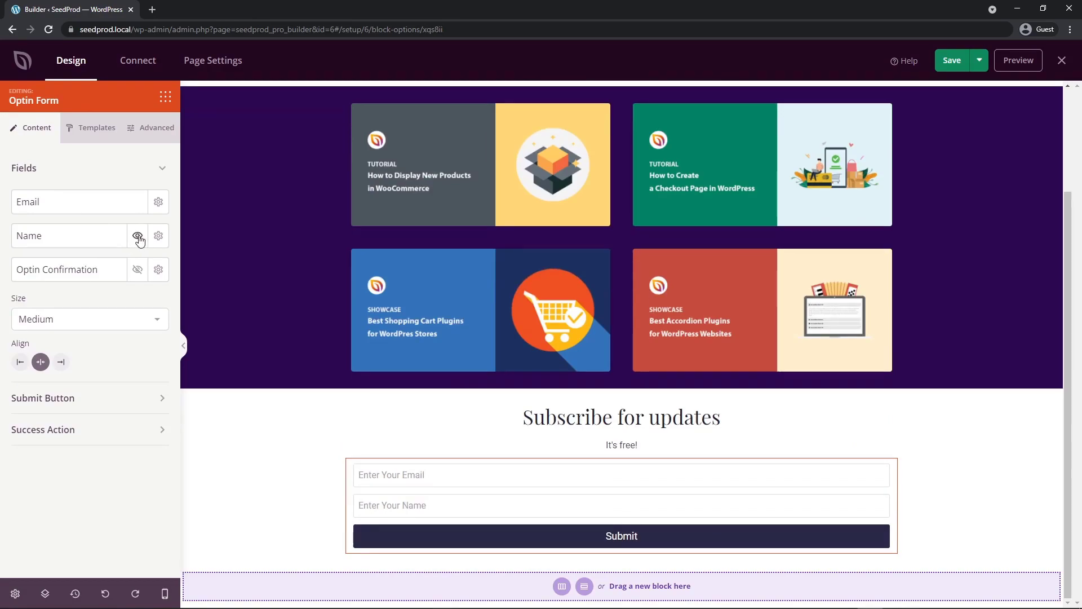
click(138, 274)
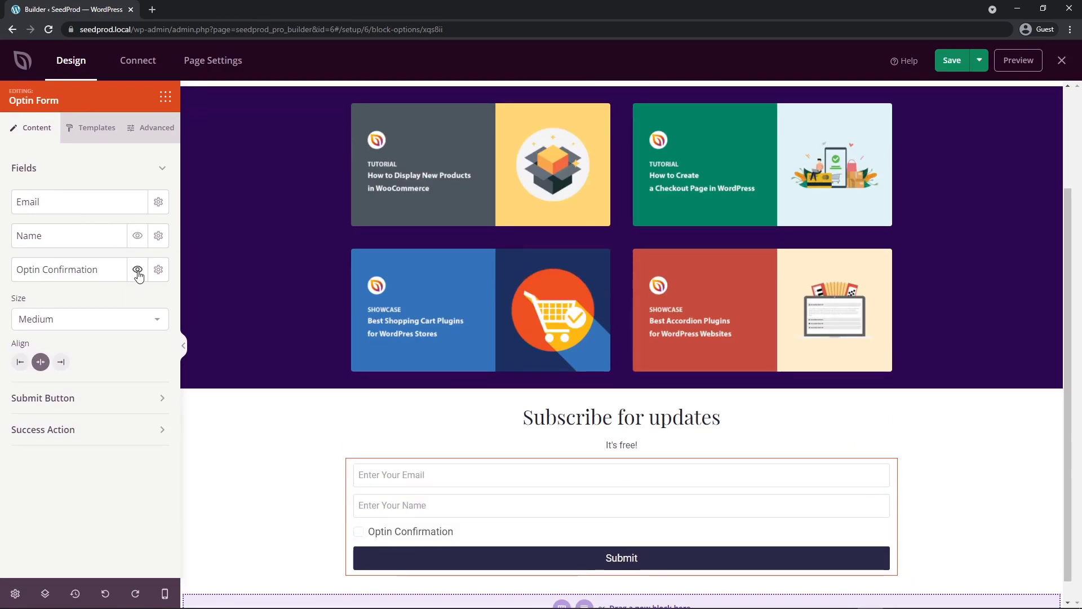
click(138, 269)
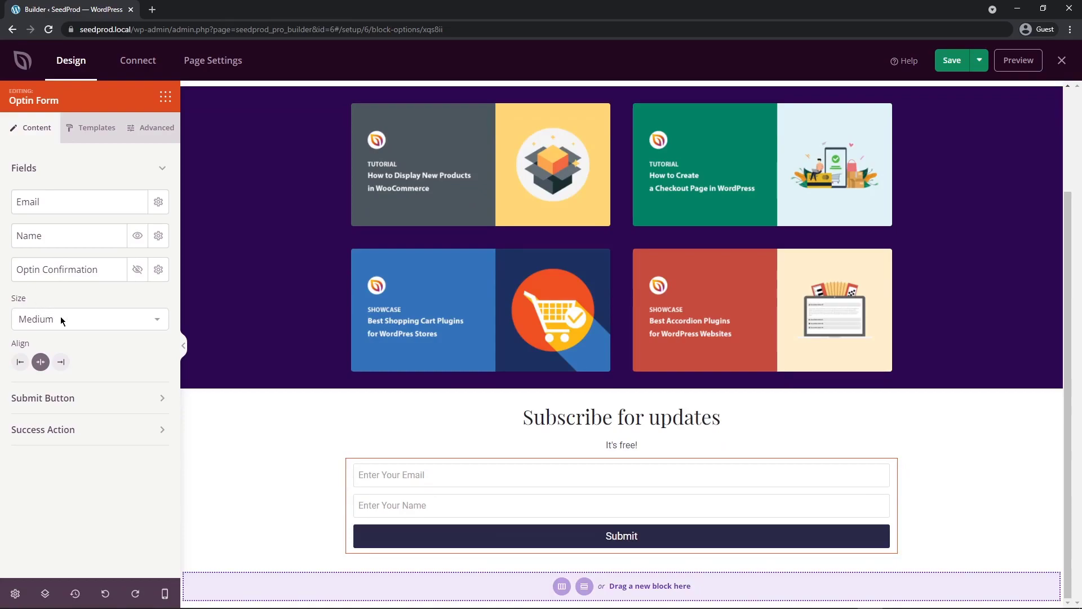
Try Large field size, settle on Medium, and expand the Submit Button settings
click(88, 319)
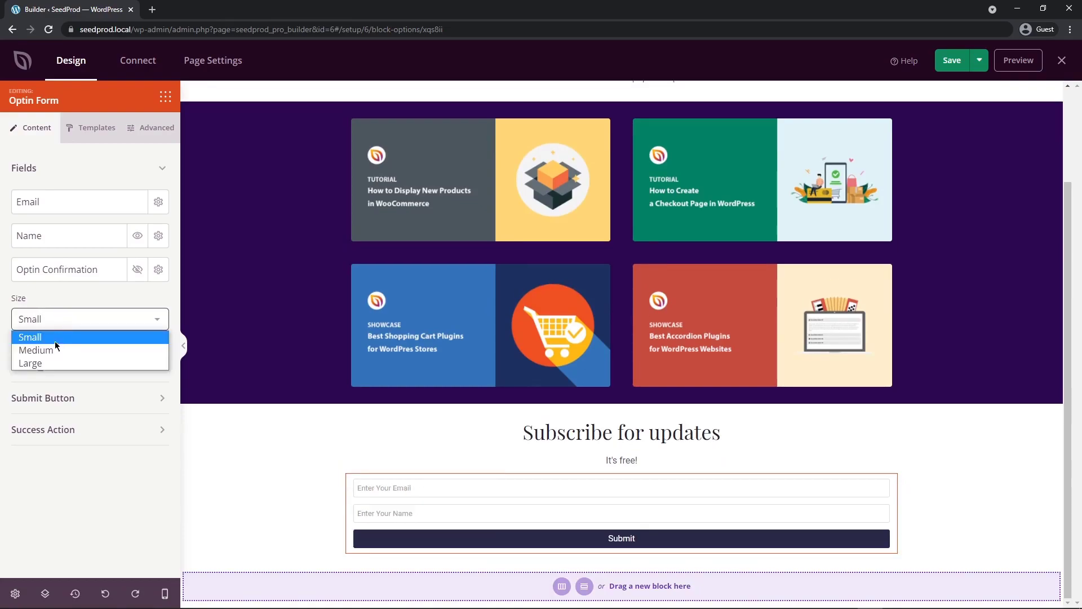
click(31, 363)
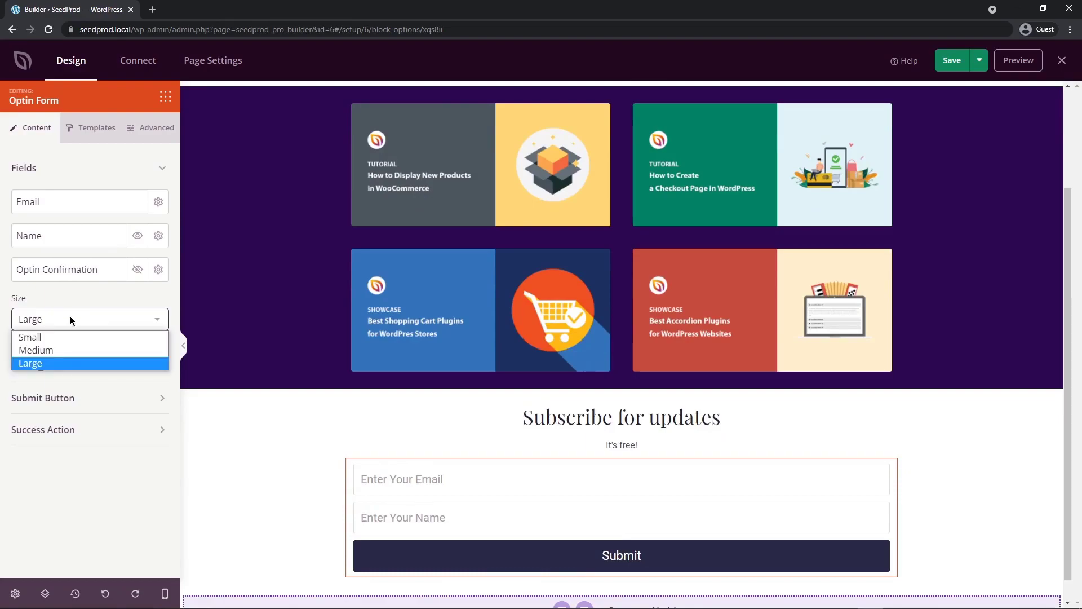
click(35, 349)
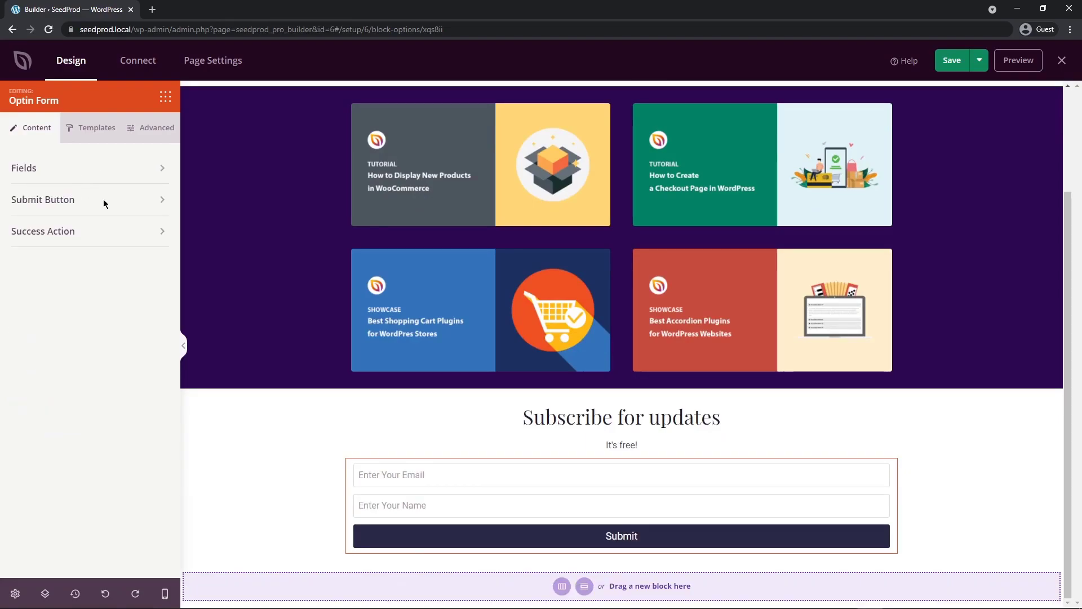
click(41, 199)
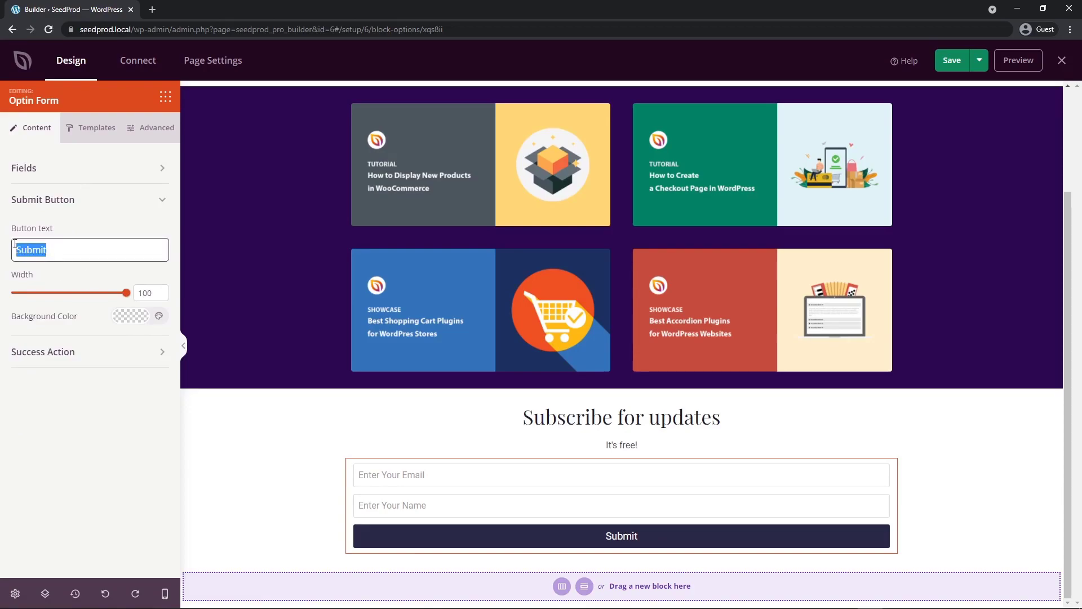
Set the submit button text to 'Send Me Free Updates' at full width
text(Send Me Free Updates)
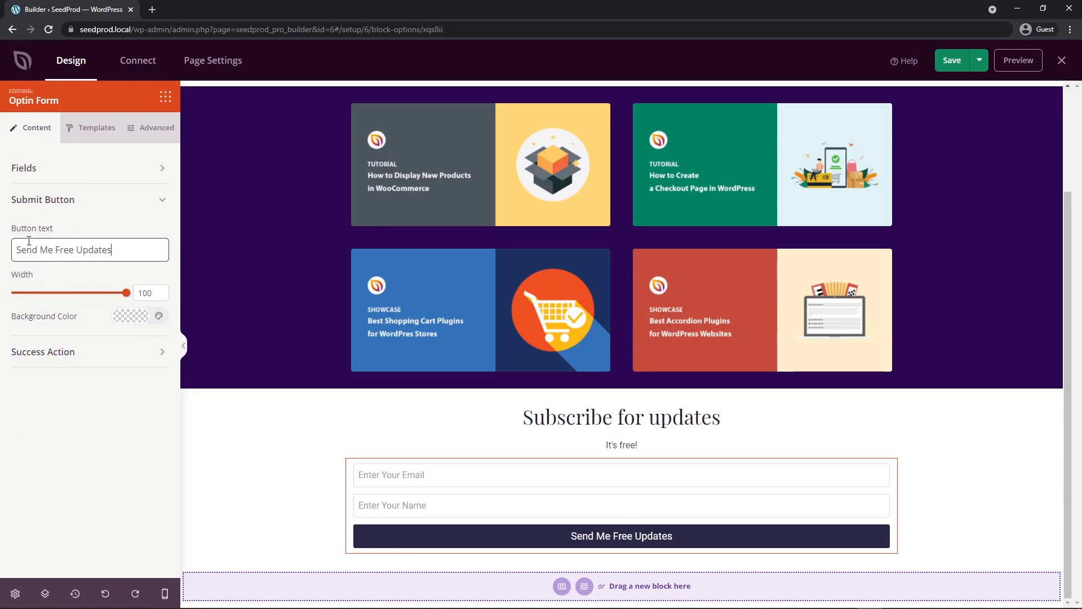
drag(126, 292, 69, 292)
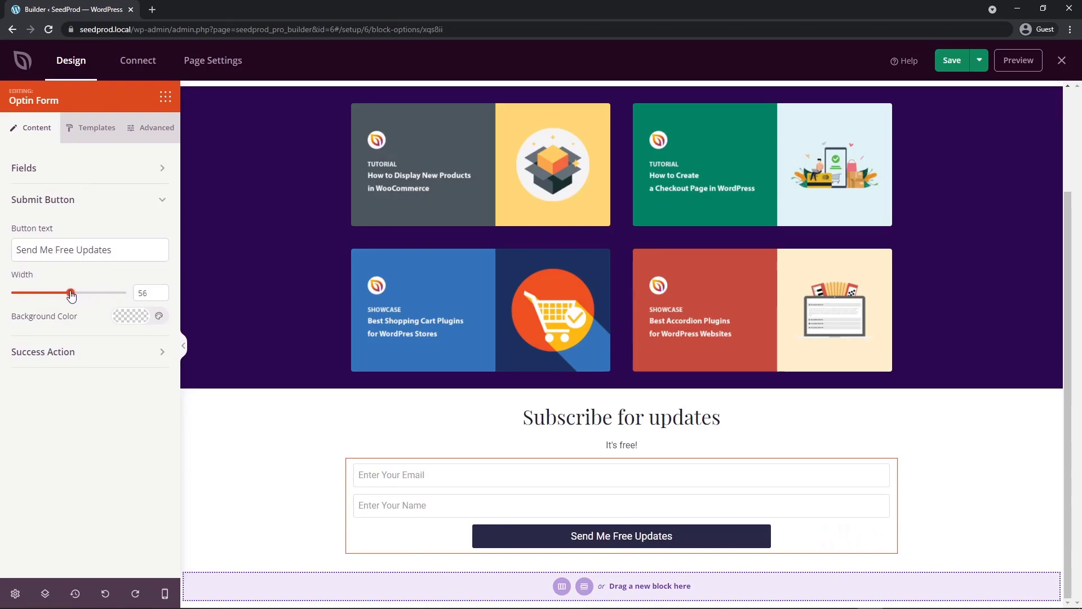
click(43, 200)
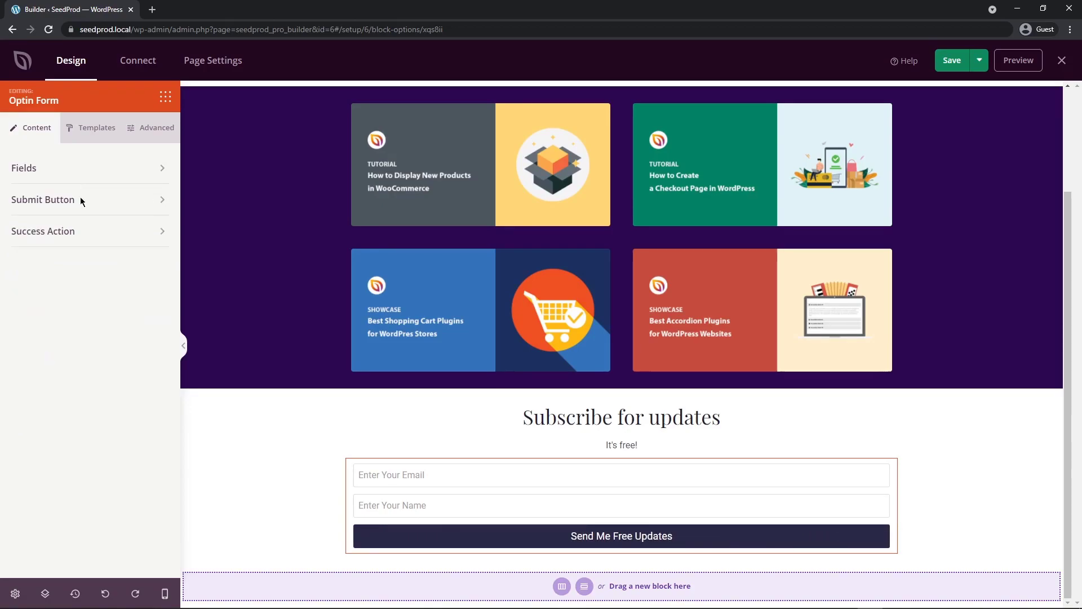
Bring up the Success Action settings for the after-signup message
click(43, 230)
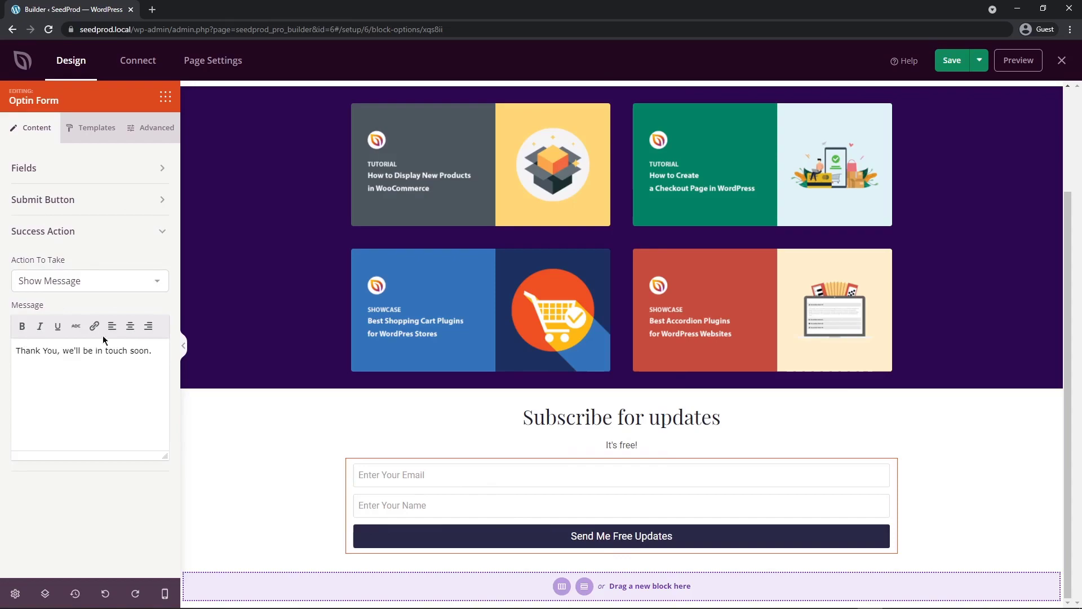
click(88, 281)
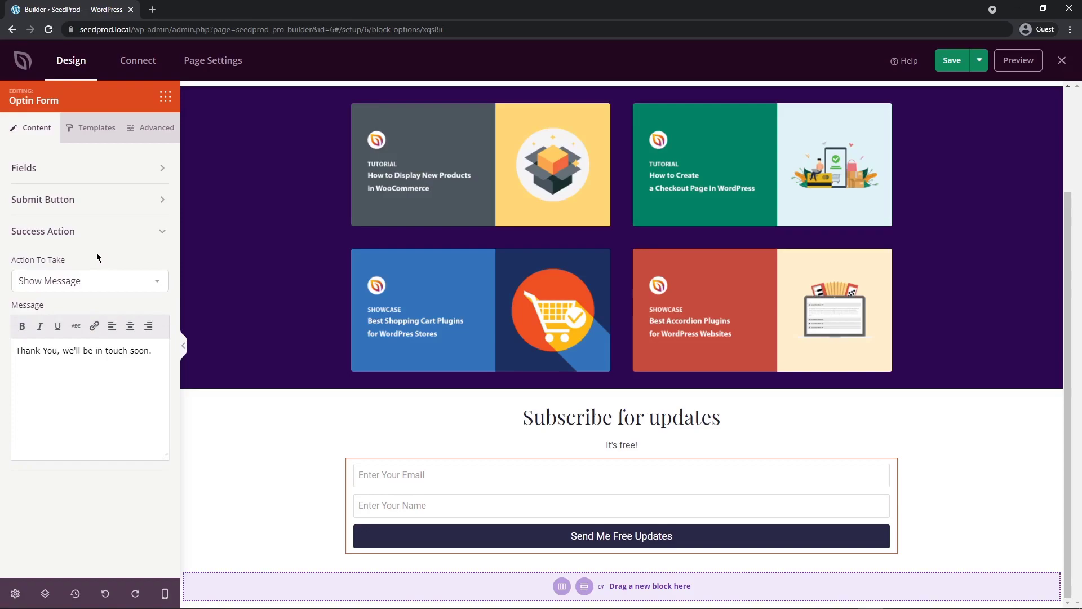
mouse_move(66, 263)
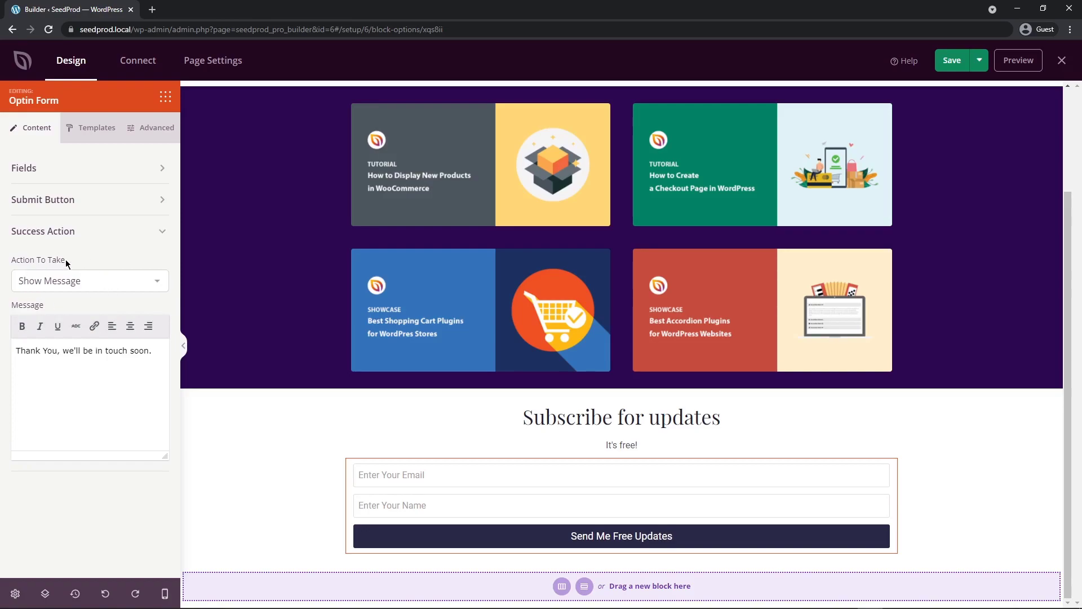
Apply the Dark Input Field template to the optin form's fields
click(97, 127)
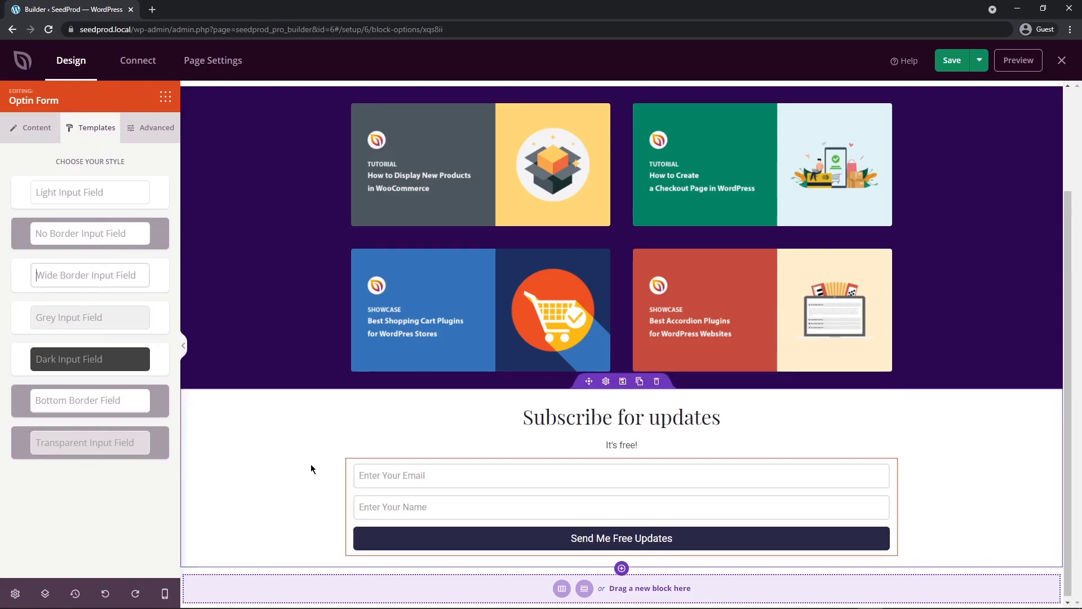
click(68, 358)
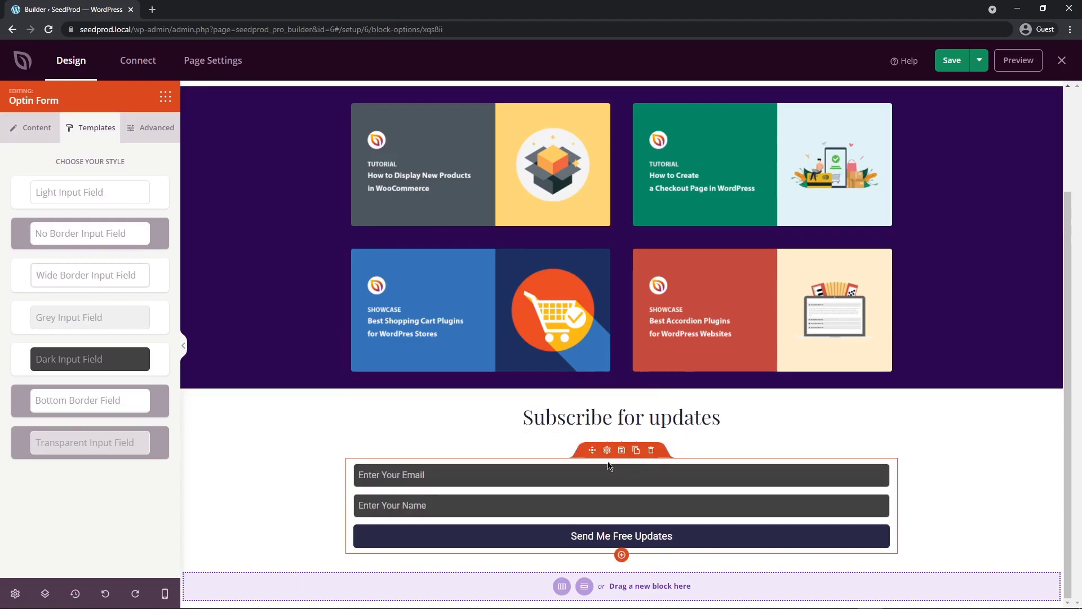
click(36, 128)
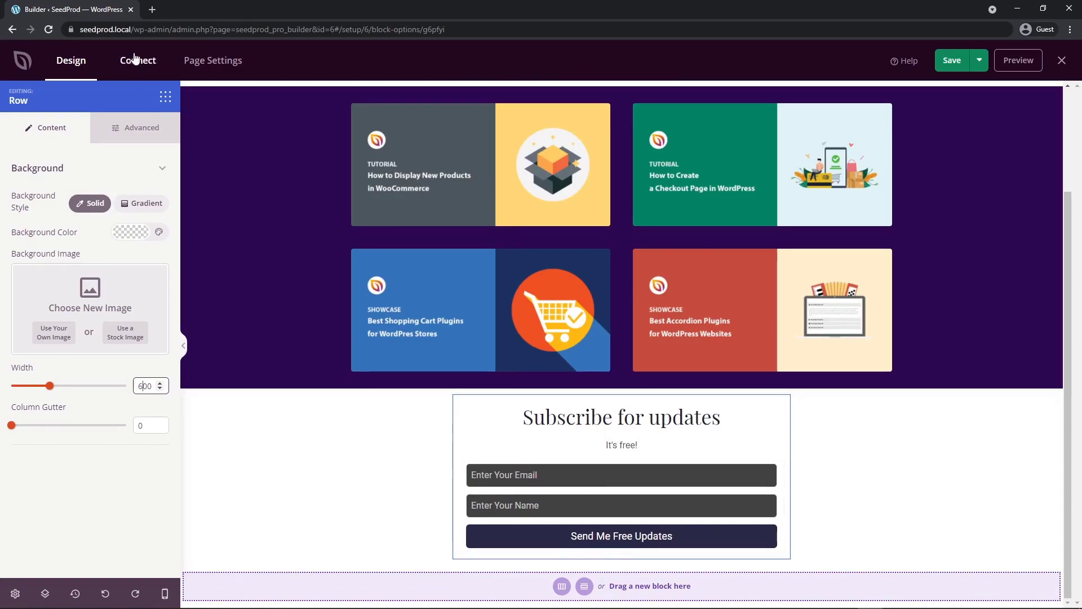
click(138, 60)
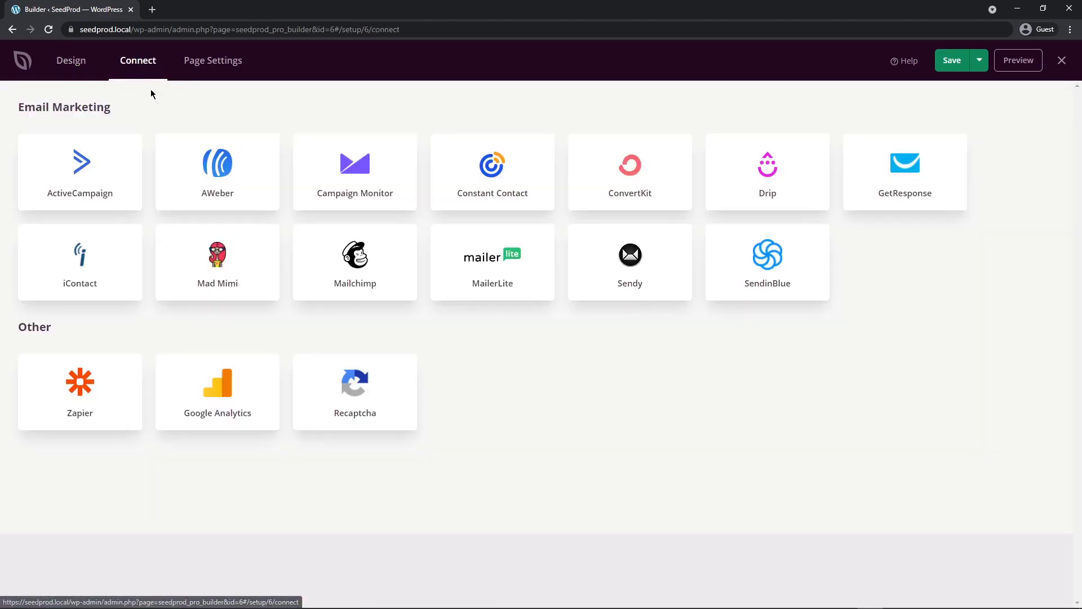
mouse_move(506, 95)
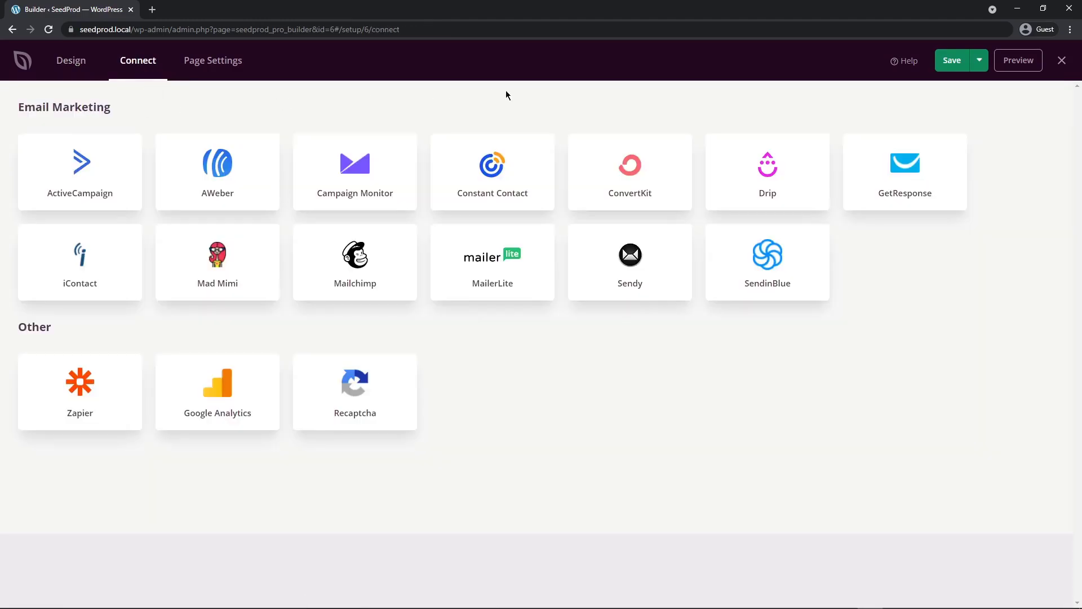
mouse_move(560, 104)
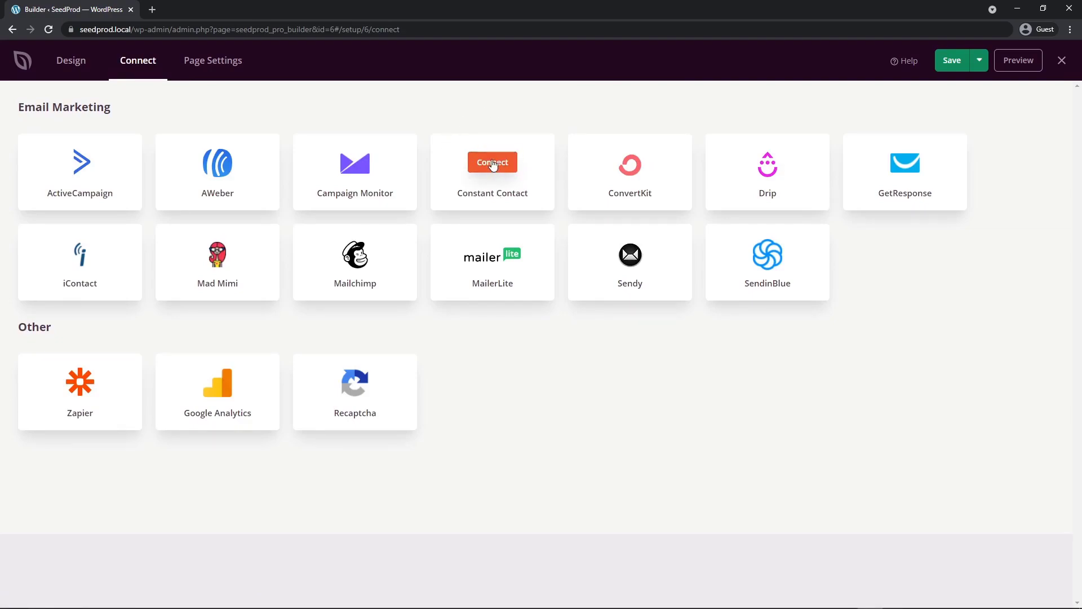
click(493, 163)
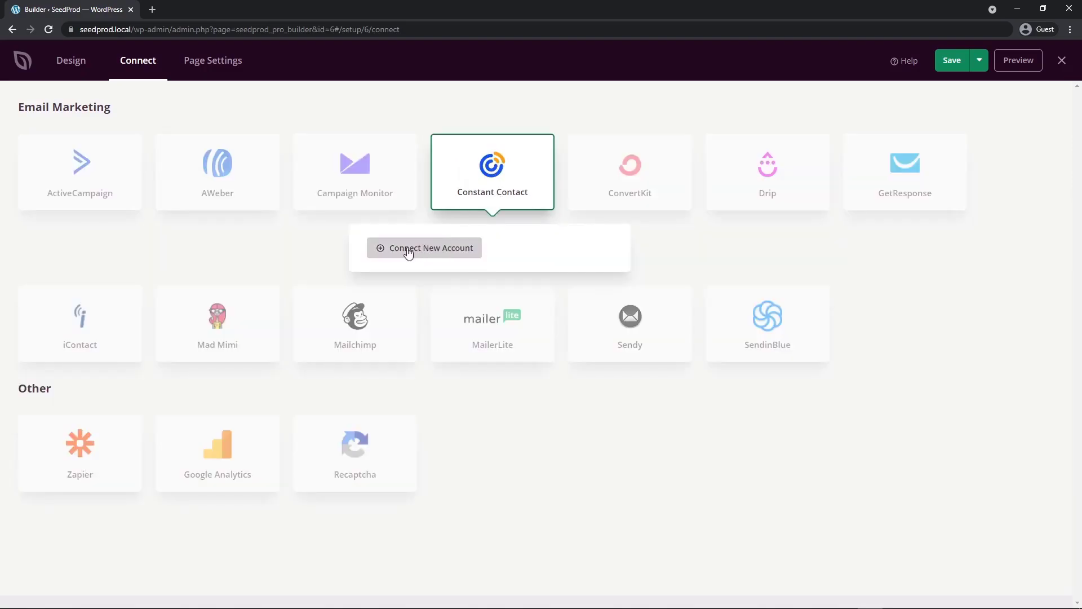
click(424, 248)
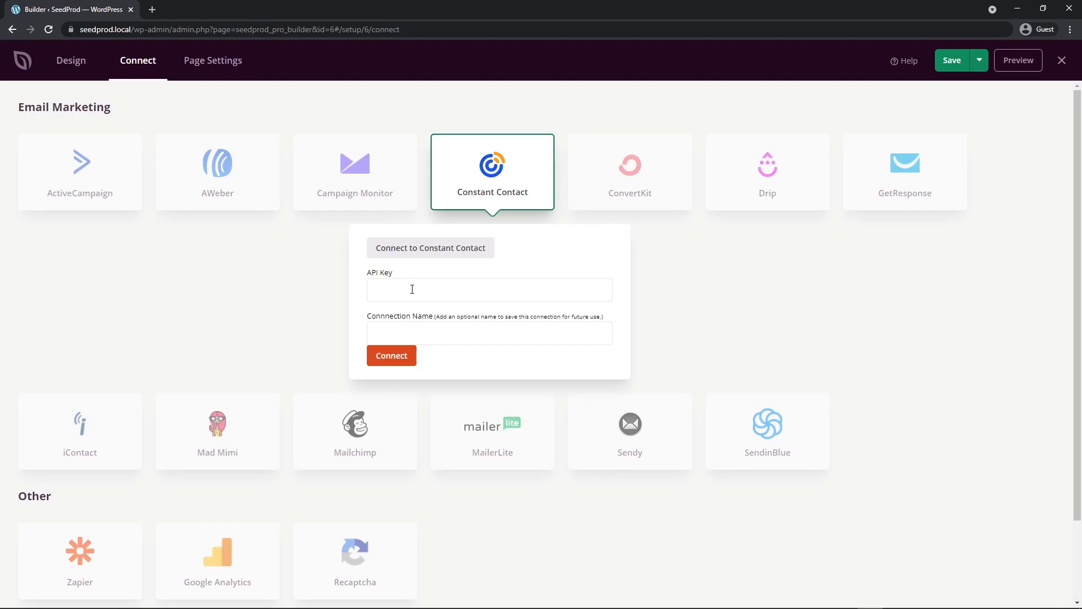
click(71, 60)
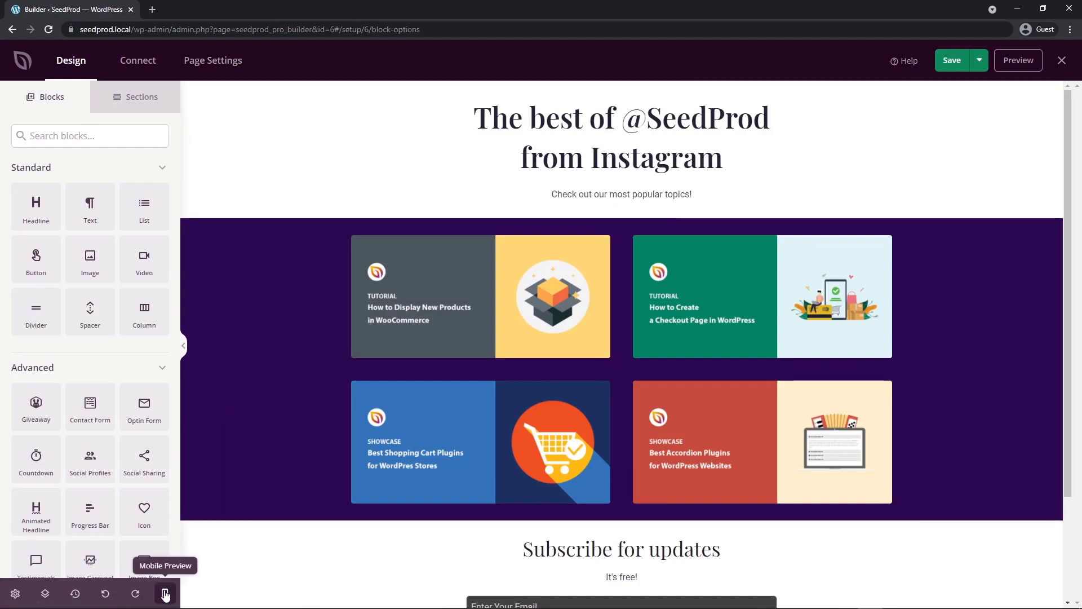
click(164, 593)
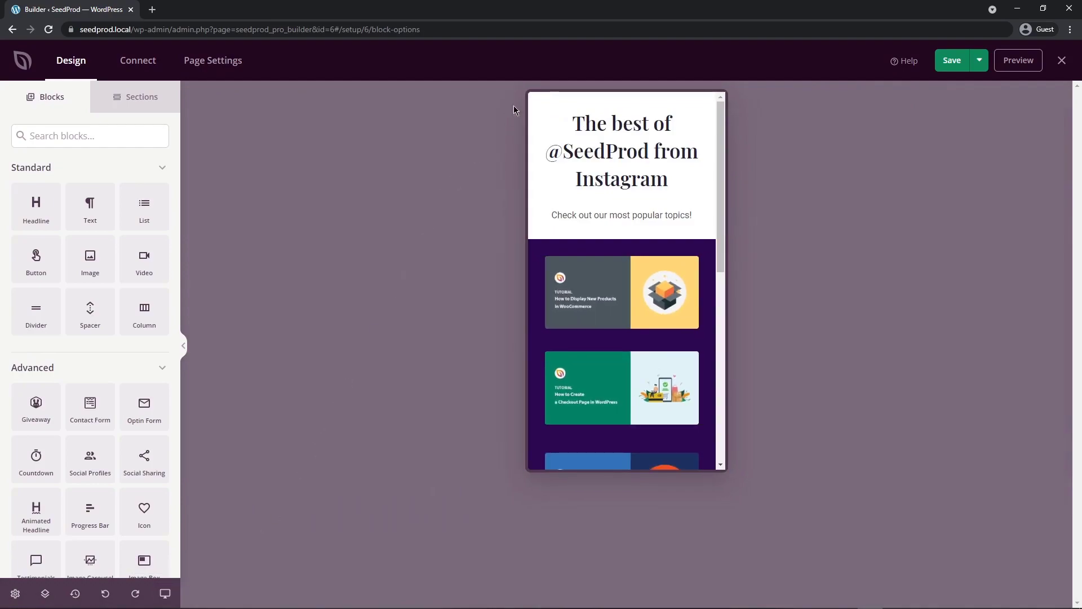
scroll(down, 3)
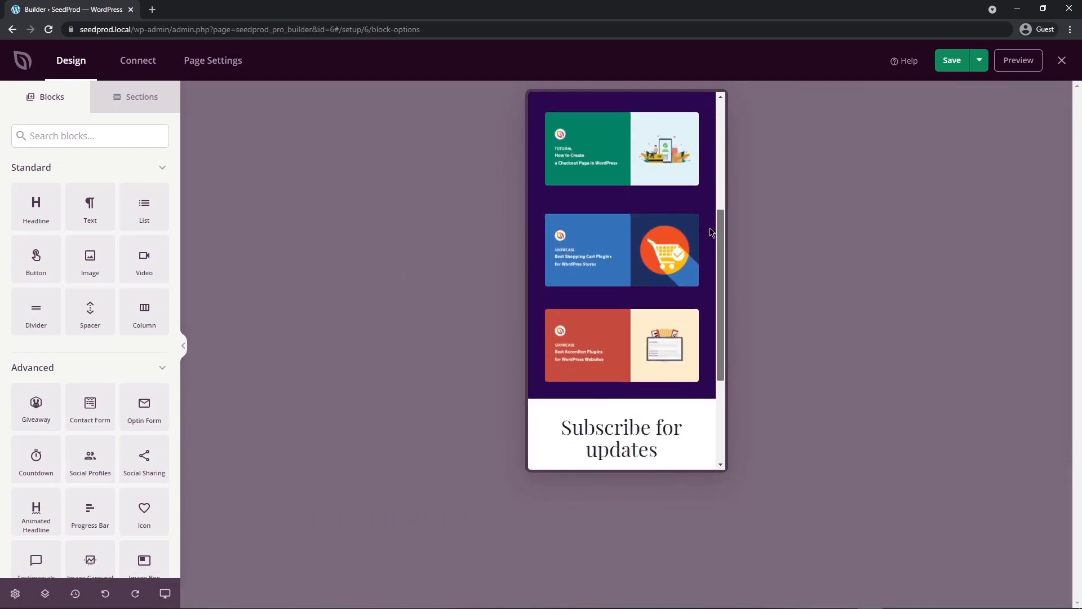
scroll(down, 3)
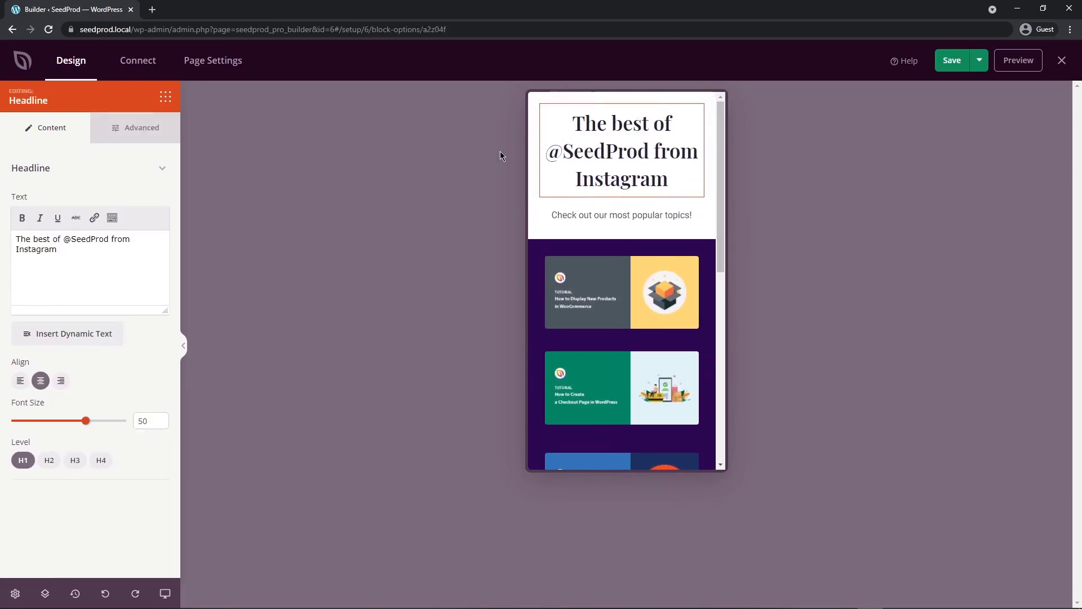
mouse_move(164, 594)
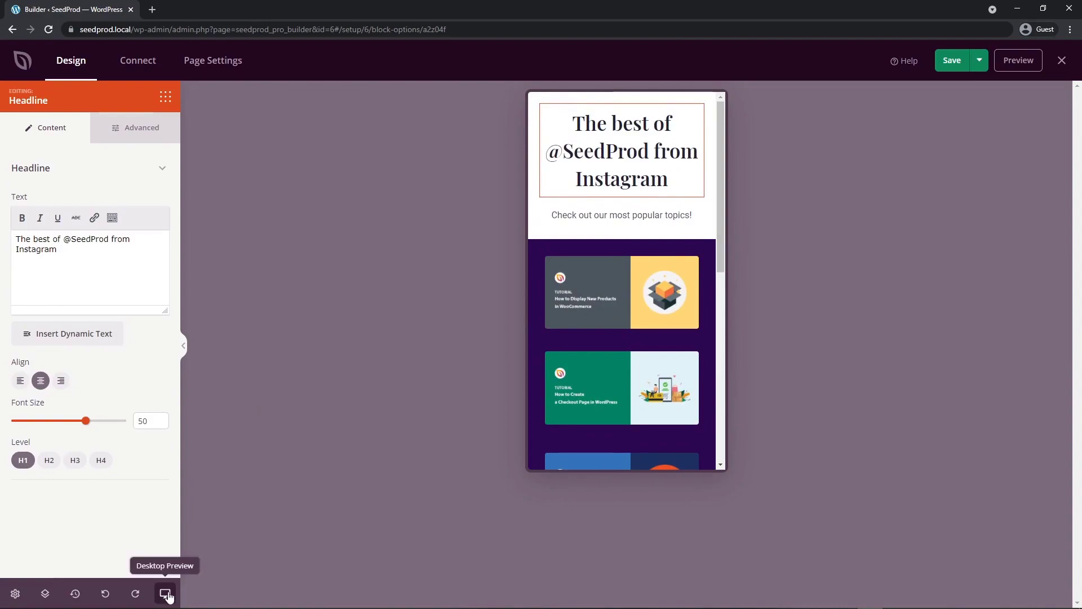
click(164, 593)
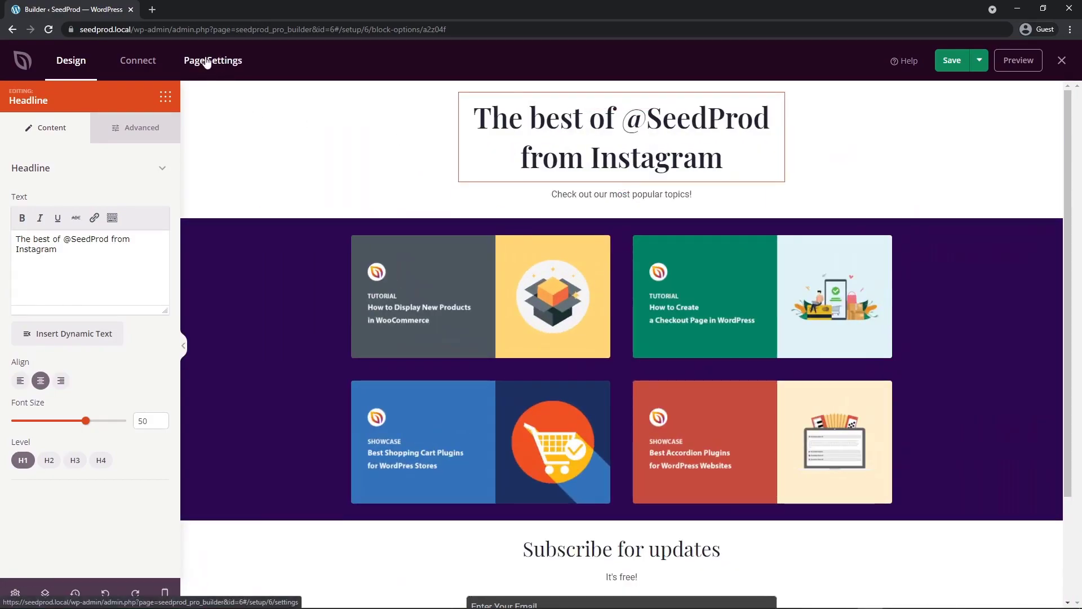
click(214, 59)
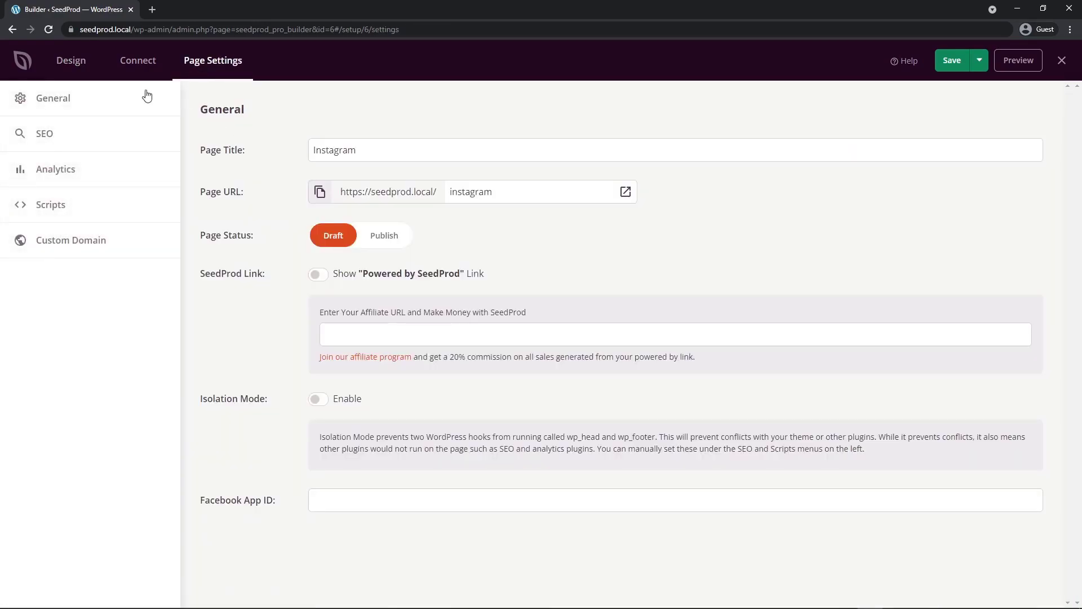
mouse_move(286, 200)
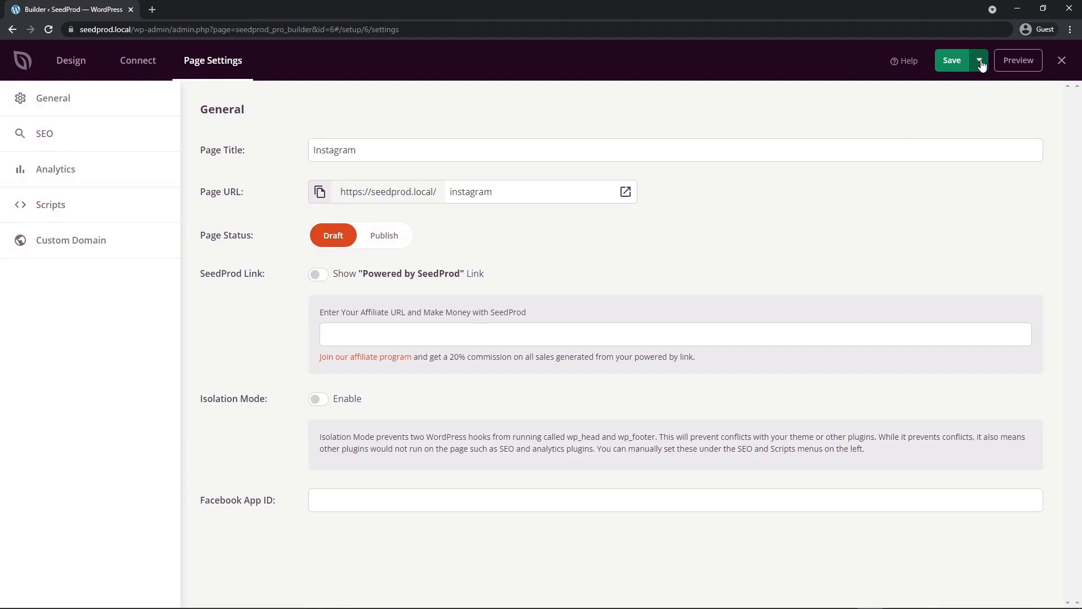
click(979, 60)
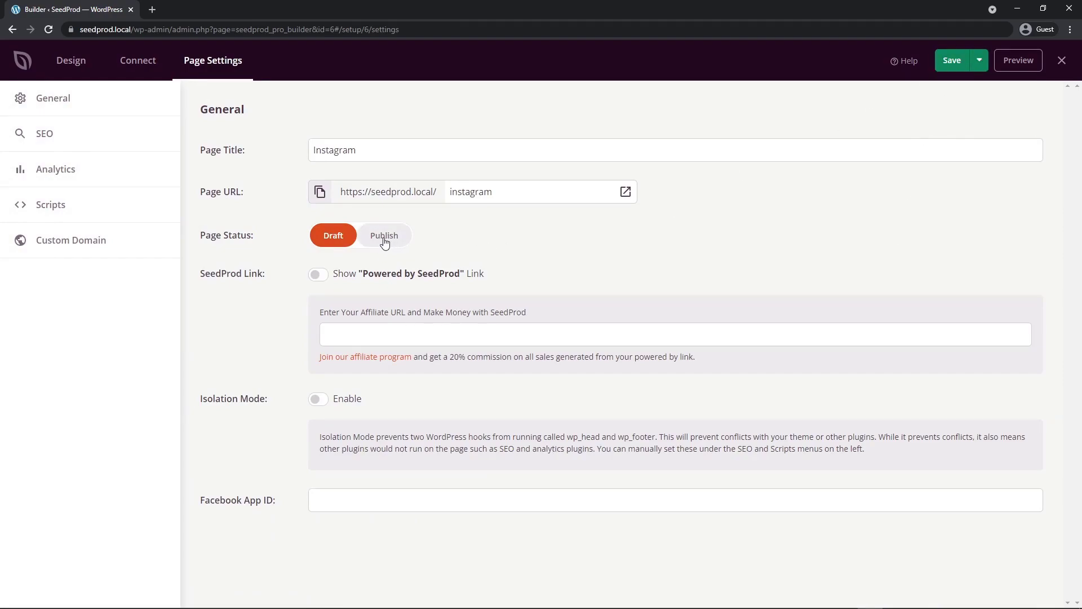
mouse_move(272, 281)
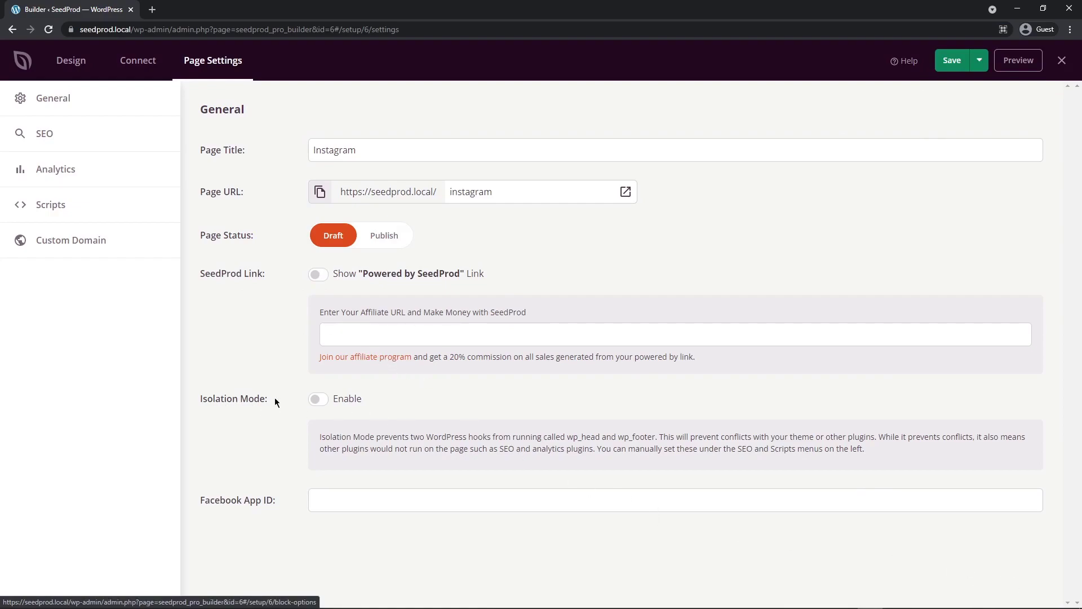
mouse_move(707, 436)
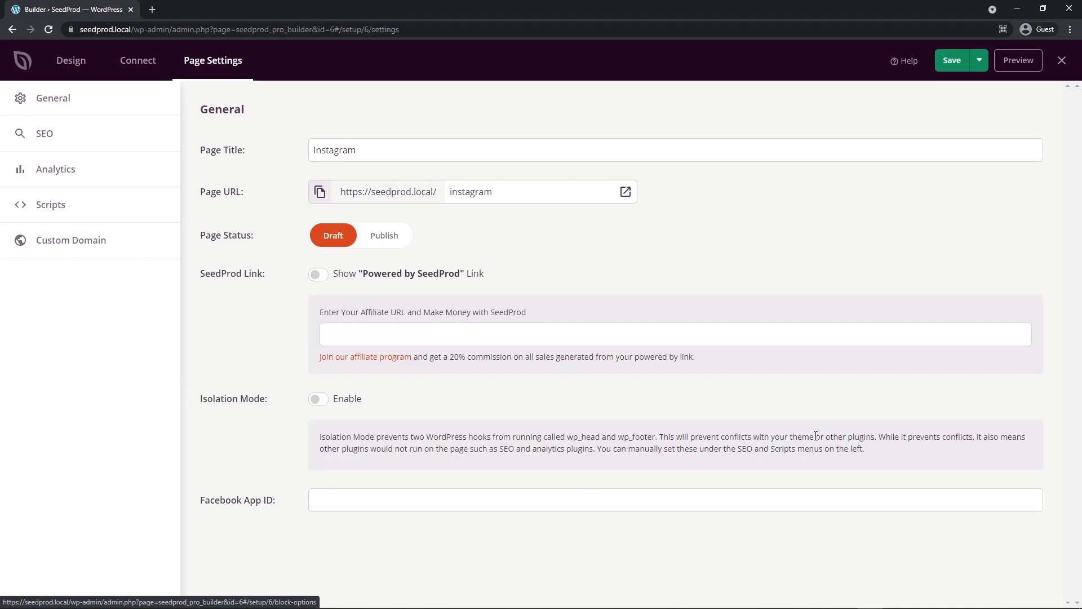
mouse_move(216, 469)
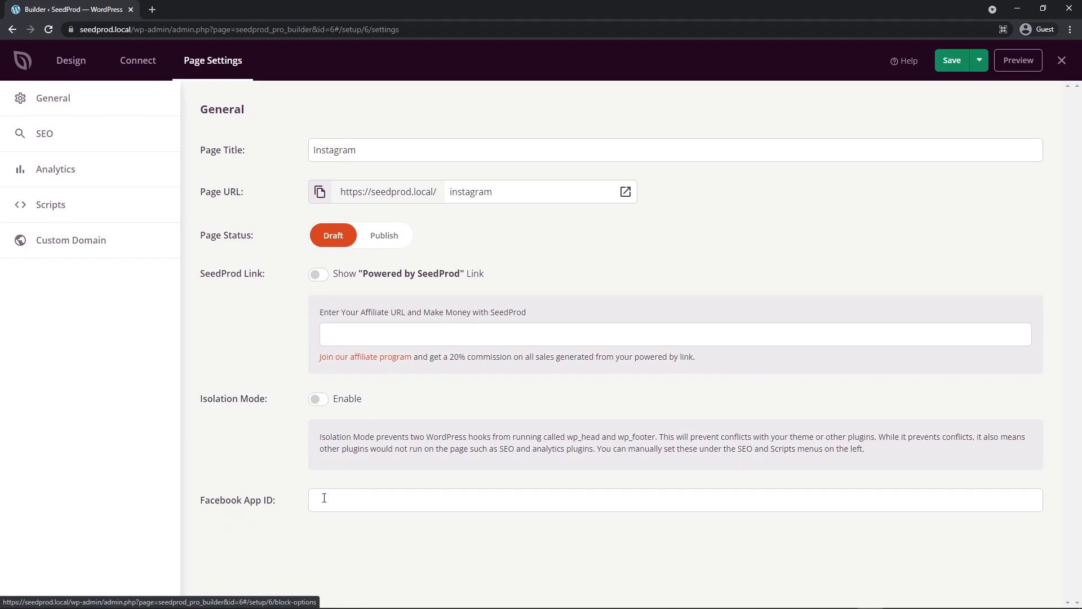
Check the page's SEO settings and briefly view the AIOSEO plugin website
click(44, 133)
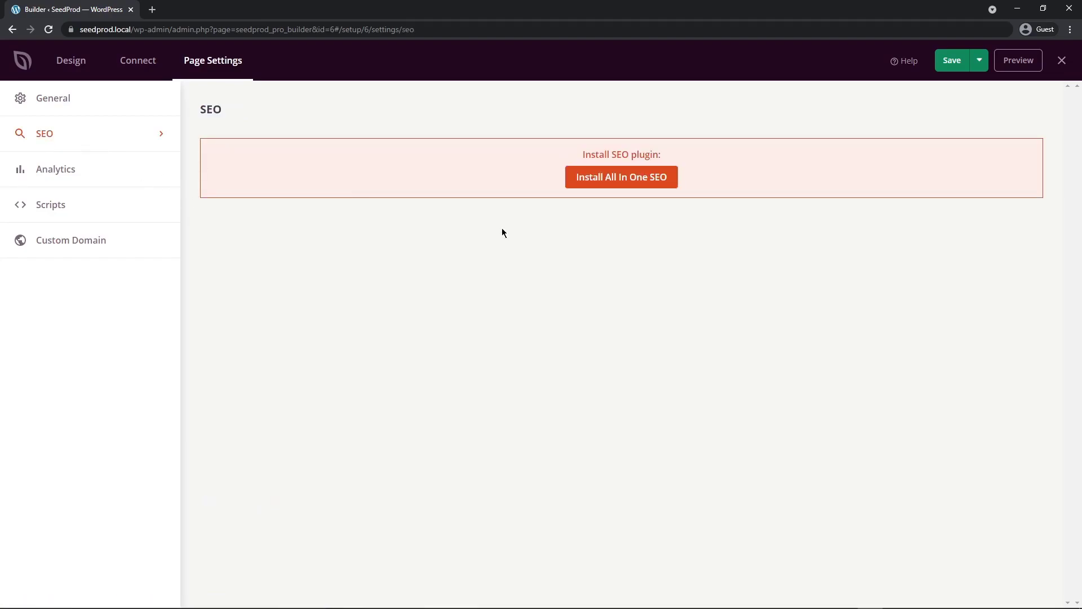
click(620, 178)
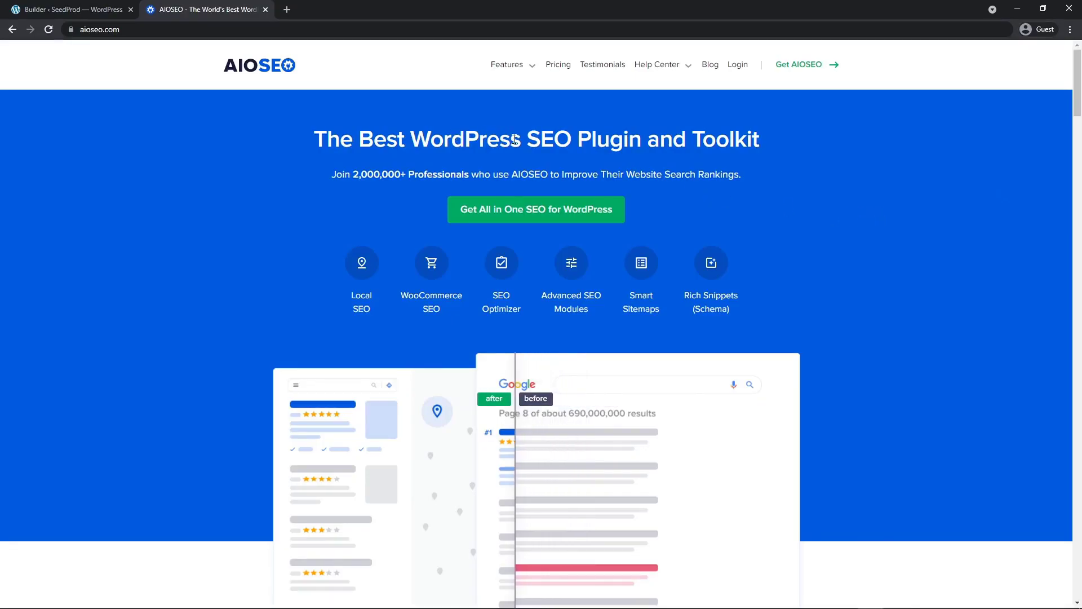
mouse_move(889, 243)
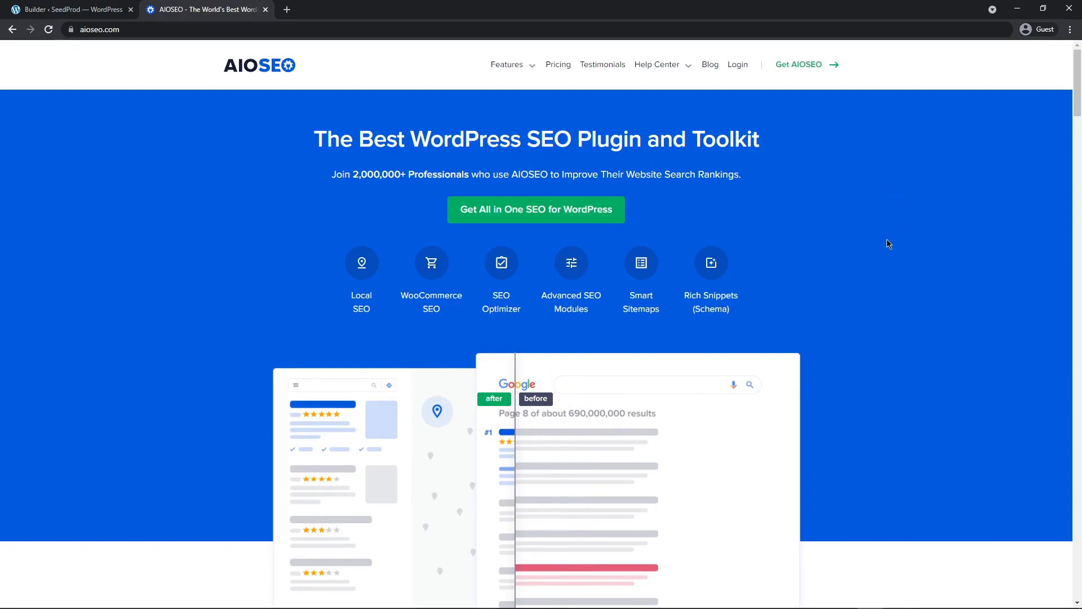
mouse_move(256, 154)
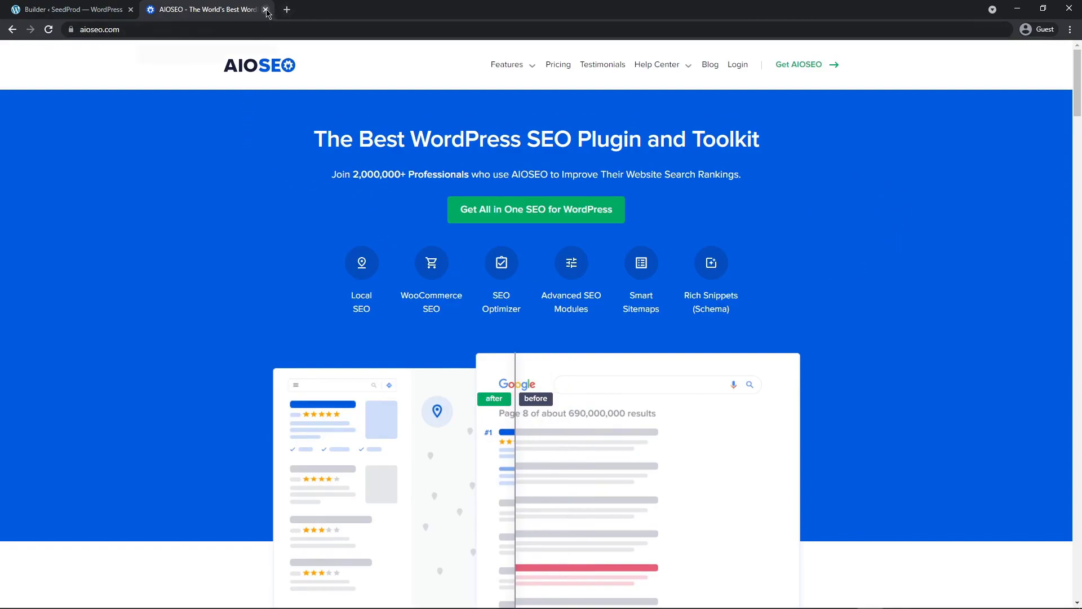
click(265, 9)
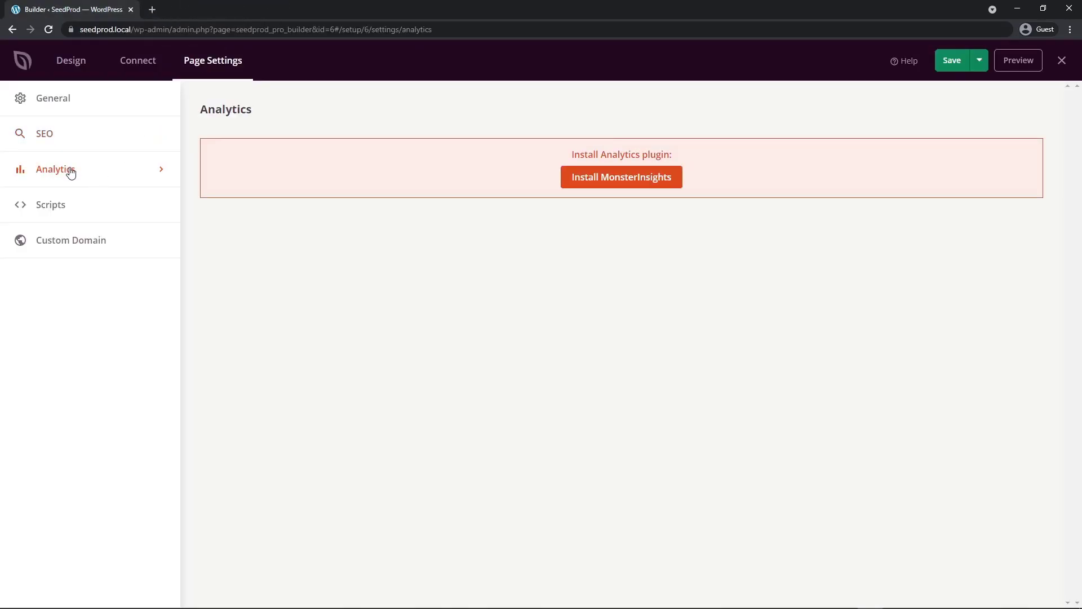
mouse_move(645, 217)
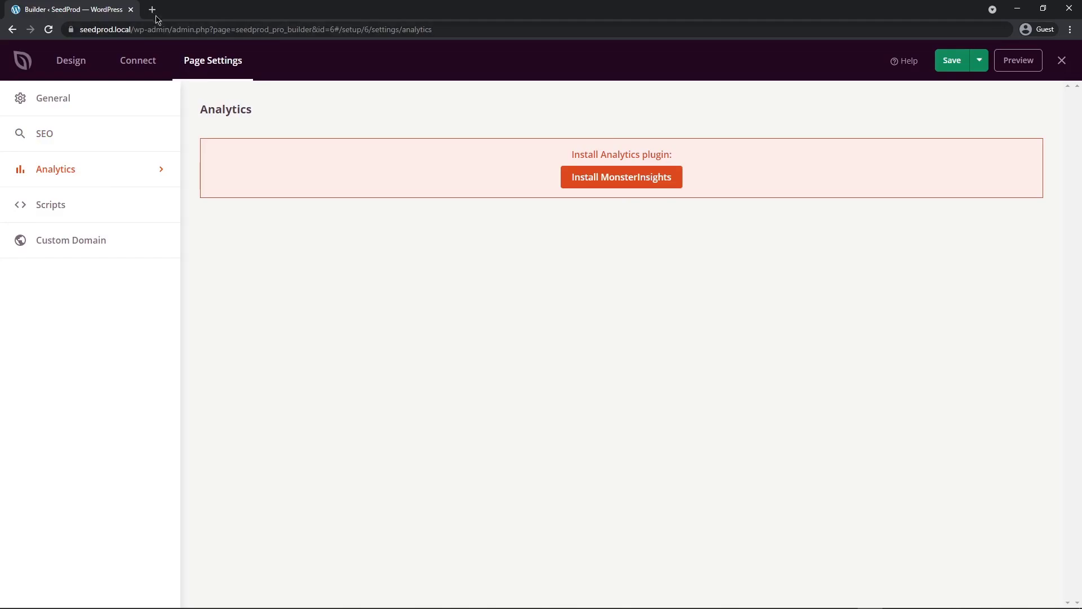
Check the Analytics settings and briefly view the MonsterInsights website
click(621, 177)
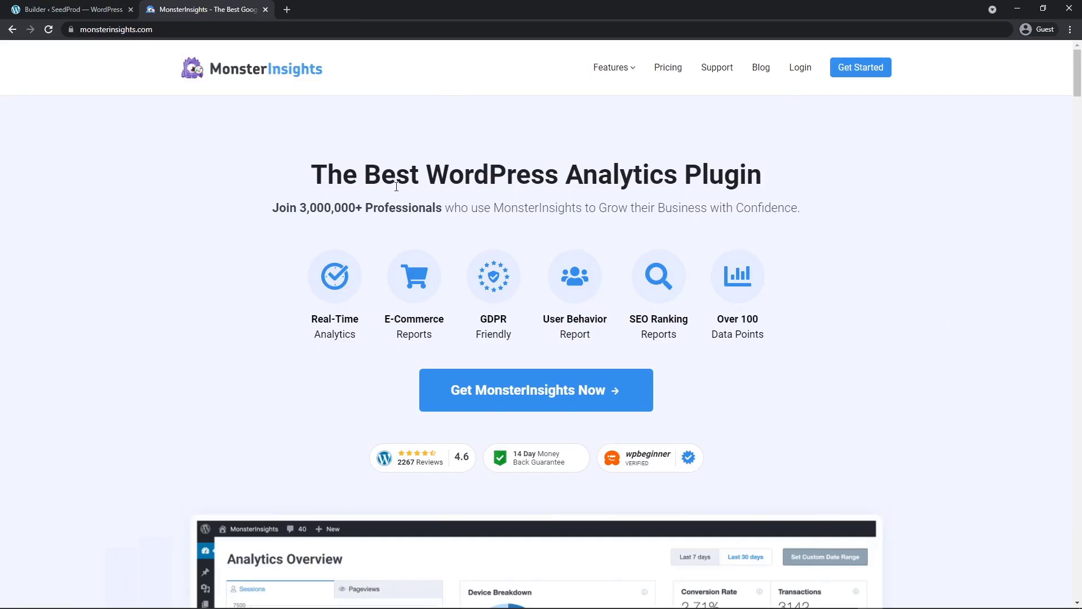
mouse_move(597, 419)
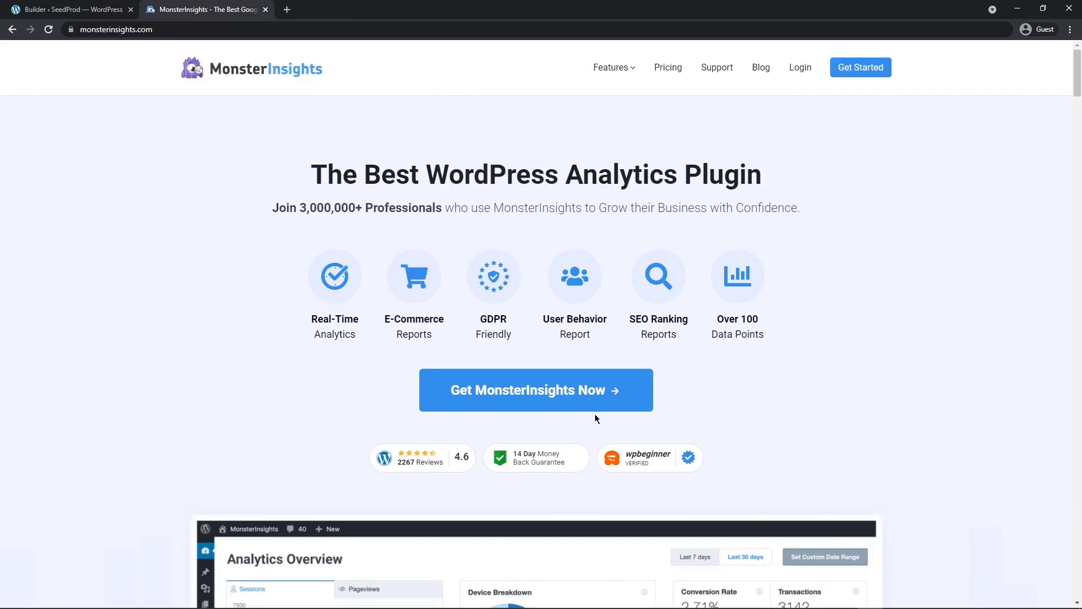
mouse_move(582, 227)
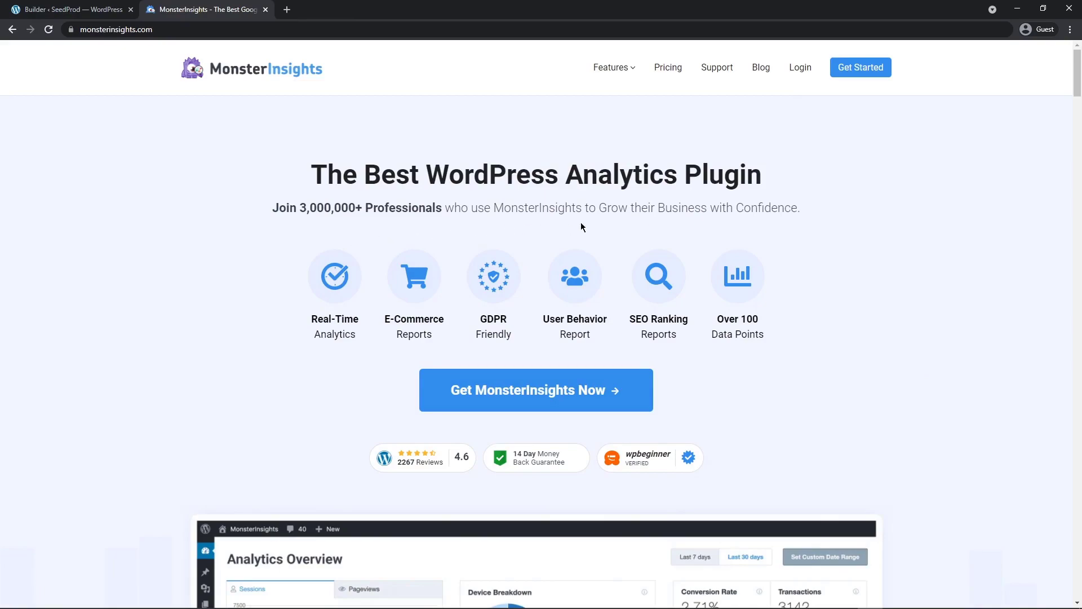
click(72, 9)
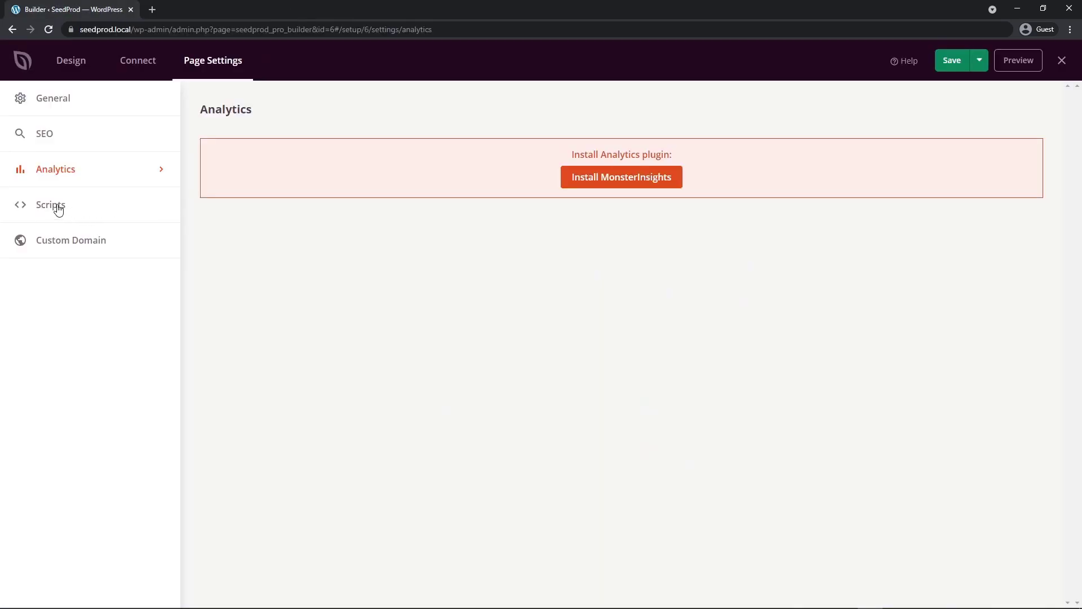
Review the Scripts, Custom Domain and General page settings
click(49, 205)
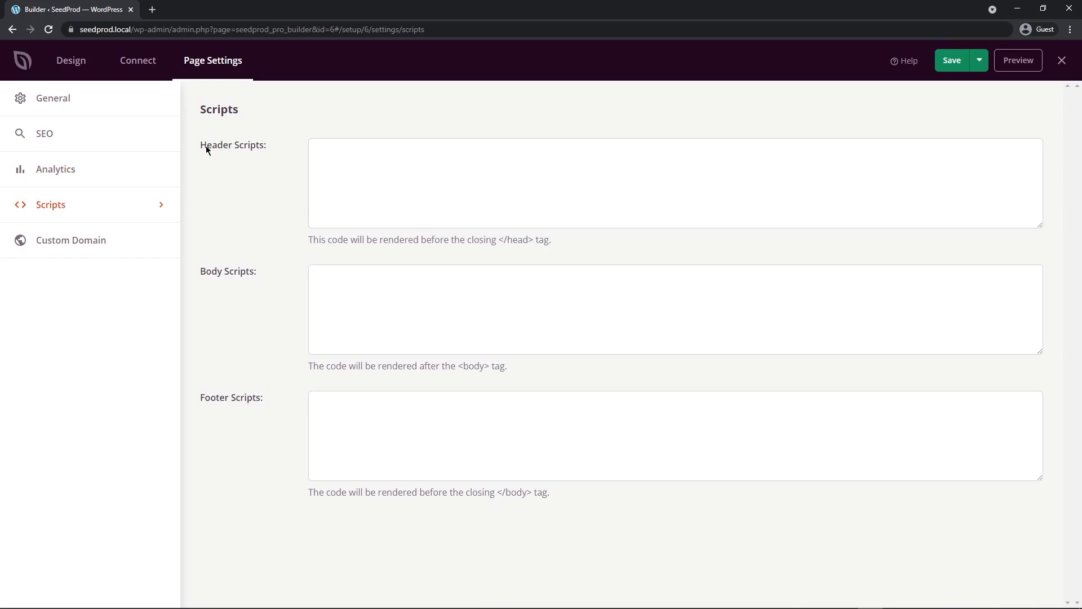
mouse_move(261, 399)
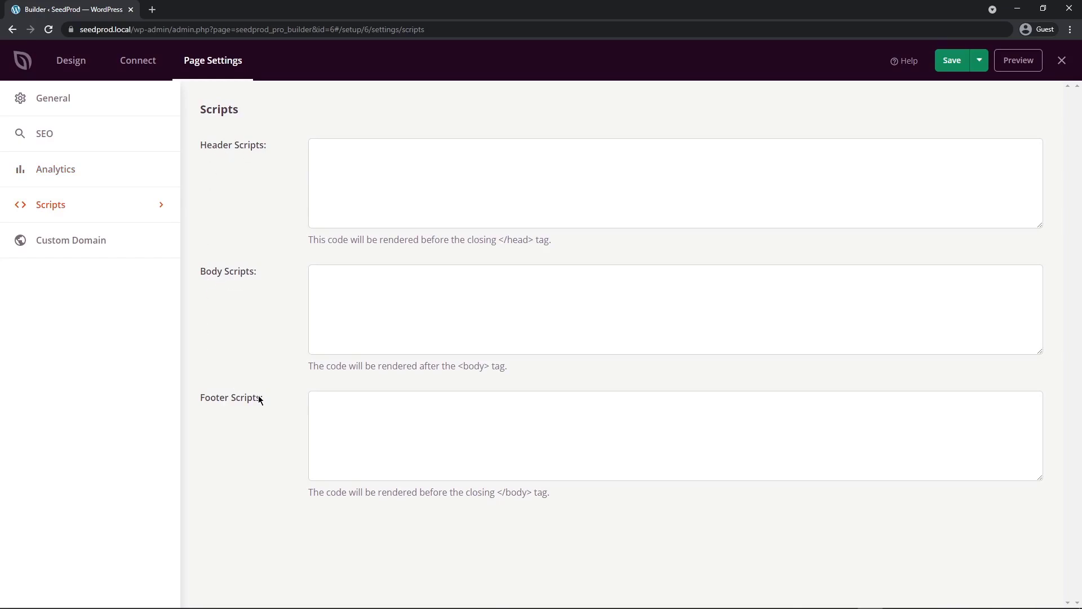
click(71, 239)
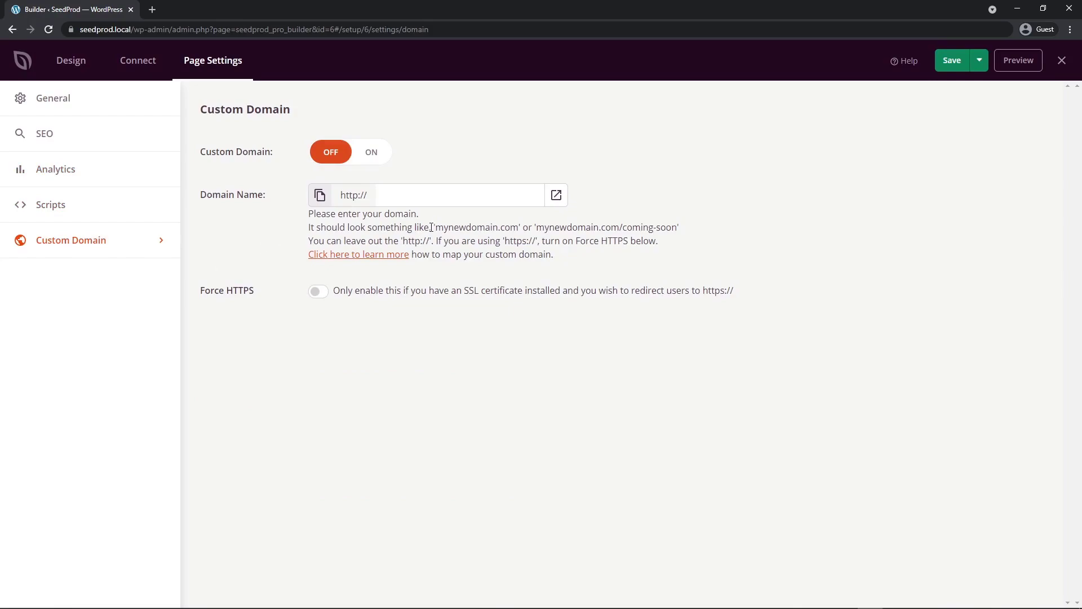
double_click(476, 227)
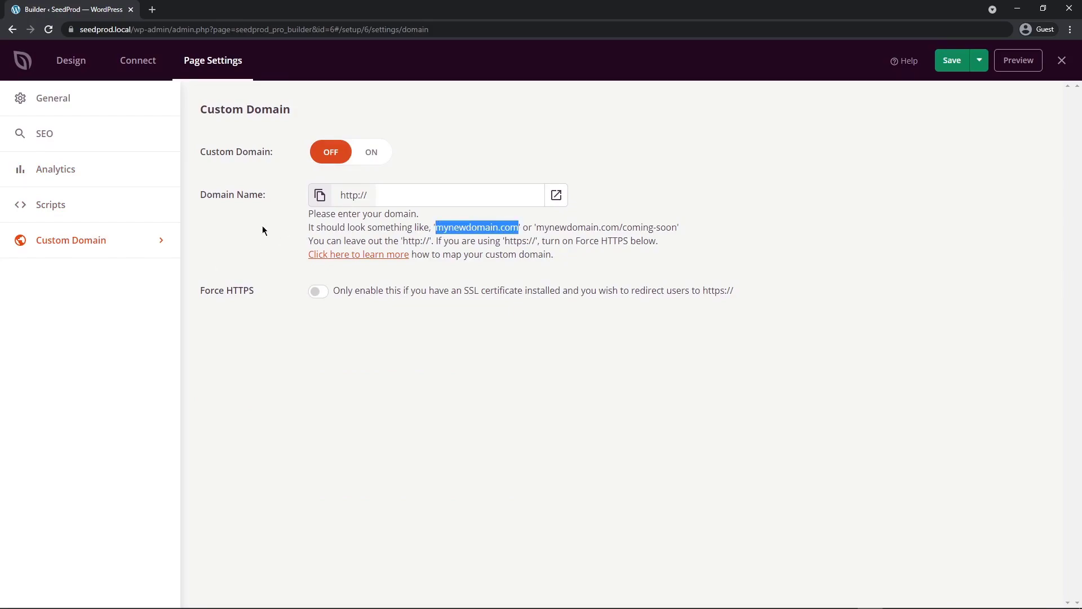
click(53, 98)
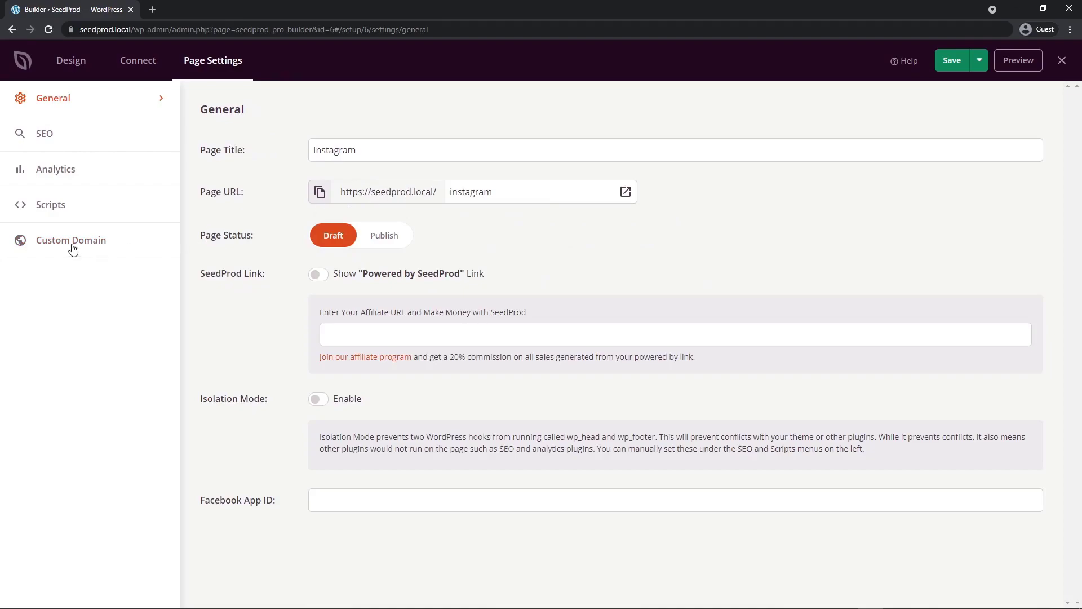
click(70, 239)
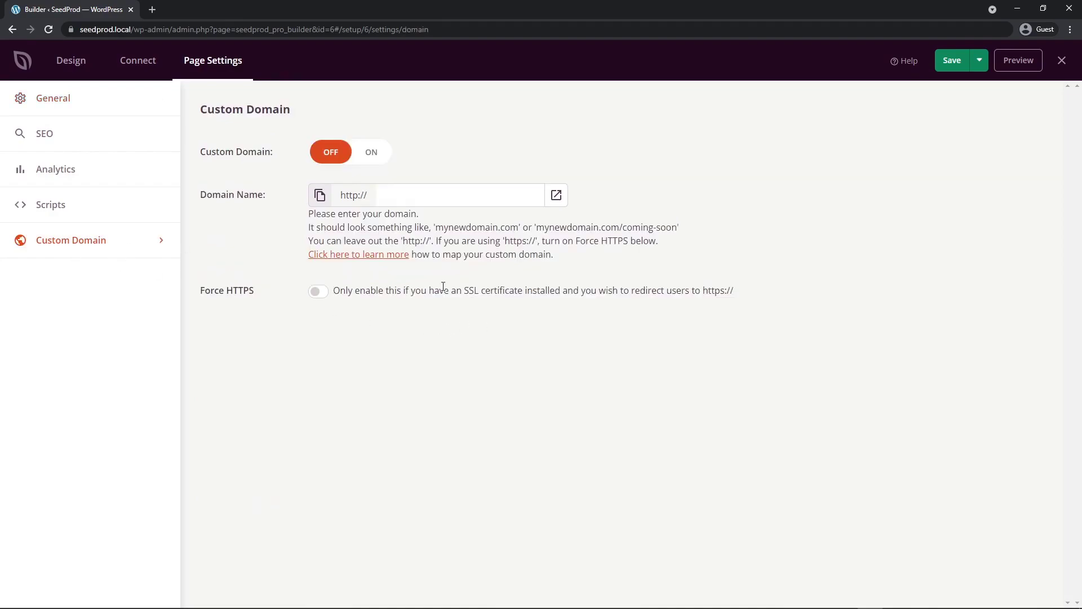
mouse_move(353, 260)
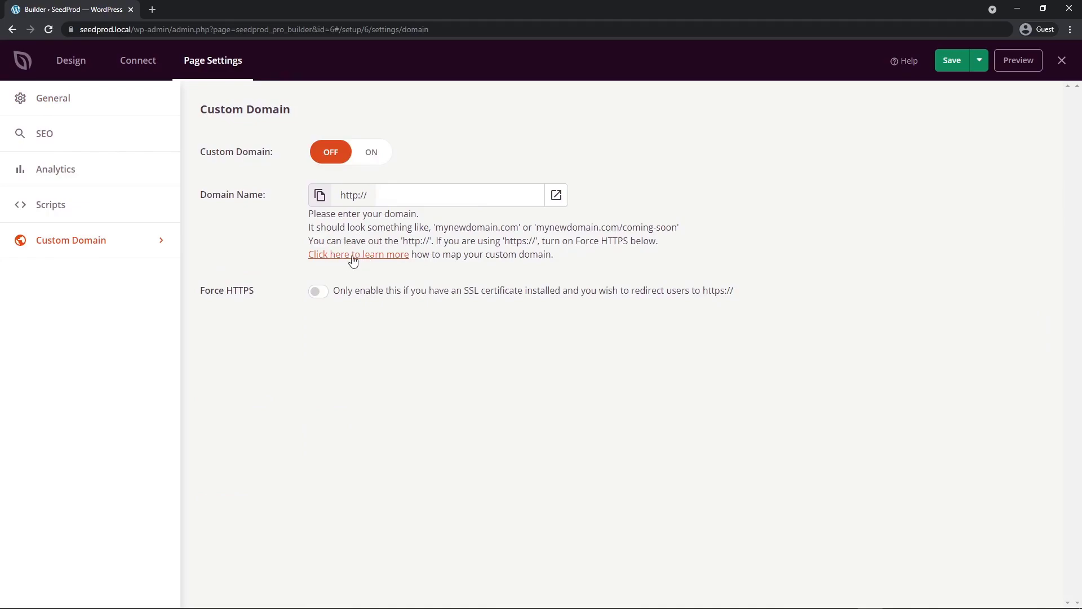
mouse_move(947, 85)
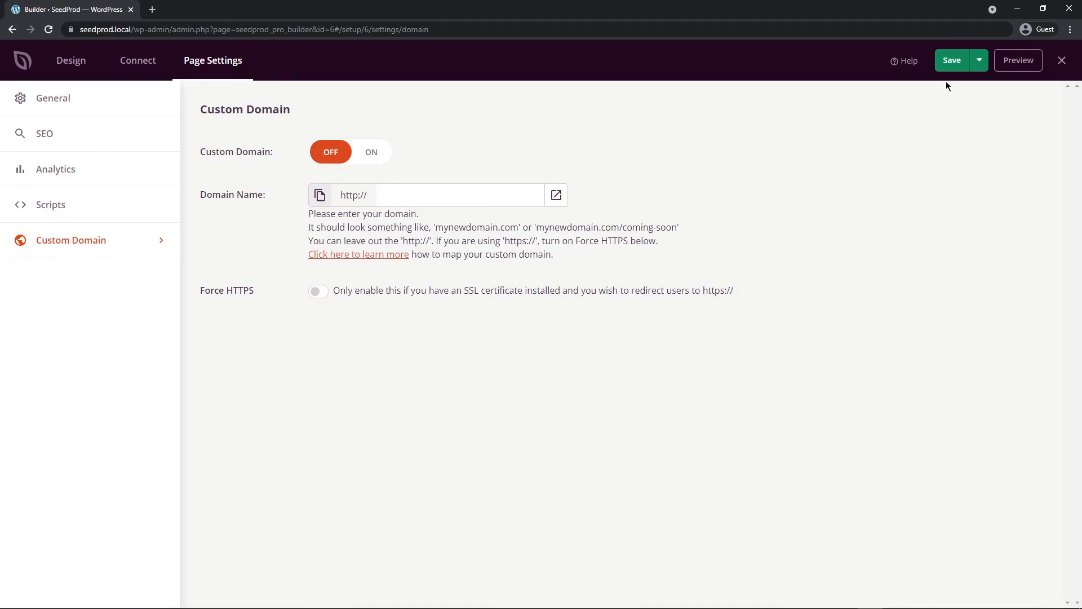
Publish the Instagram landing page from the Save menu
click(979, 60)
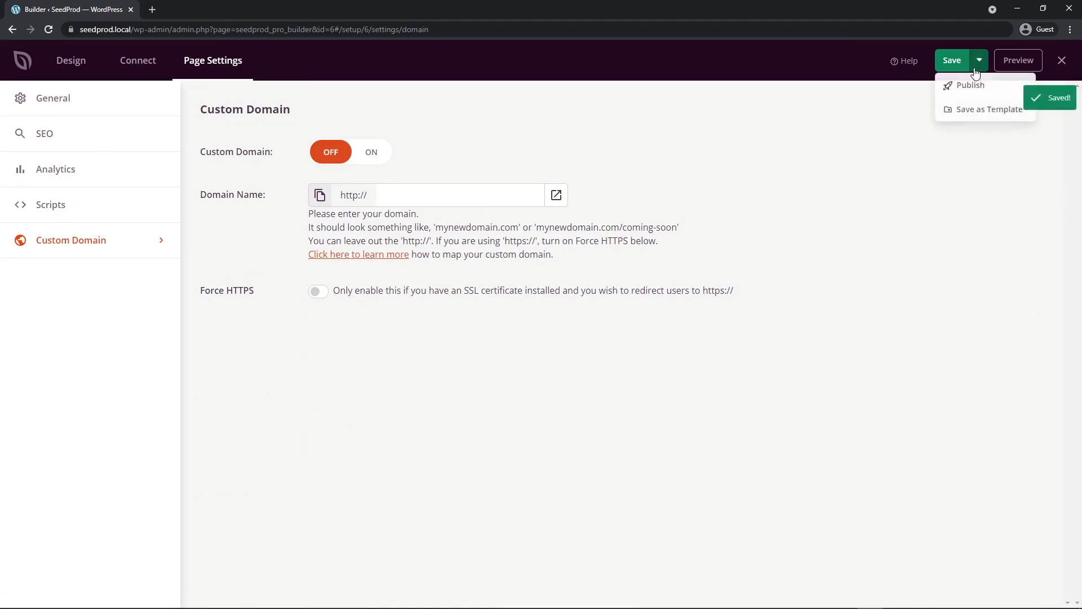
click(970, 85)
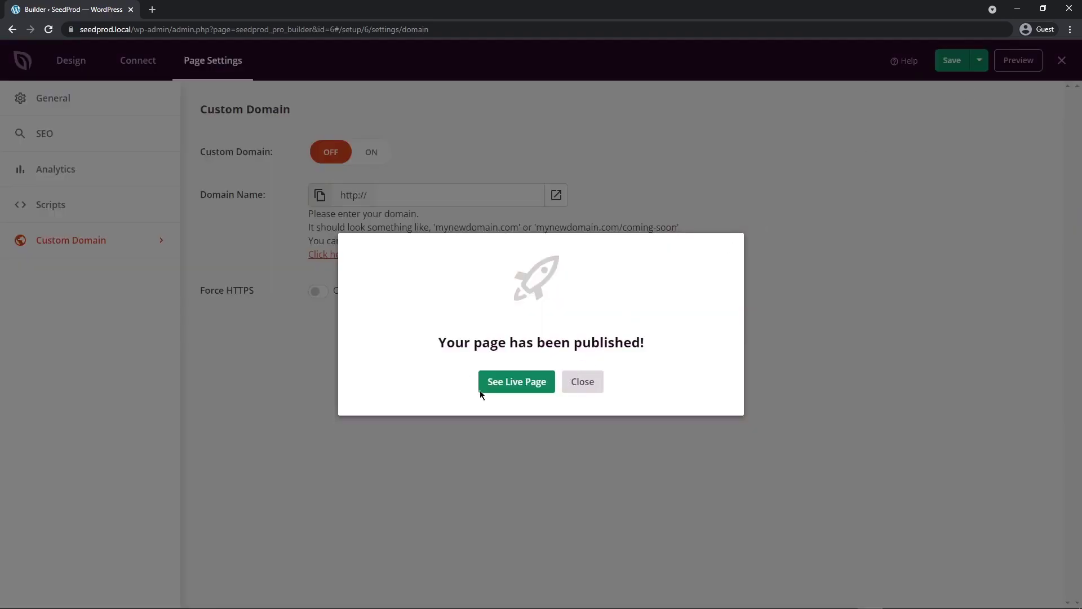
View the live published page with its headline, topic images and subscribe form
click(515, 382)
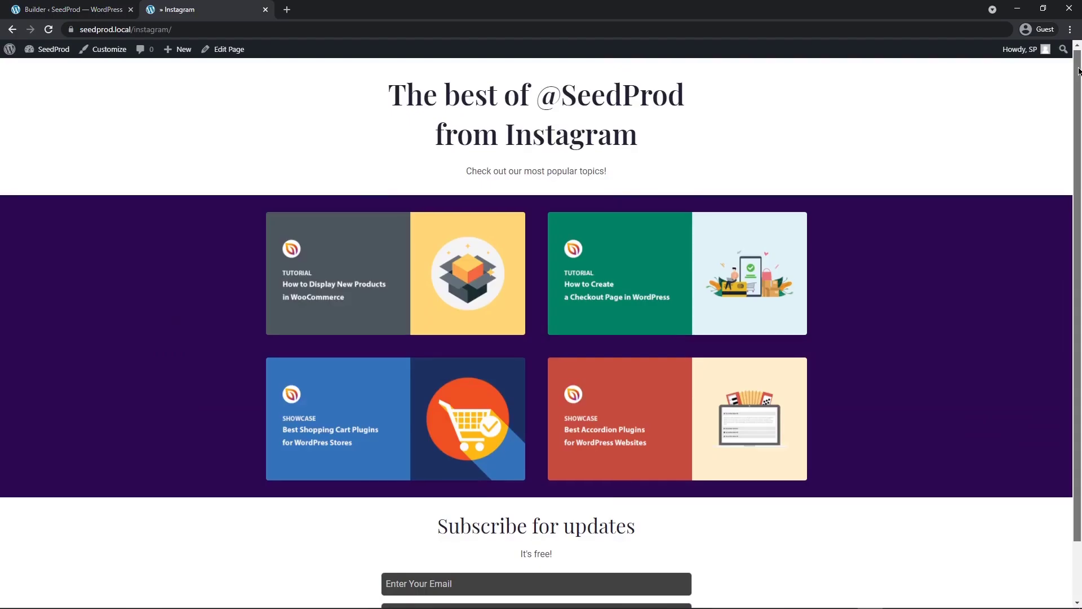
scroll(down, 3)
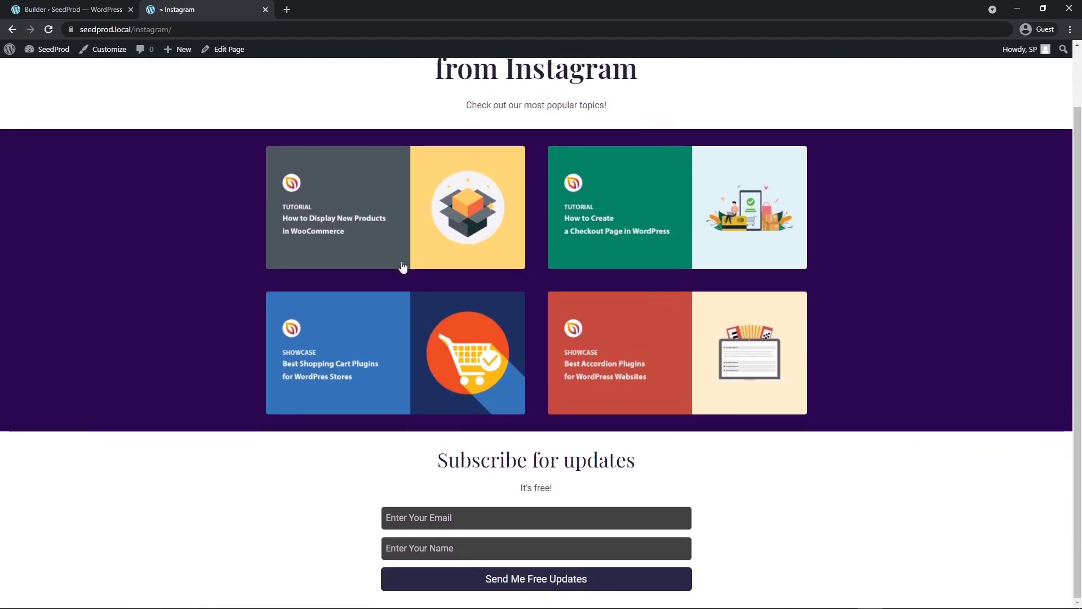
mouse_move(576, 484)
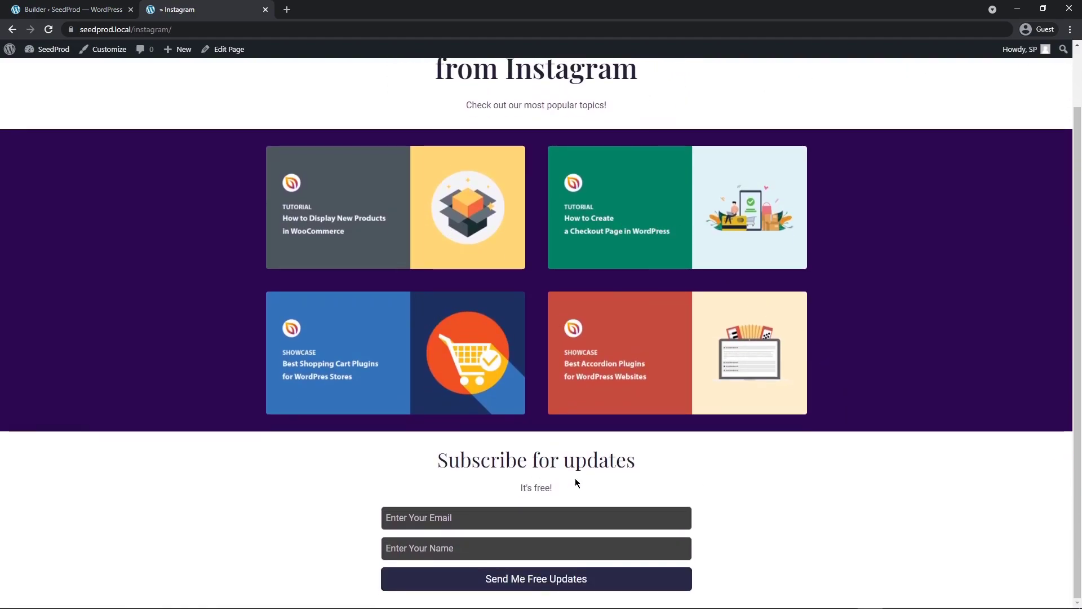